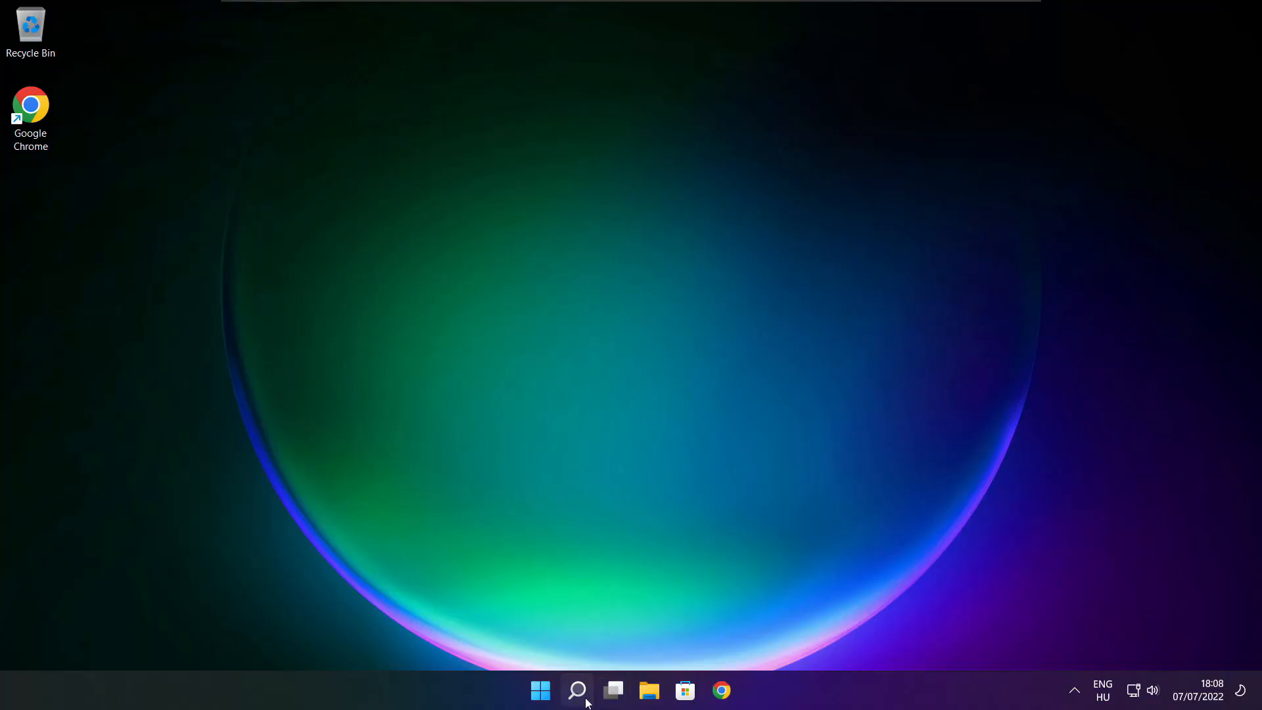
# Search Windows for 'device Manager' to surface Device Manager as the best match.
pyautogui.click(576, 691)
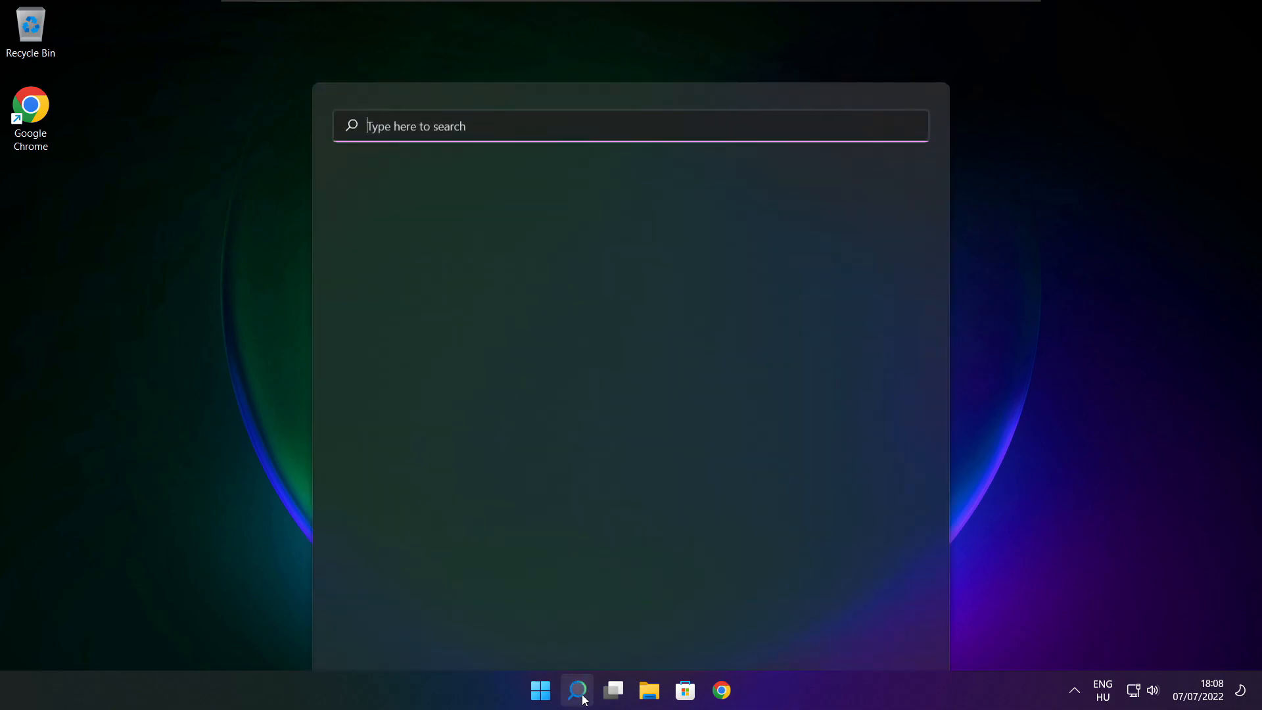
pyautogui.click(576, 689)
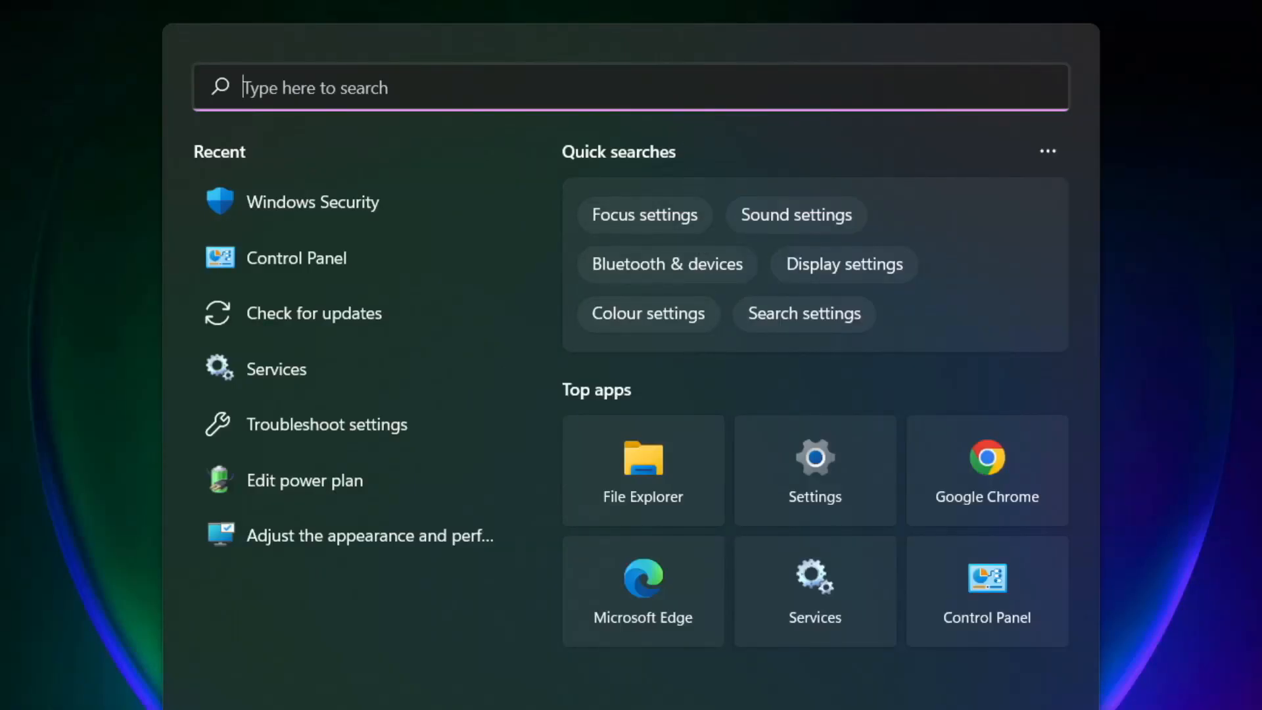
pyautogui.write('device Manager')
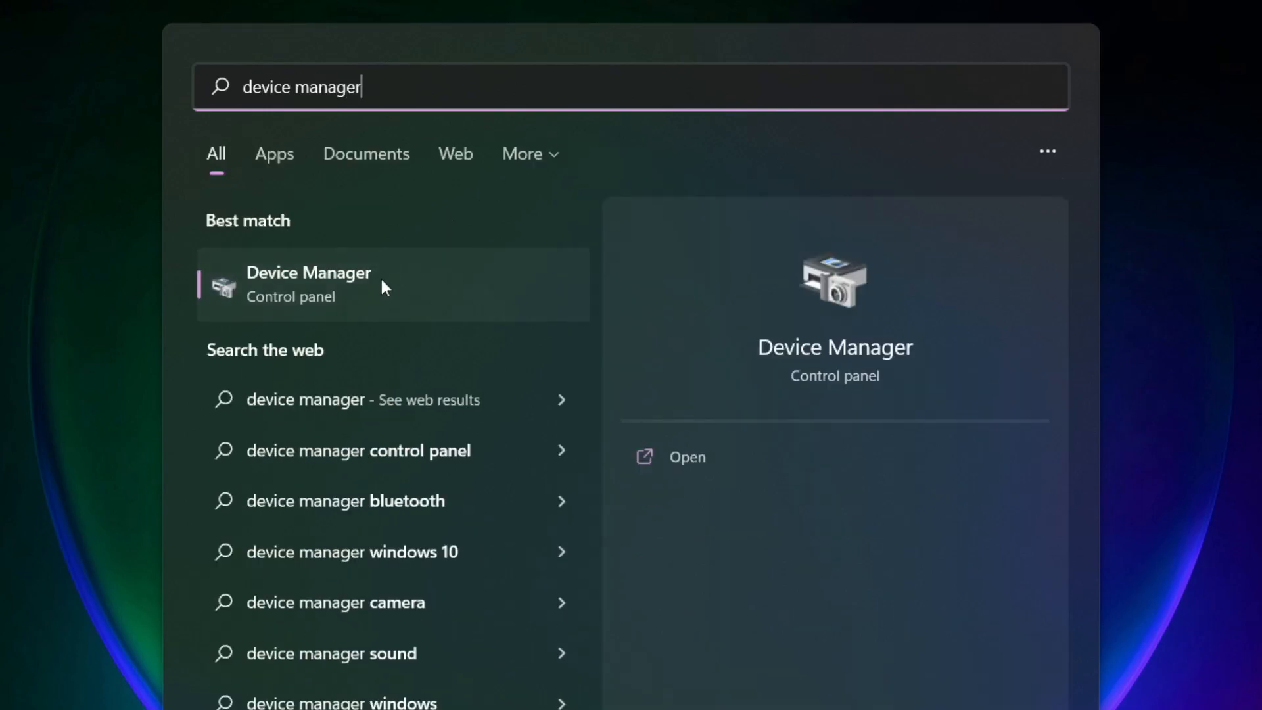
pyautogui.moveTo(460, 304)
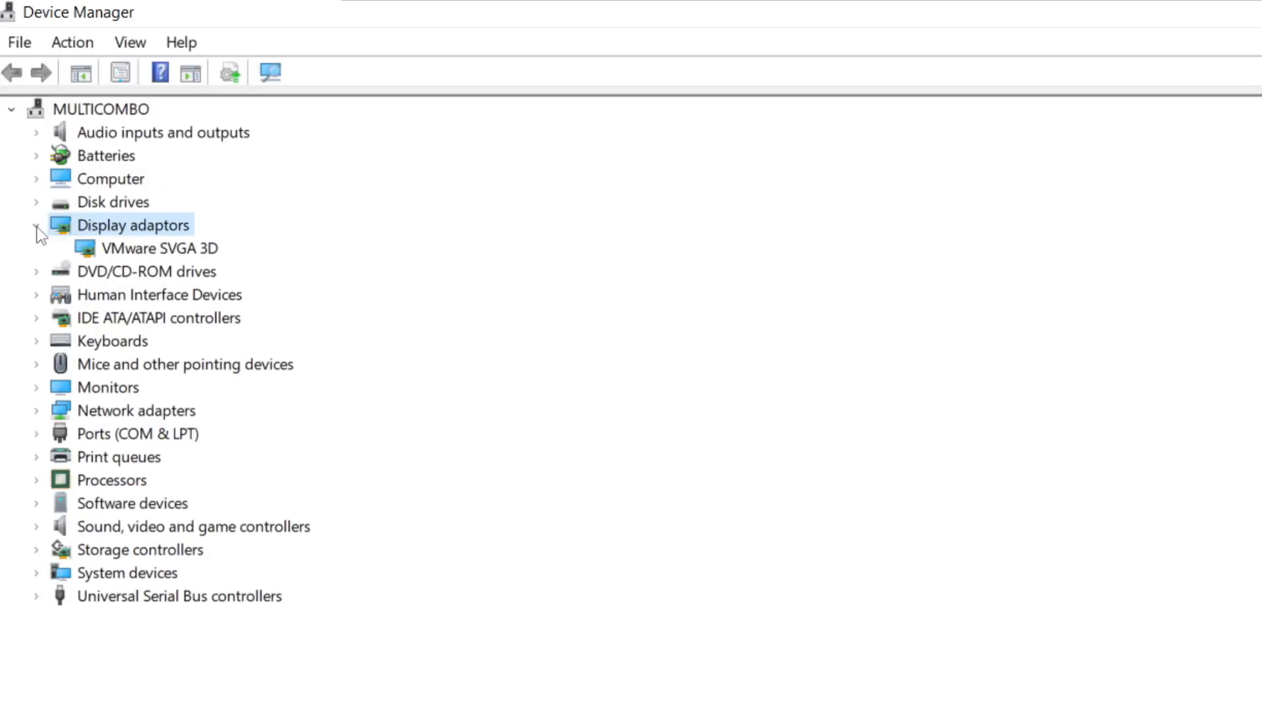
# Select the VMware SVGA 3D display adapter and open its context menu.
pyautogui.click(158, 248)
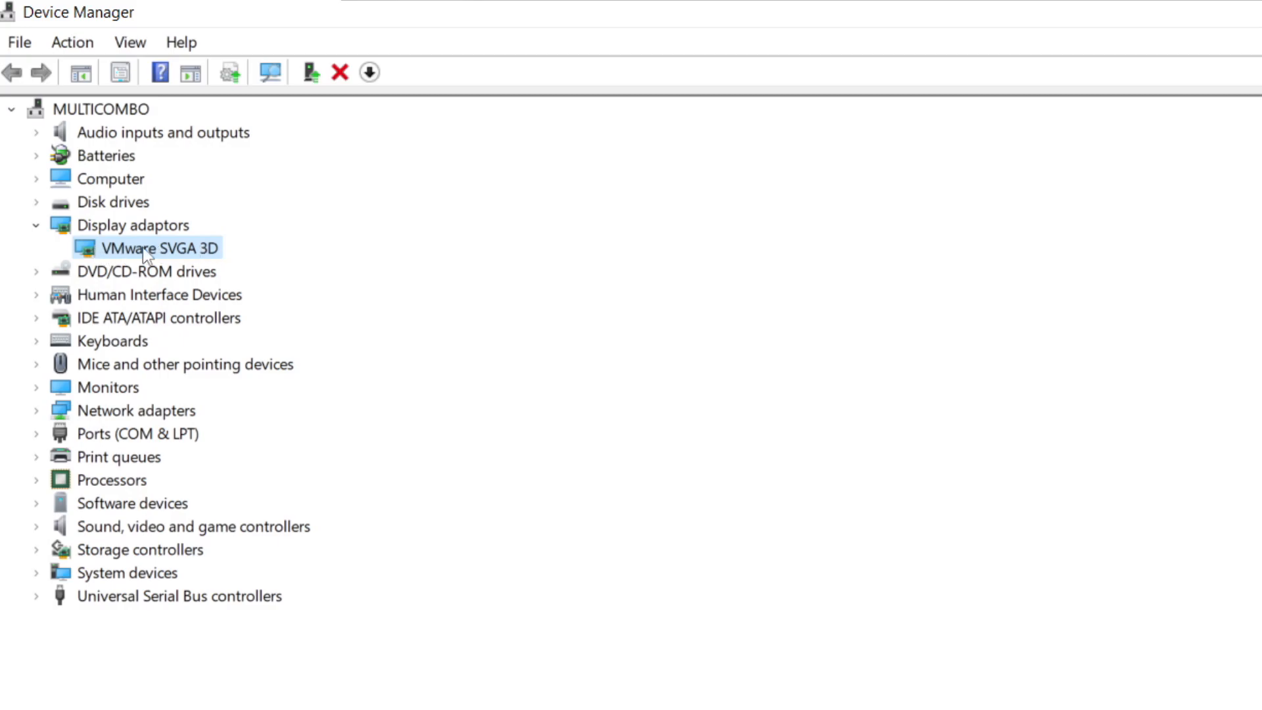
pyautogui.rightClick(157, 248)
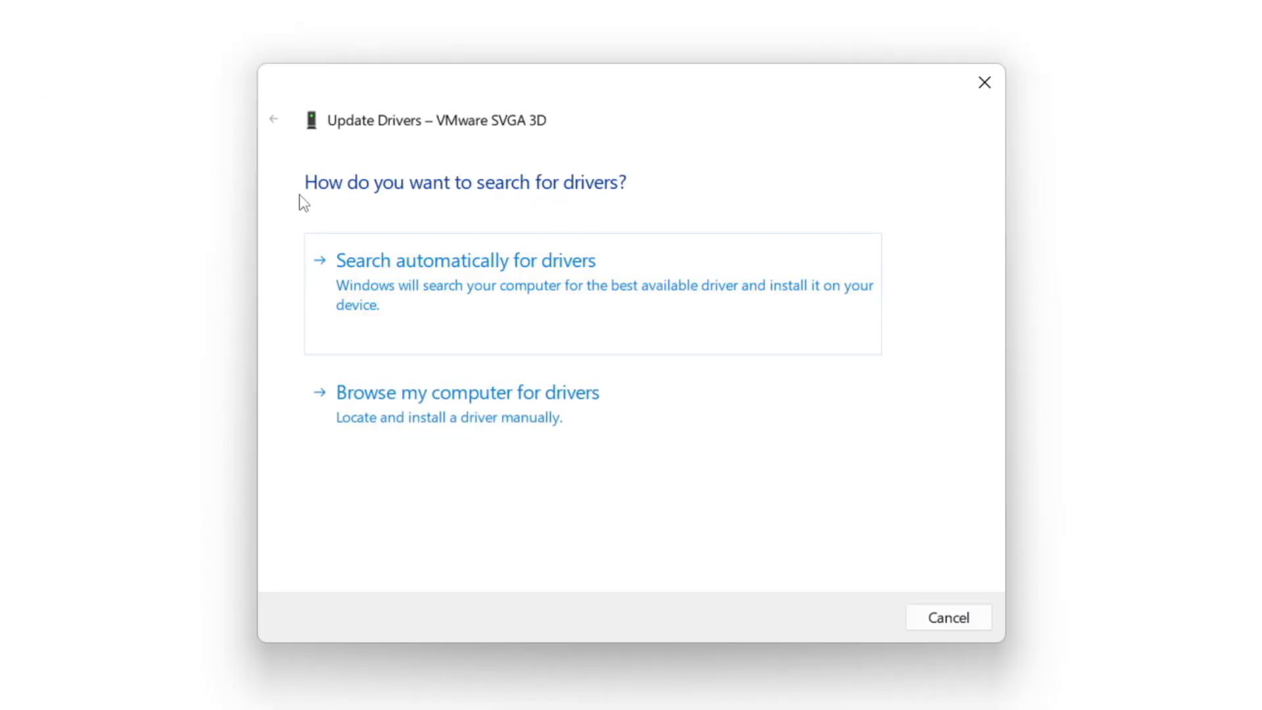
pyautogui.moveTo(467, 326)
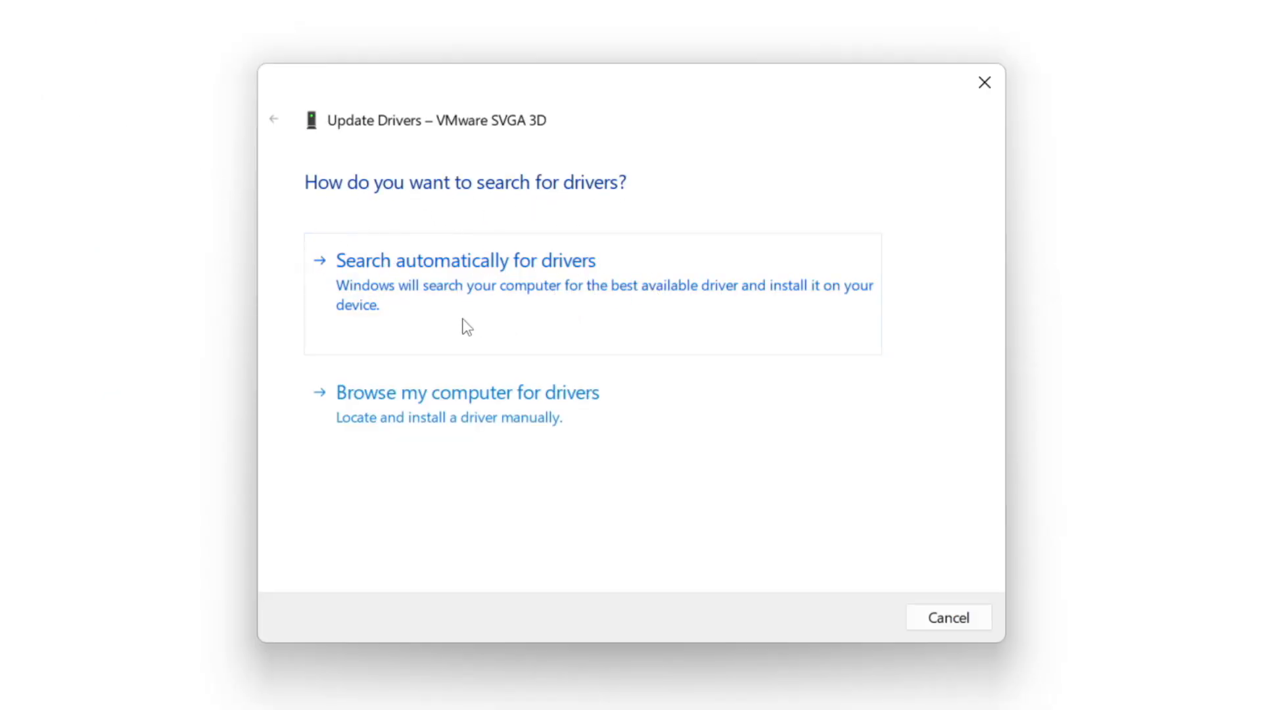
pyautogui.moveTo(555, 298)
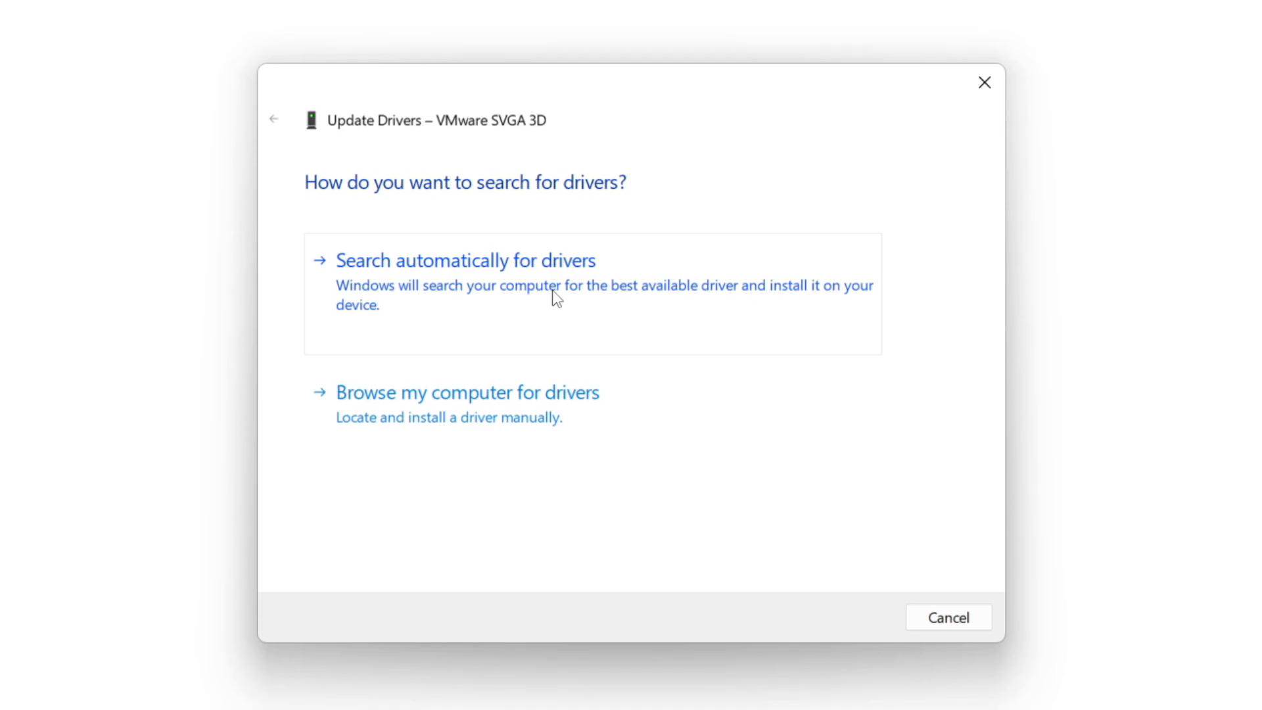
# Search automatically for a VMware SVGA 3D driver, then close the wizard.
pyautogui.click(465, 261)
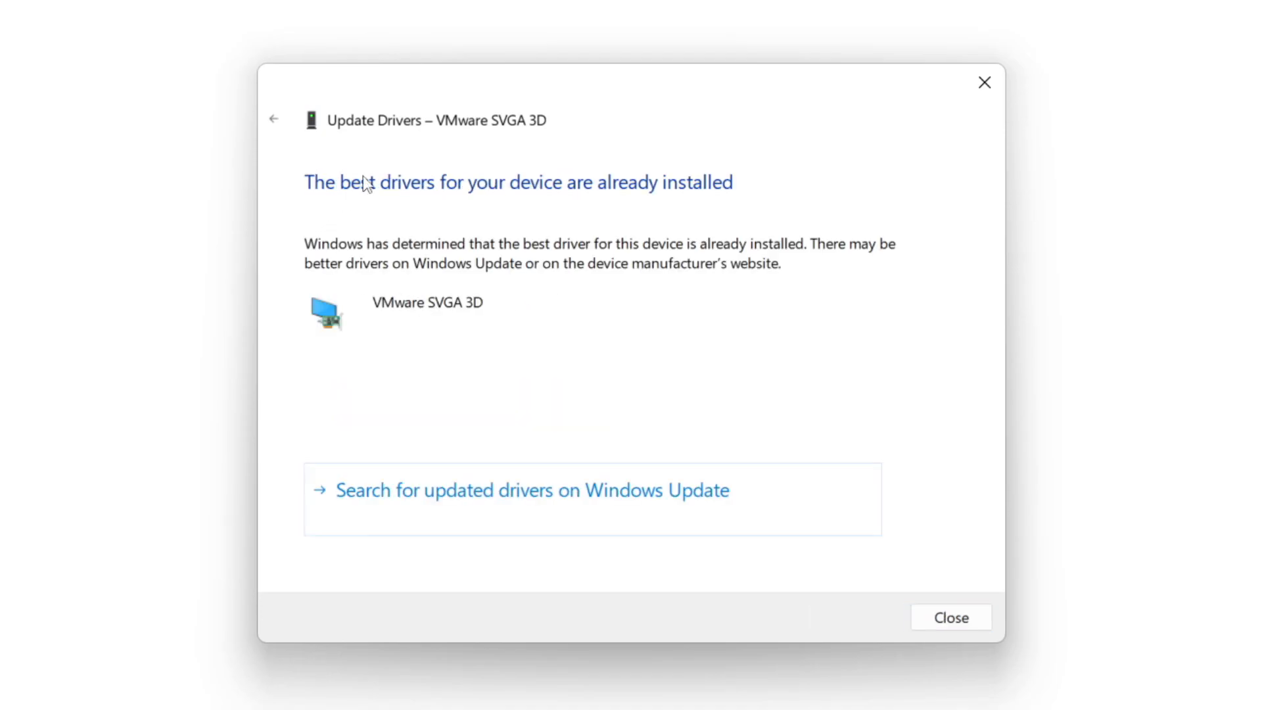
pyautogui.moveTo(818, 461)
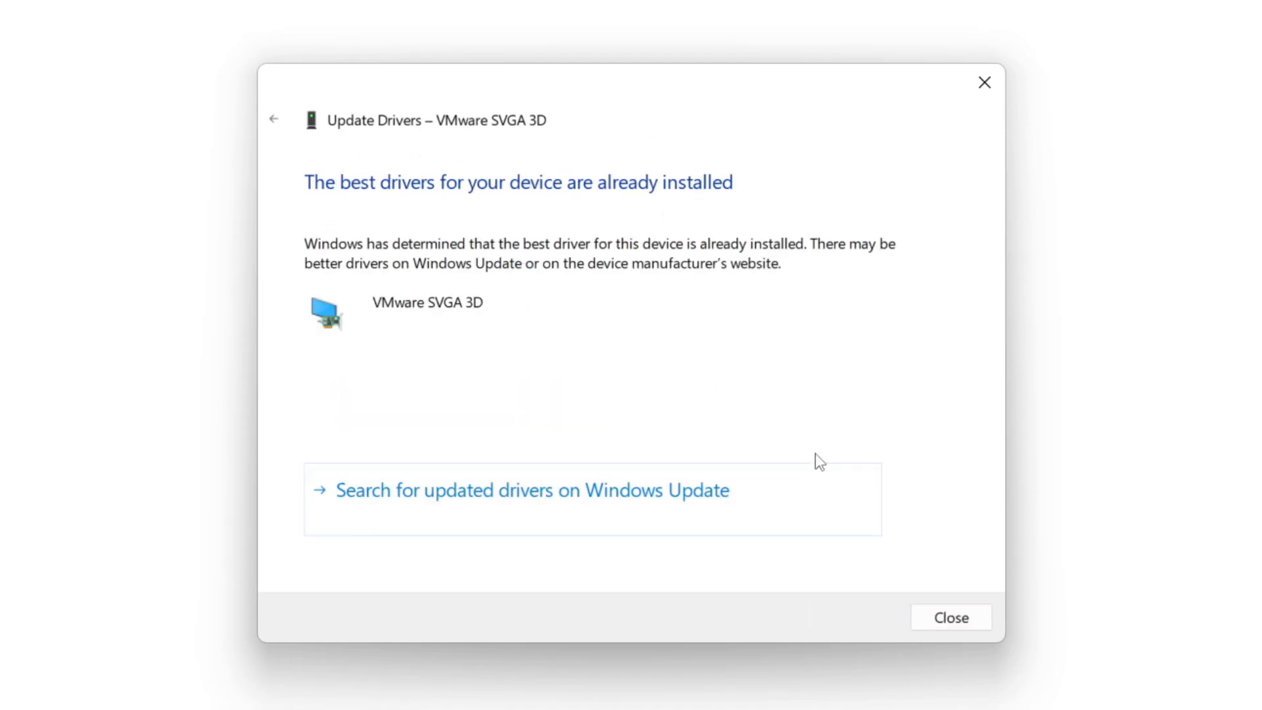
pyautogui.moveTo(950, 620)
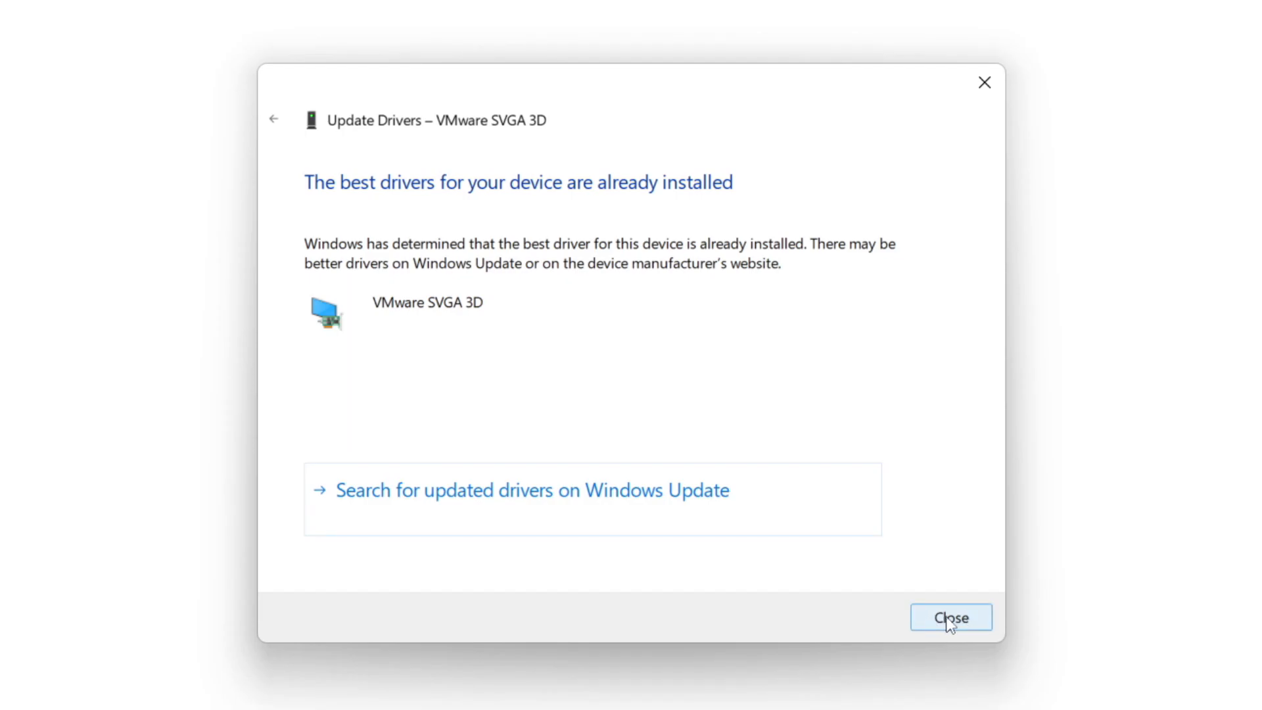
pyautogui.click(950, 617)
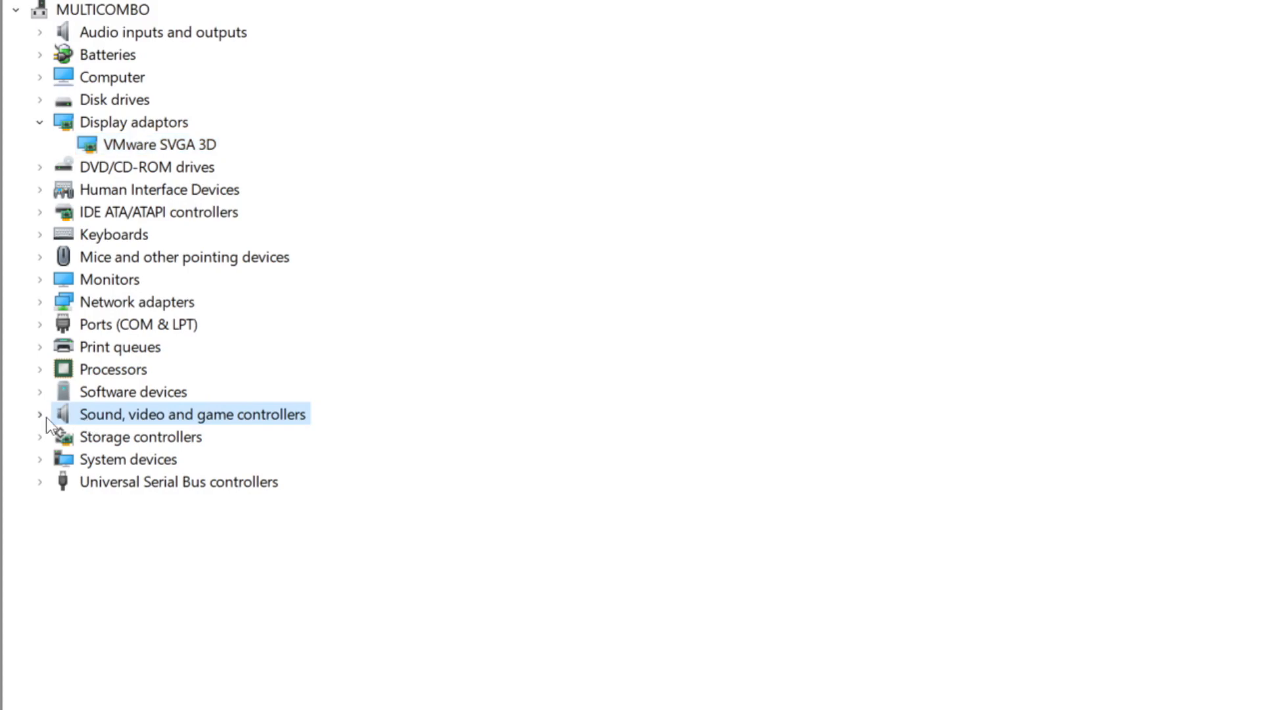
pyautogui.moveTo(172, 434)
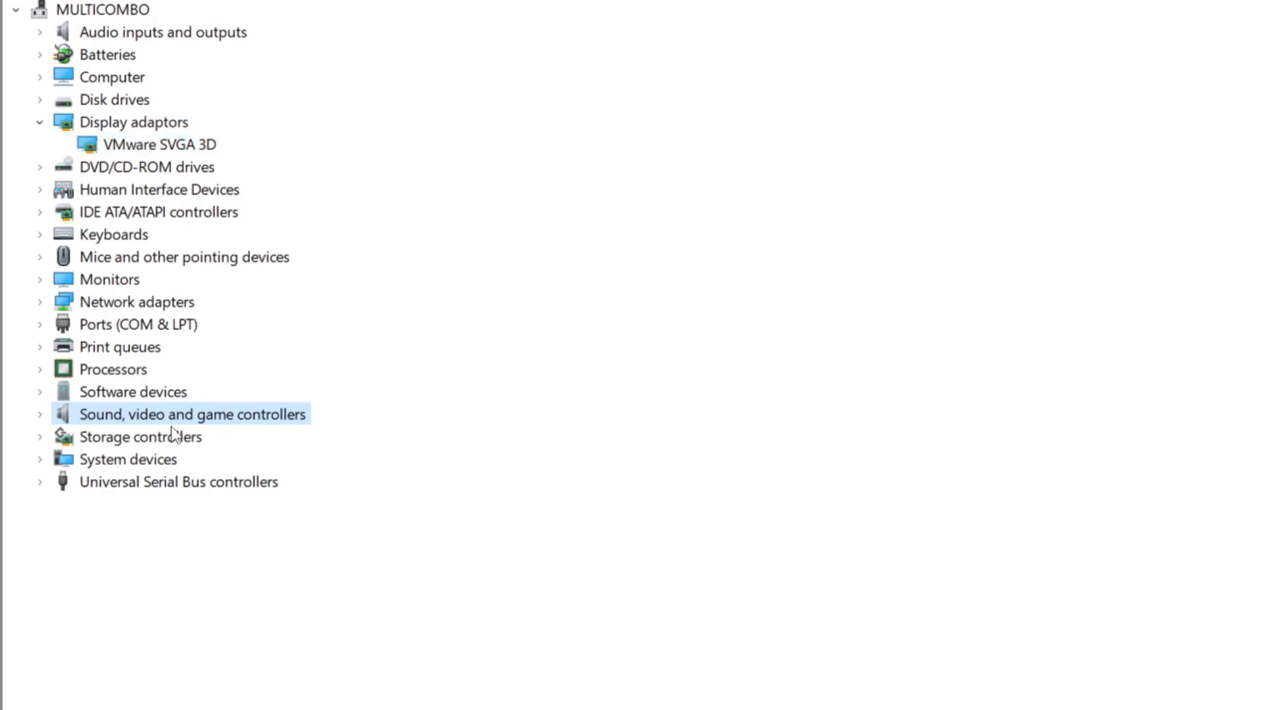
pyautogui.moveTo(42, 424)
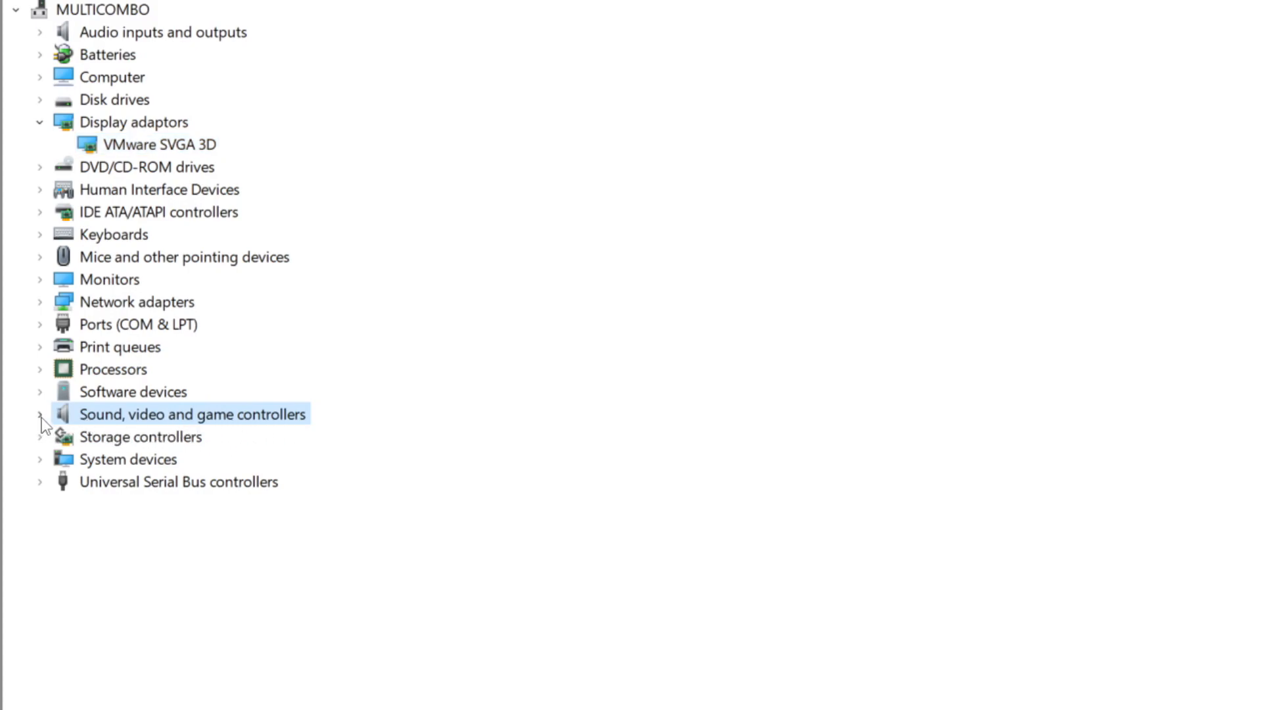
# Expand Sound, video and game controllers and right-click High Definition Audio Device.
pyautogui.click(40, 413)
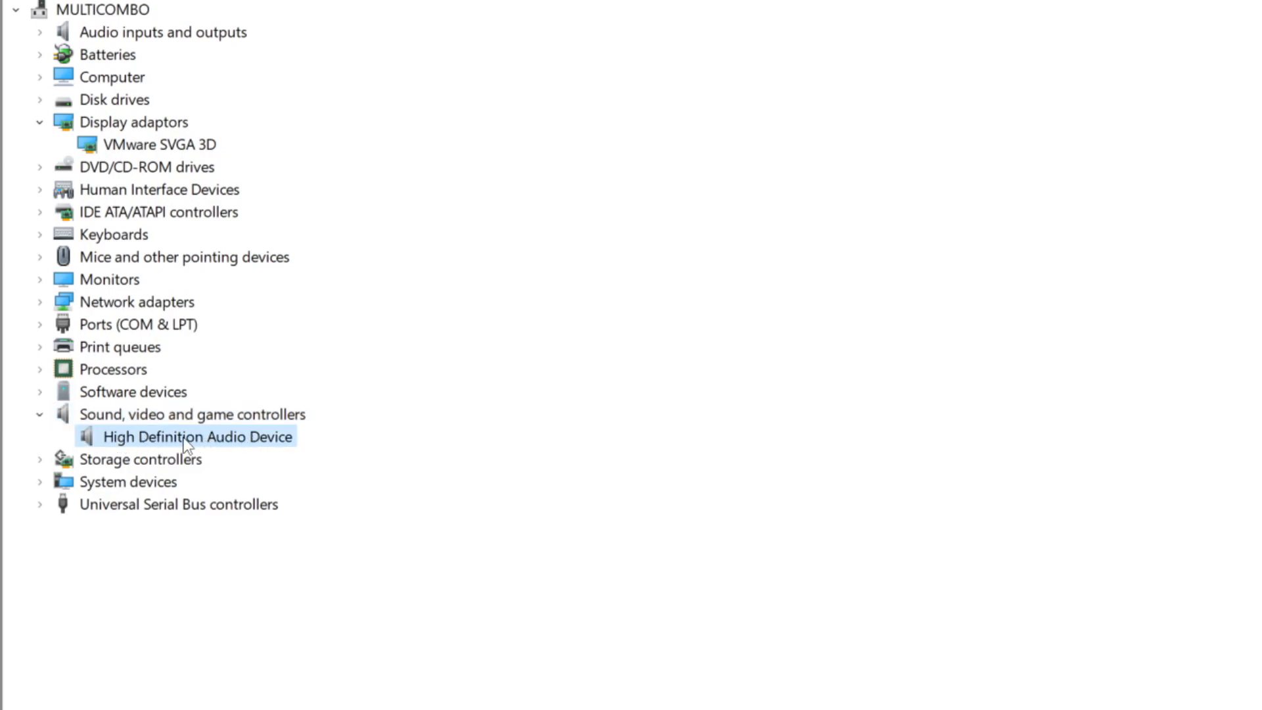
pyautogui.rightClick(197, 436)
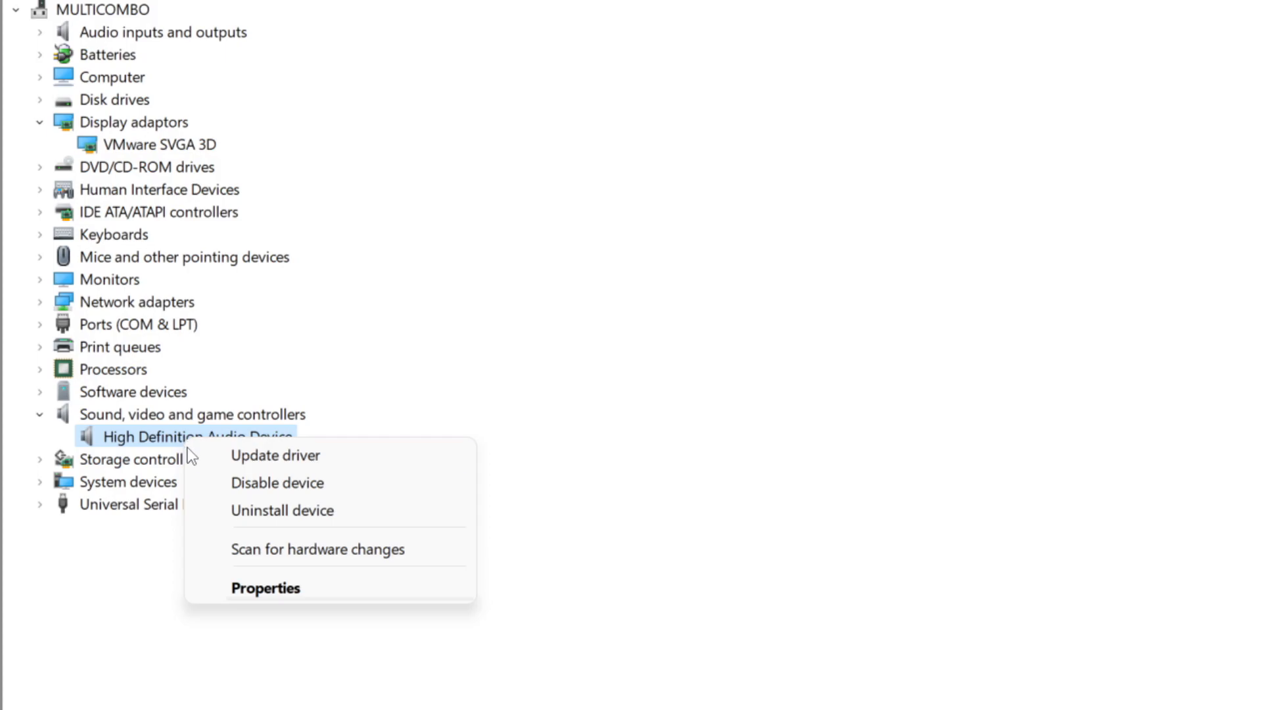
pyautogui.moveTo(370, 464)
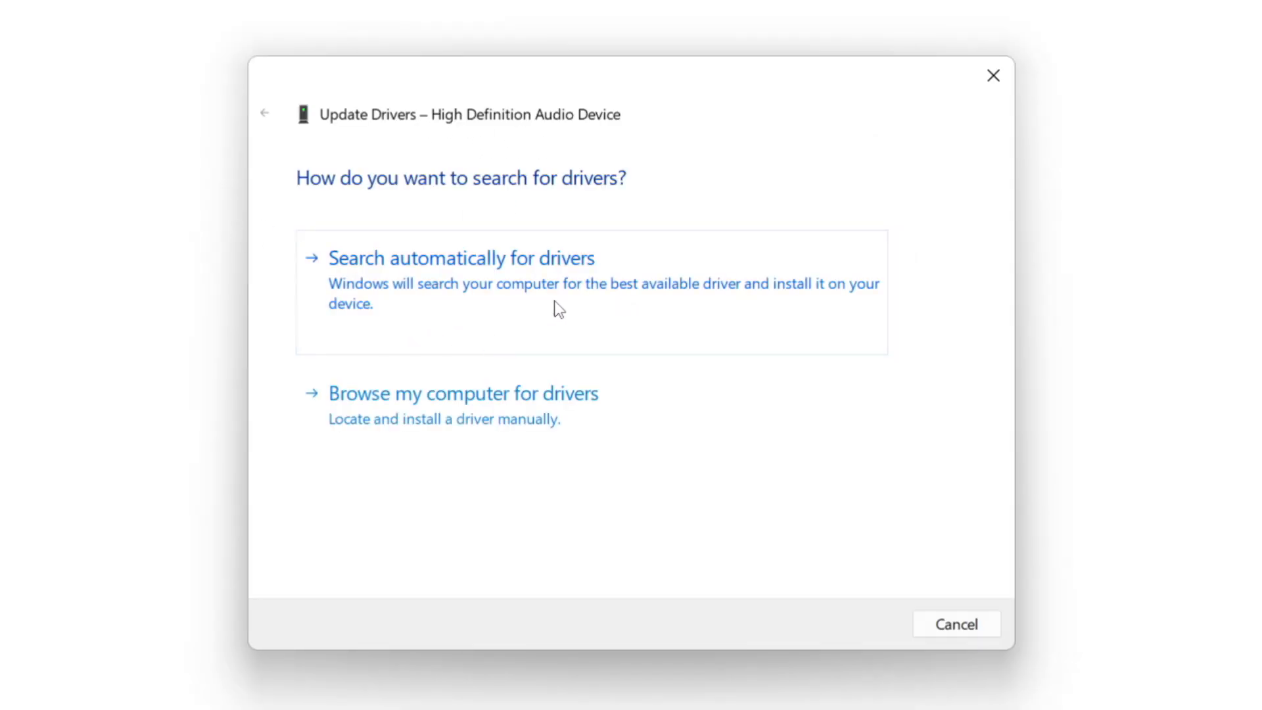
pyautogui.moveTo(504, 291)
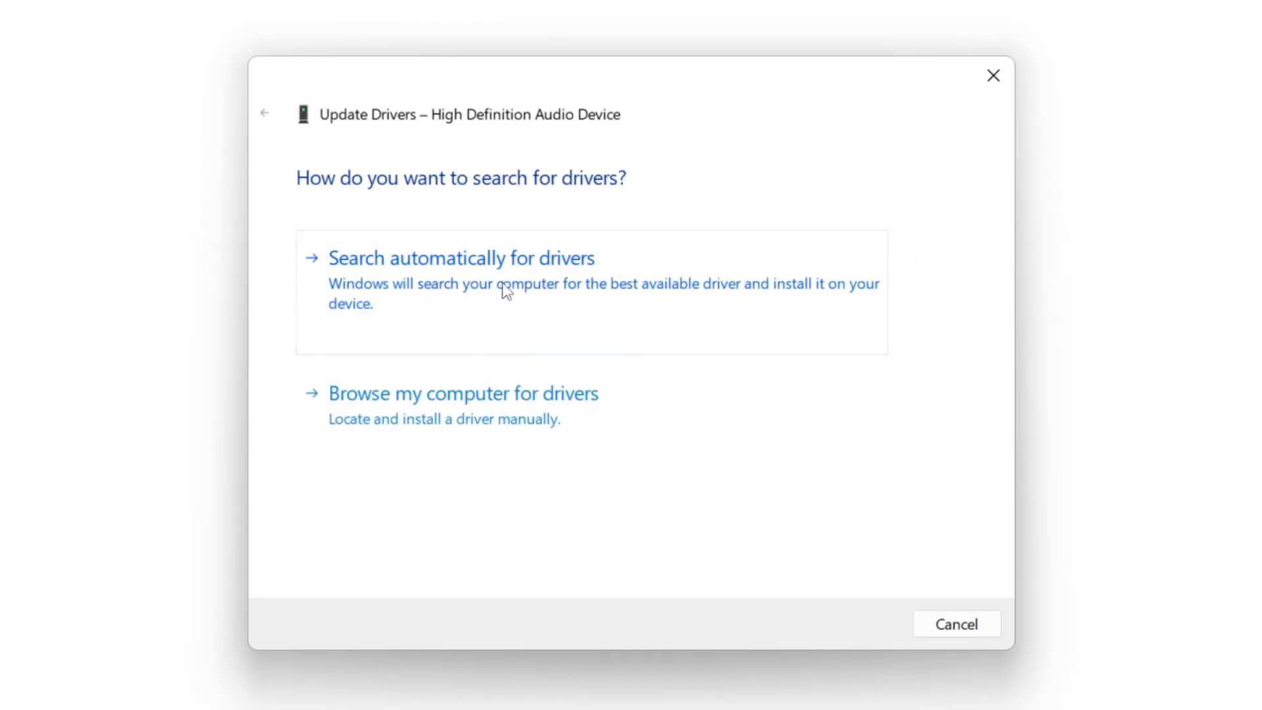
# Search automatically for a High Definition Audio Device driver, then close the wizard.
pyautogui.click(461, 257)
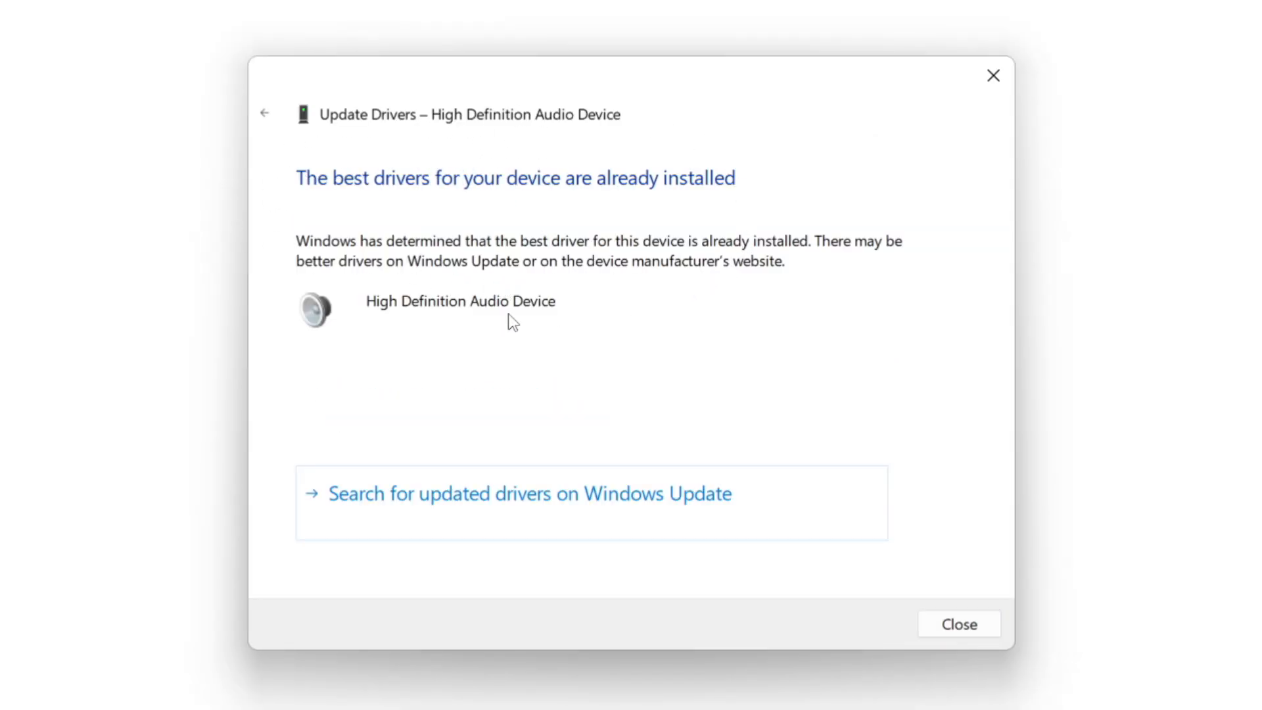
pyautogui.moveTo(538, 233)
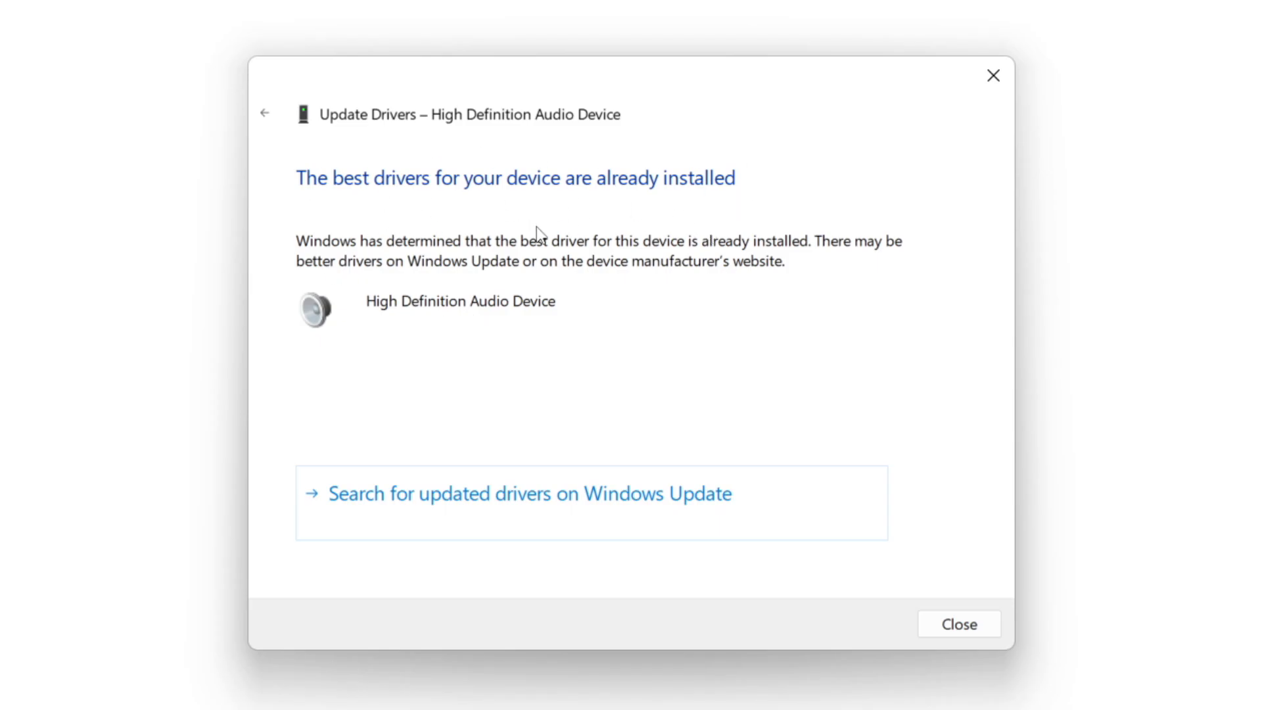
pyautogui.moveTo(959, 623)
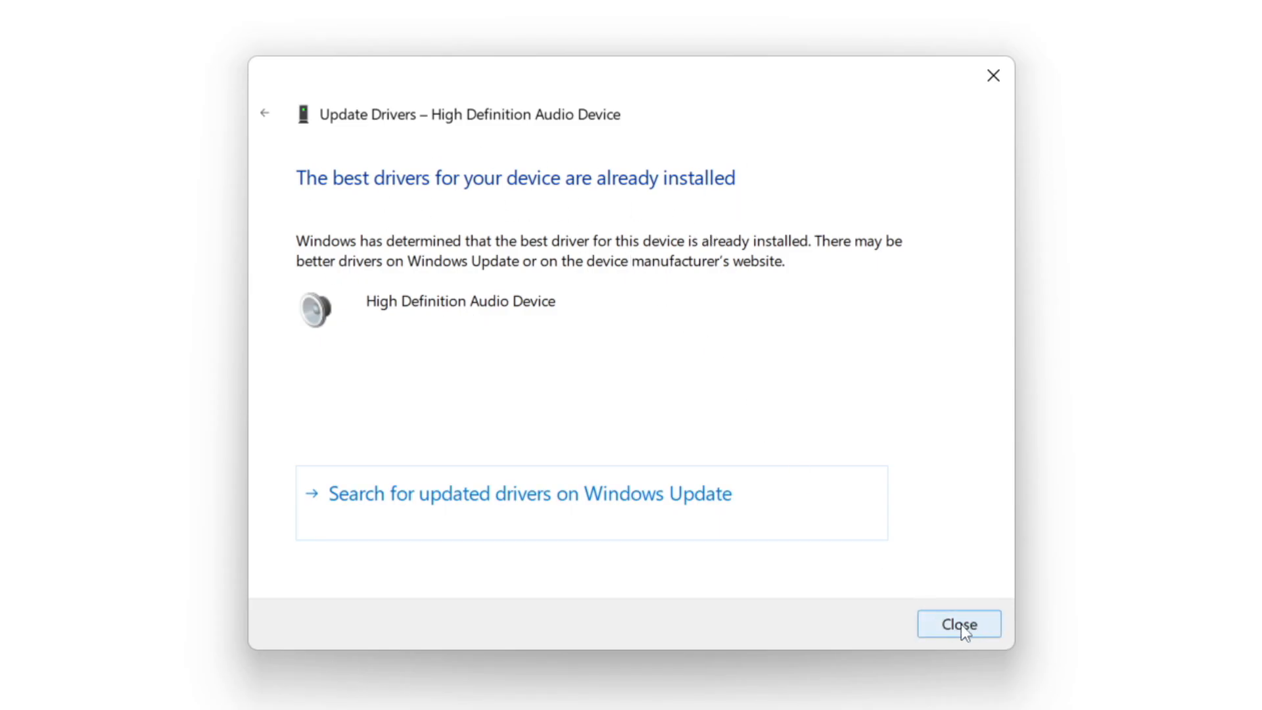
pyautogui.click(959, 624)
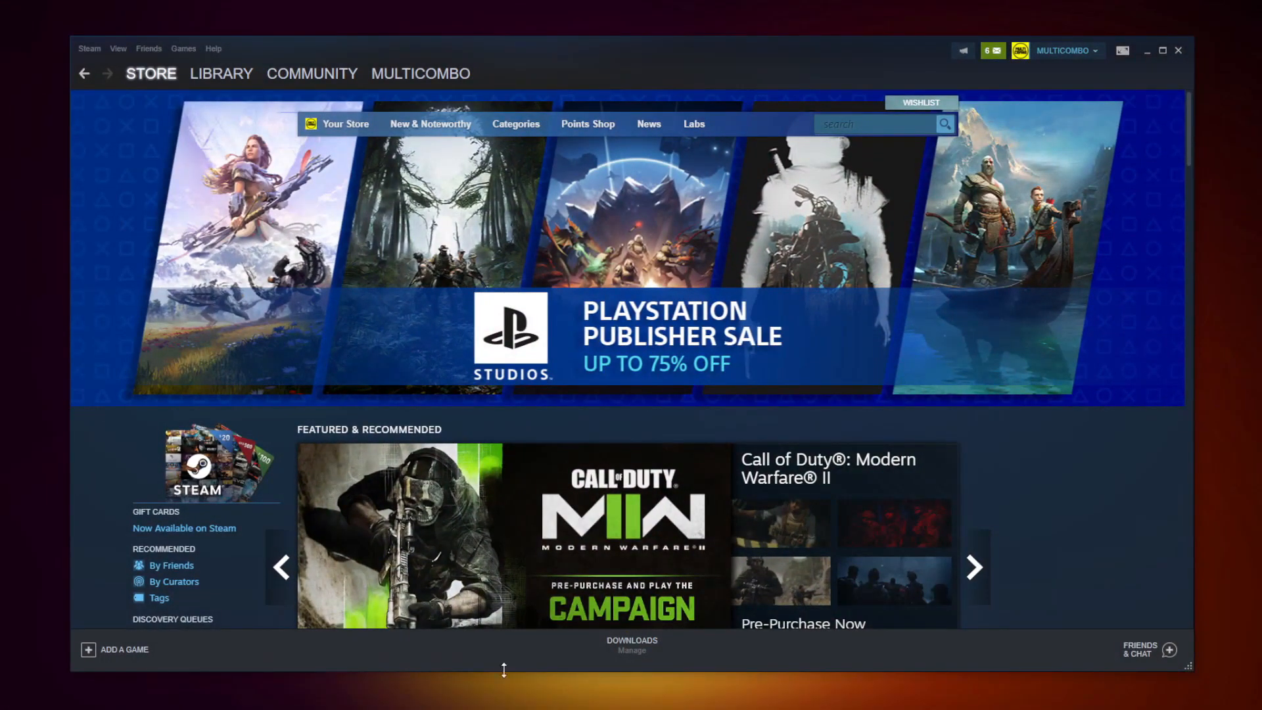
# Open the Steam library and right-click NOT WORKING GAME under Favorites.
pyautogui.click(221, 73)
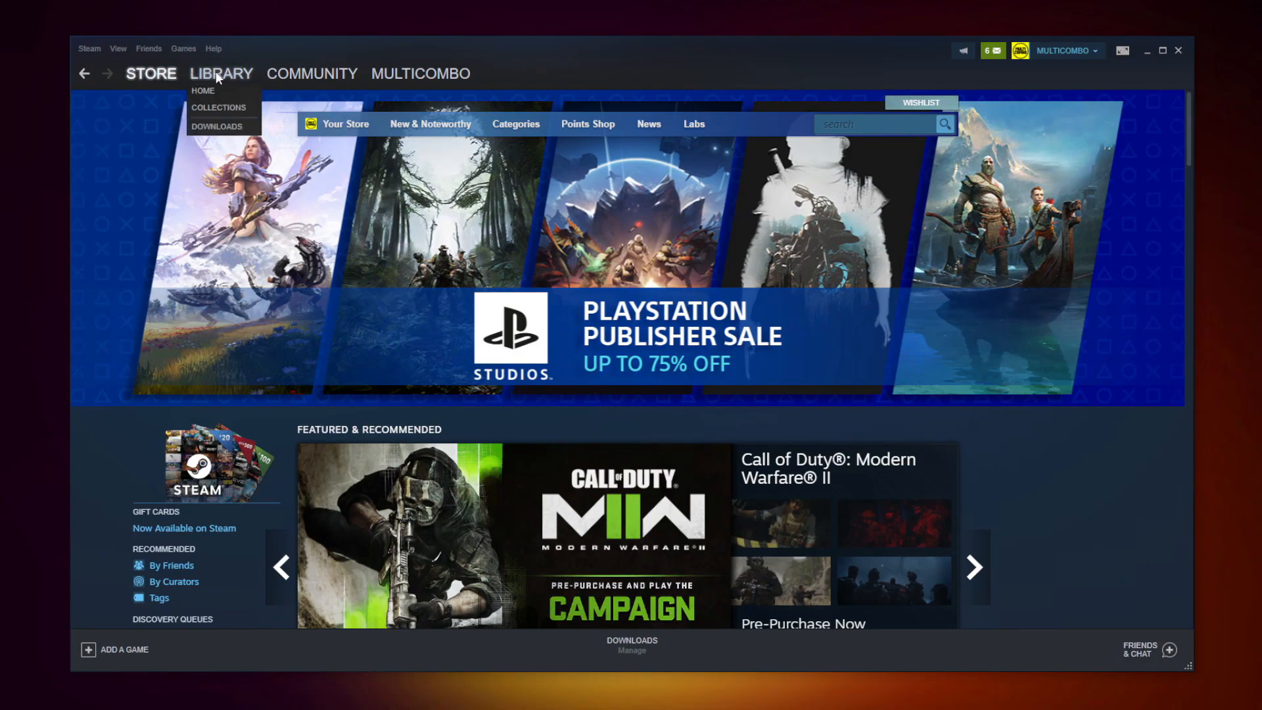
pyautogui.click(221, 73)
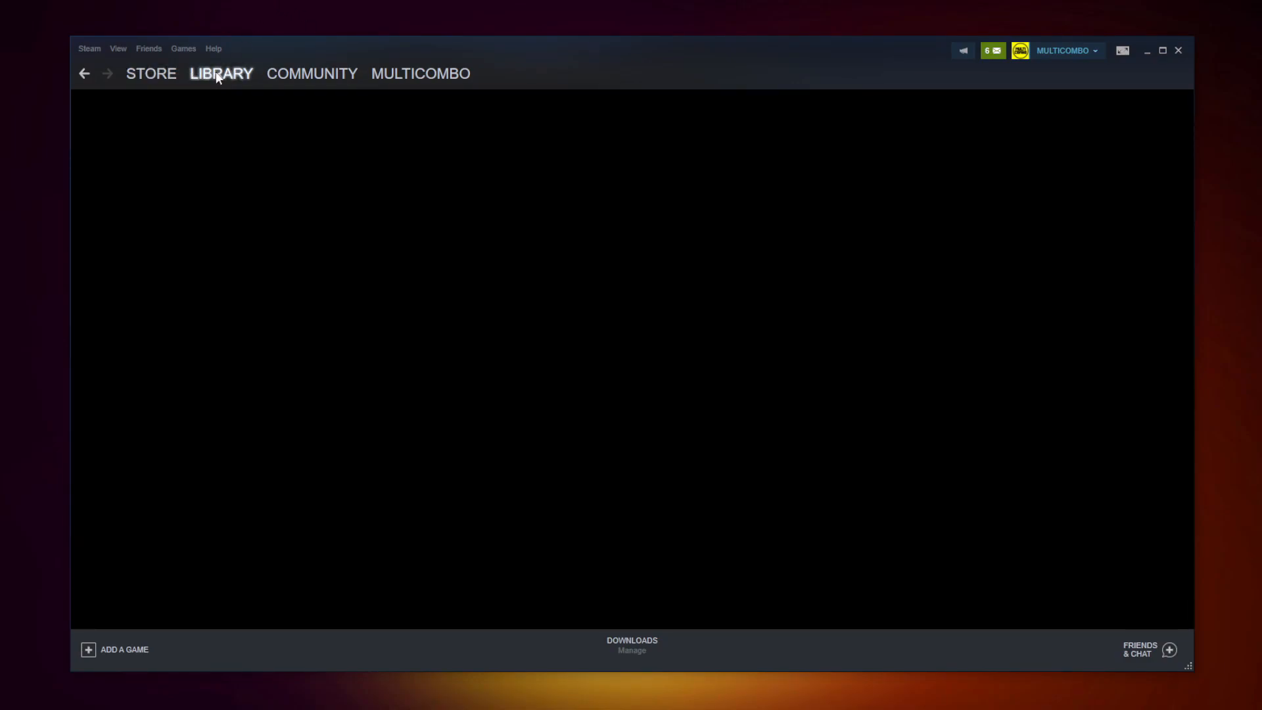
pyautogui.click(222, 73)
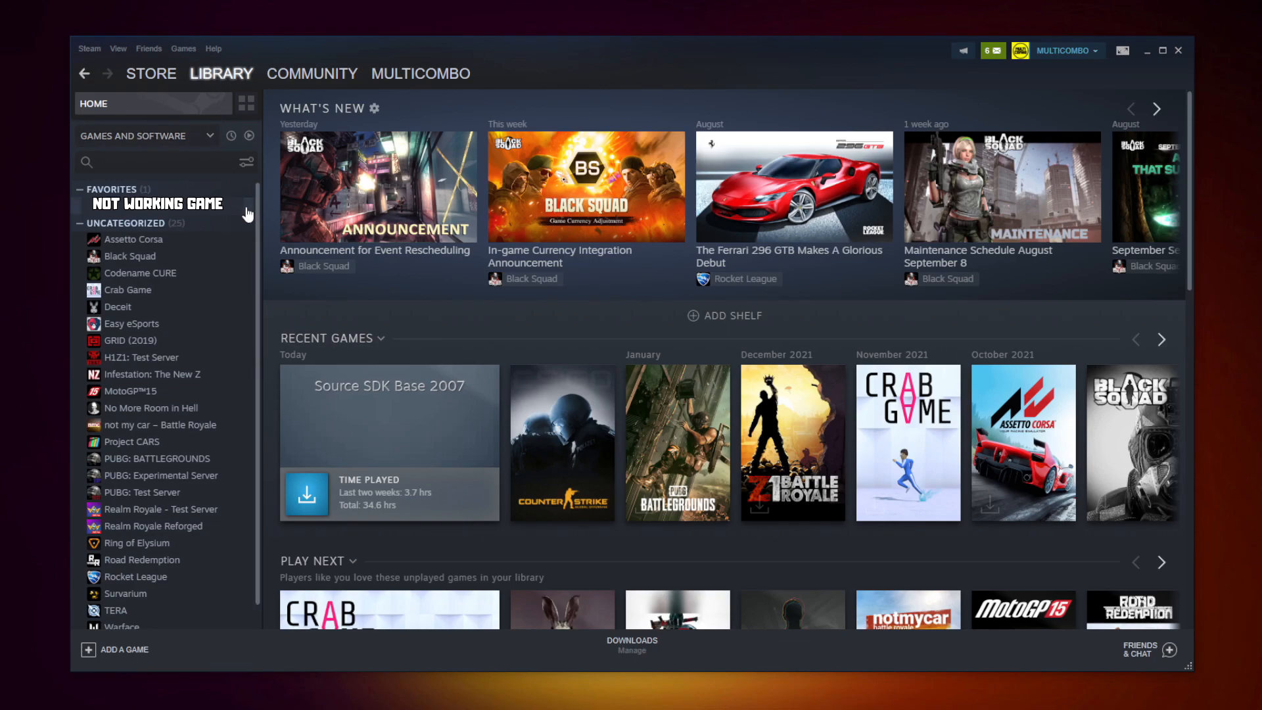
pyautogui.rightClick(157, 203)
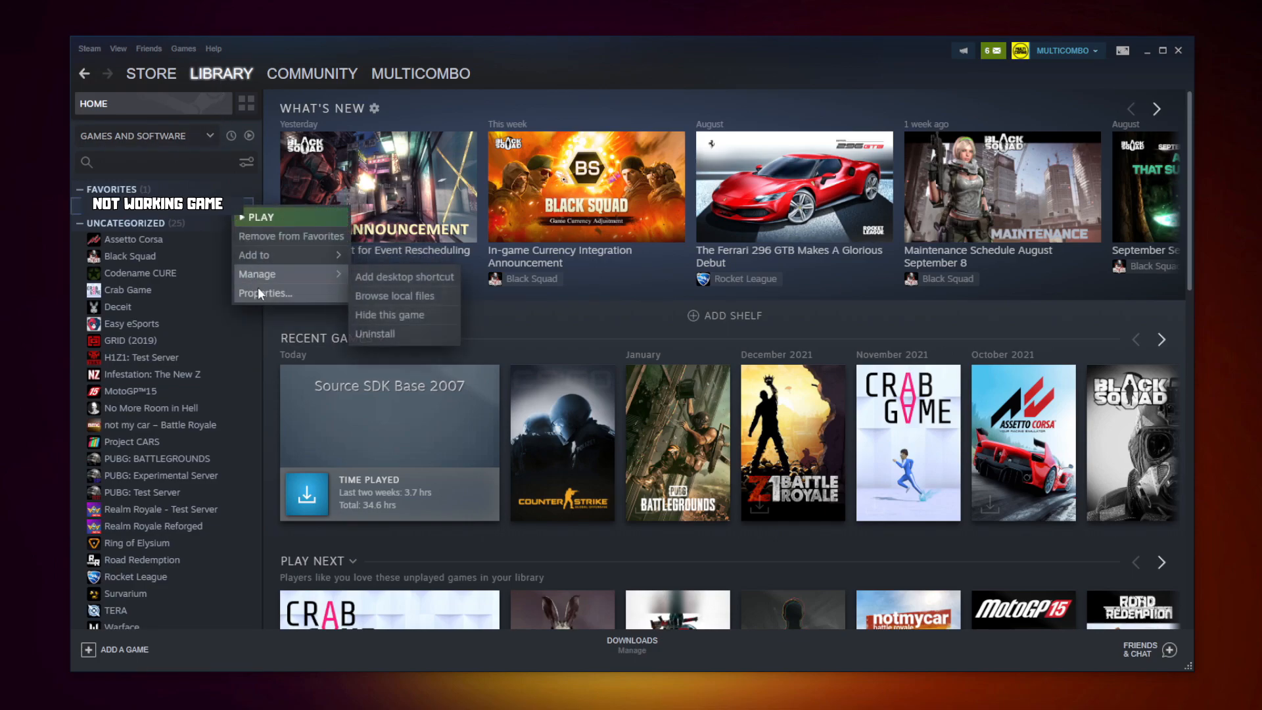
pyautogui.moveTo(265, 293)
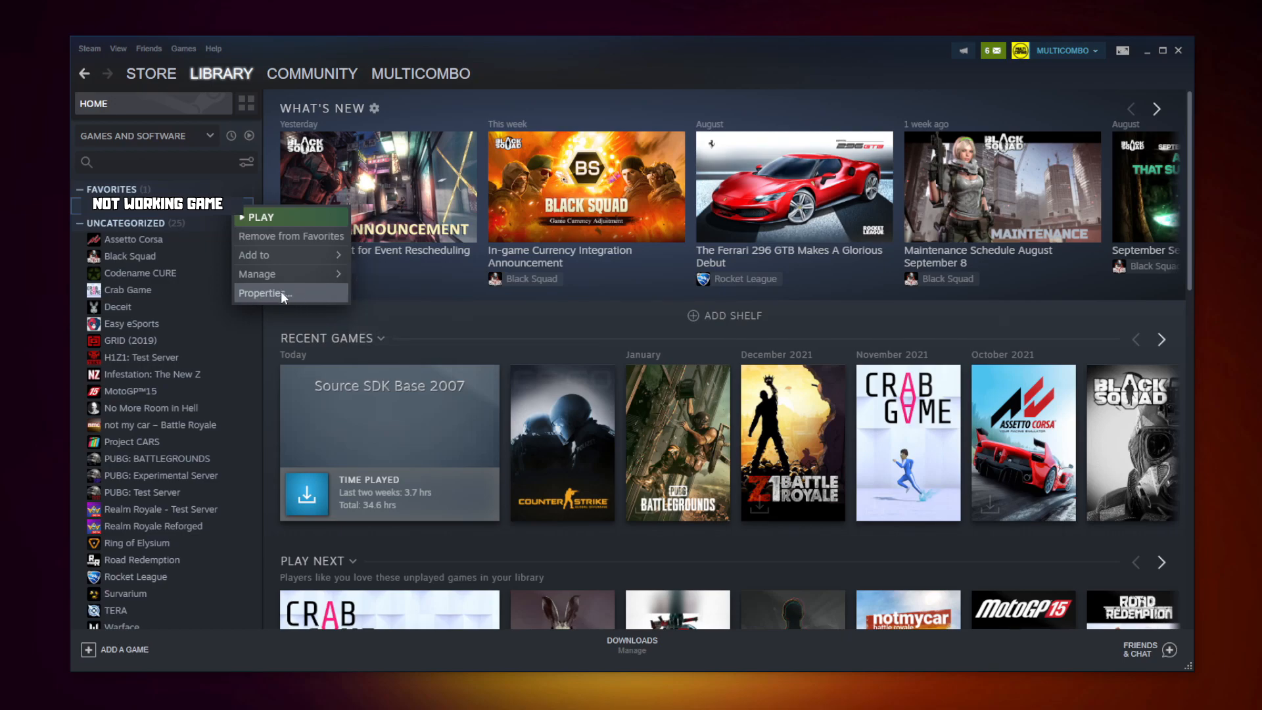
# Verify NOT WORKING GAME's local files from Properties, validating all 3367 files.
pyautogui.click(263, 293)
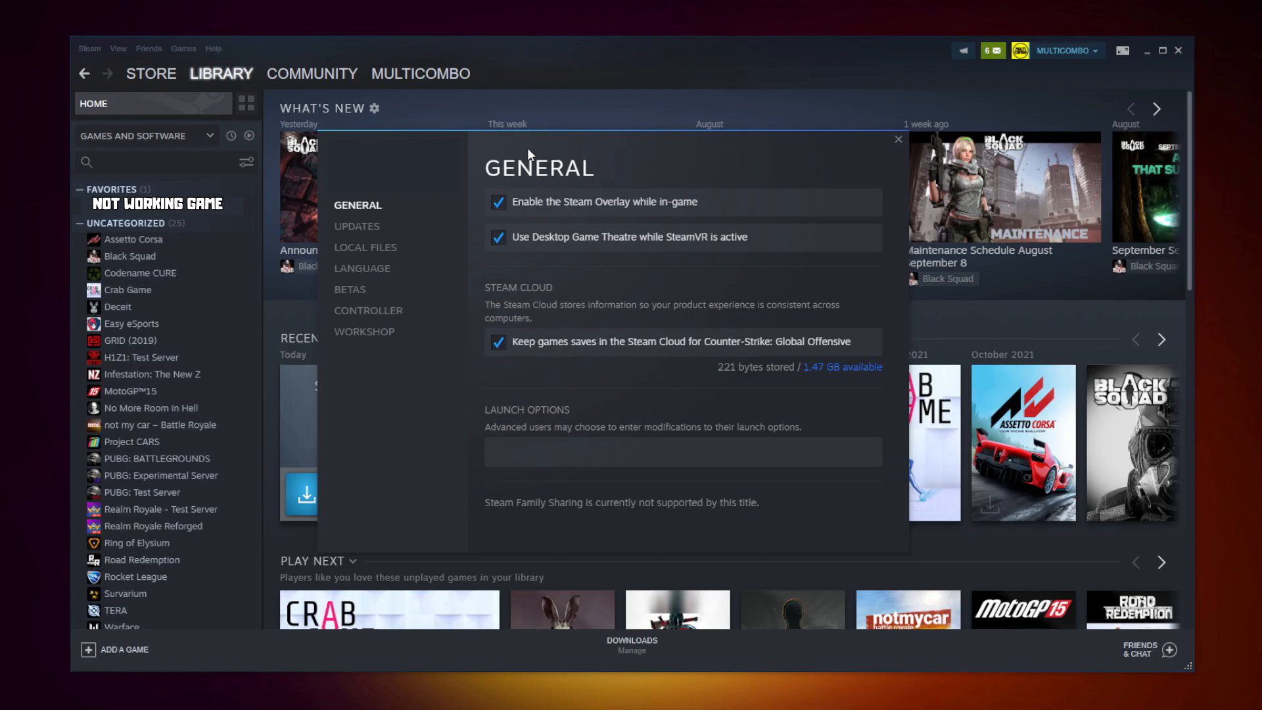
pyautogui.moveTo(365, 247)
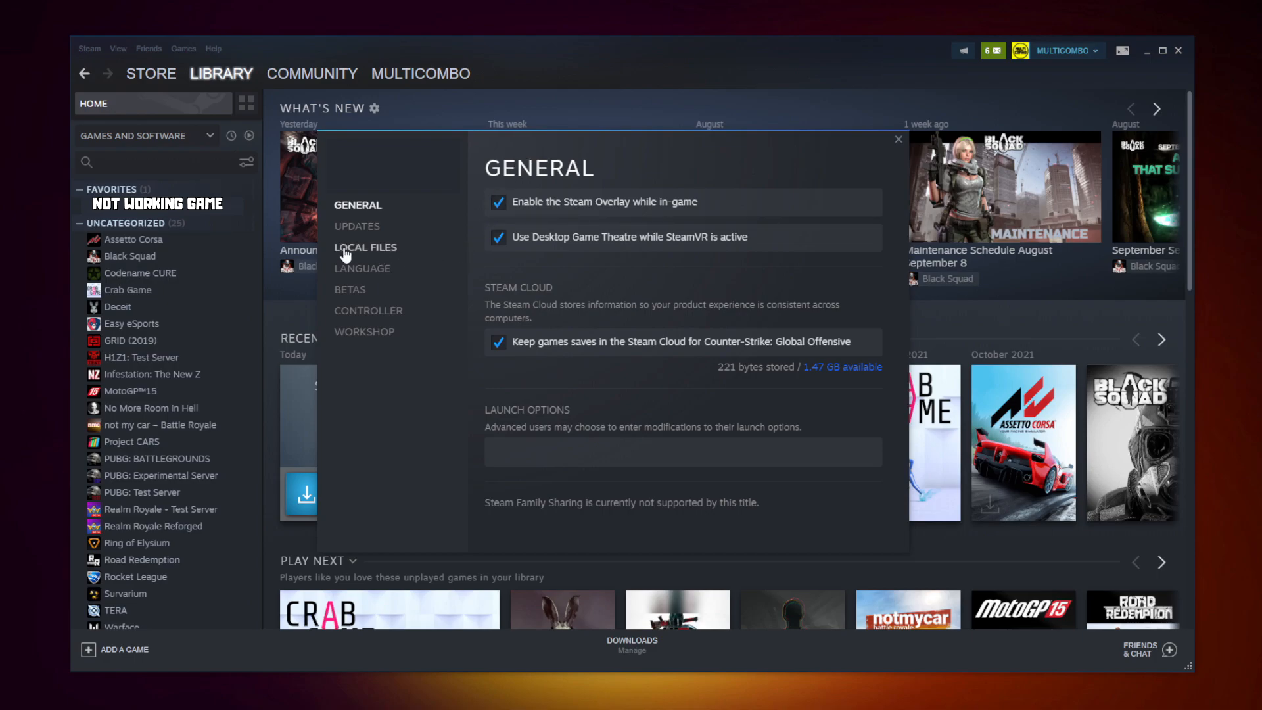
pyautogui.moveTo(370, 254)
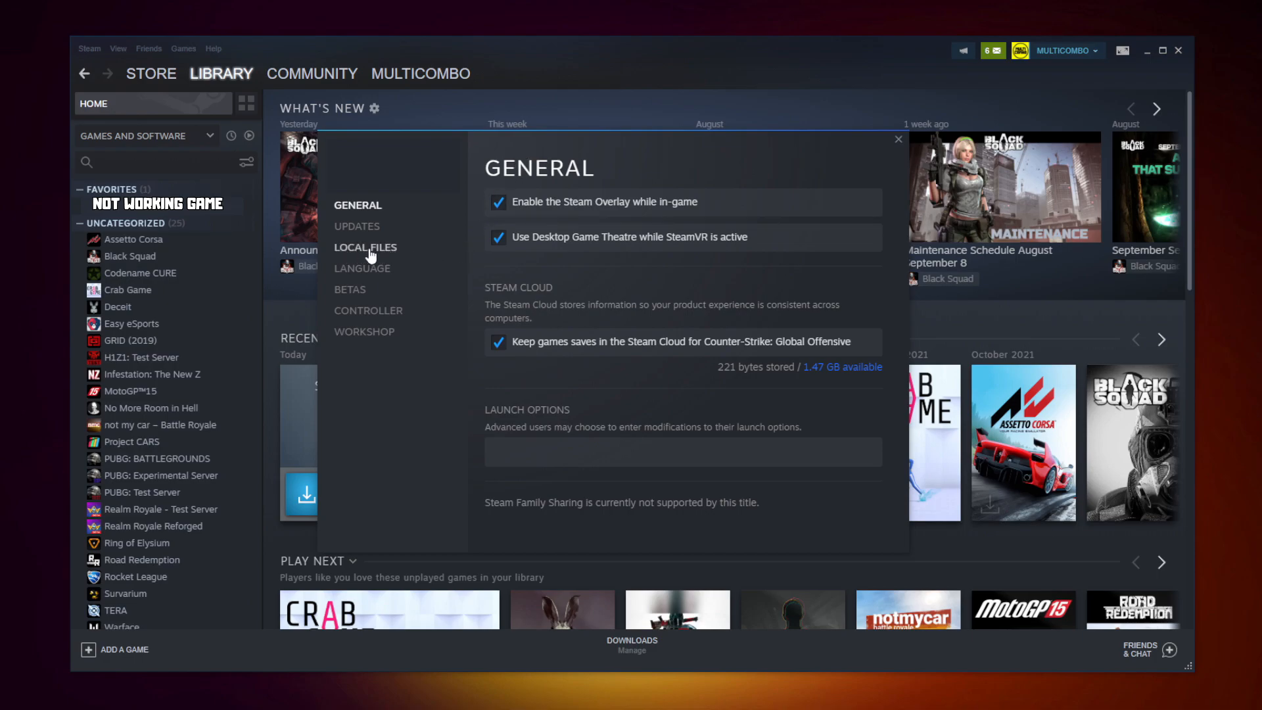
pyautogui.click(365, 247)
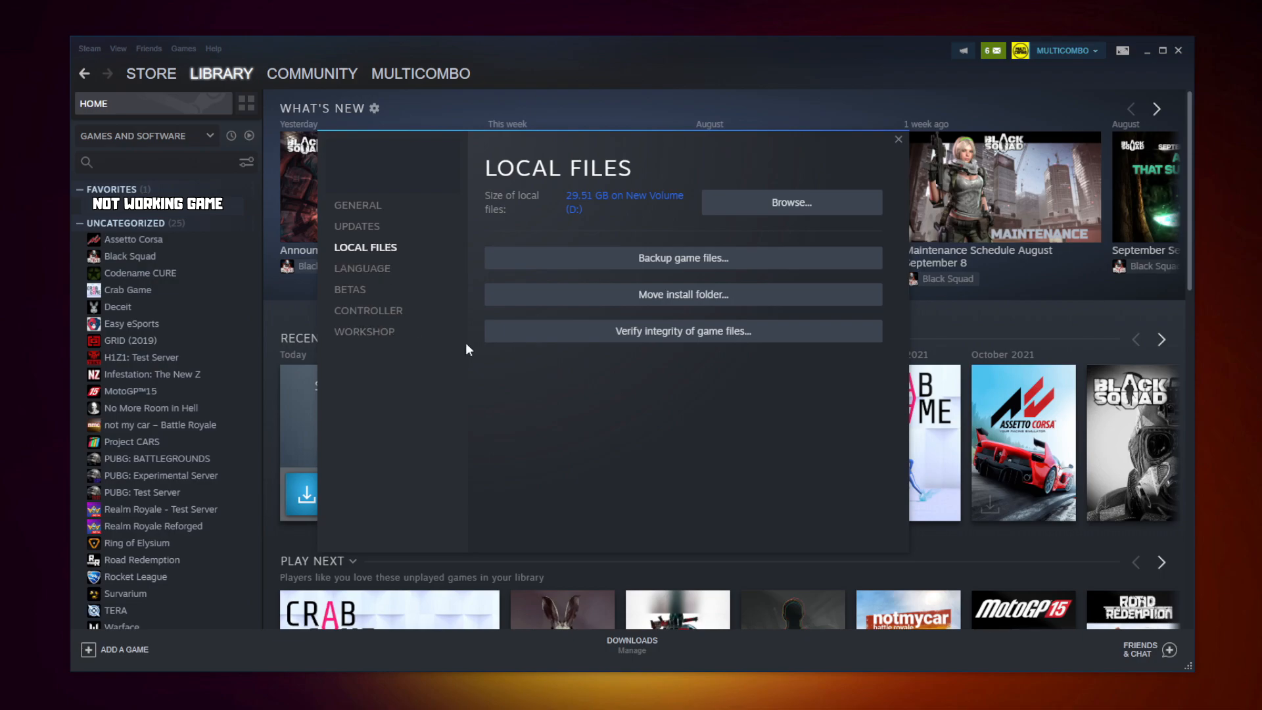
pyautogui.moveTo(684, 331)
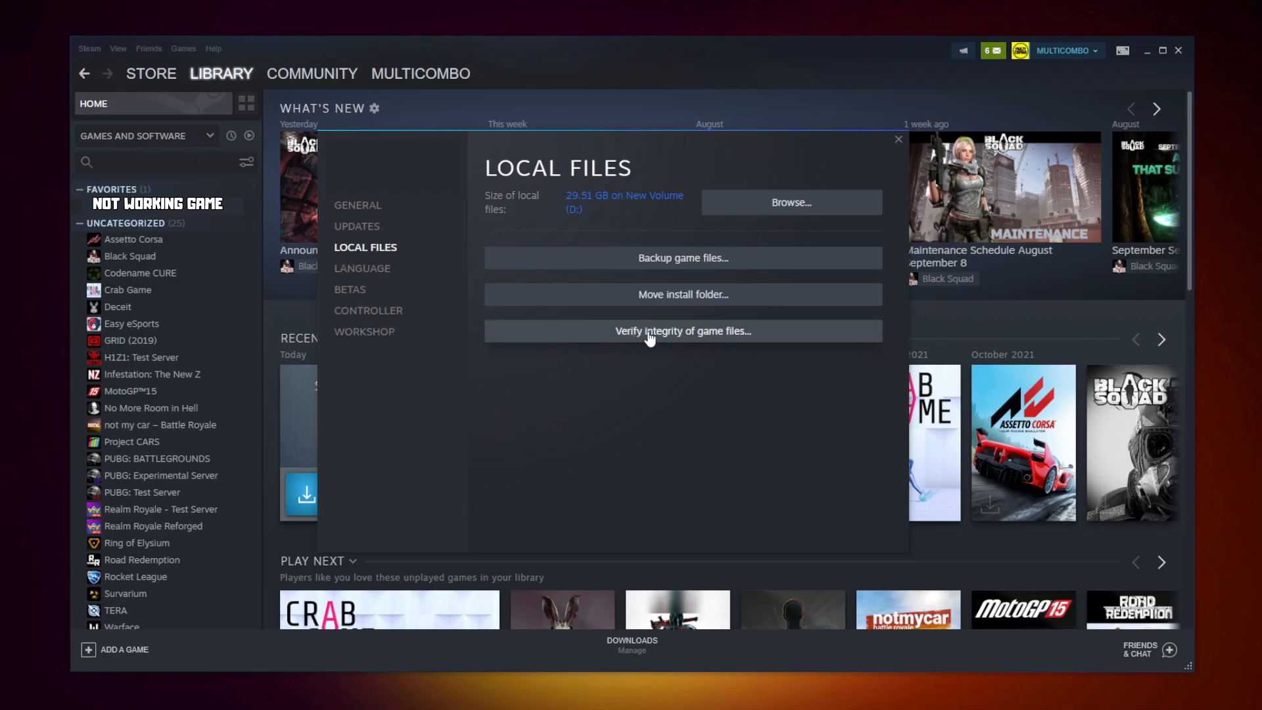
pyautogui.click(682, 331)
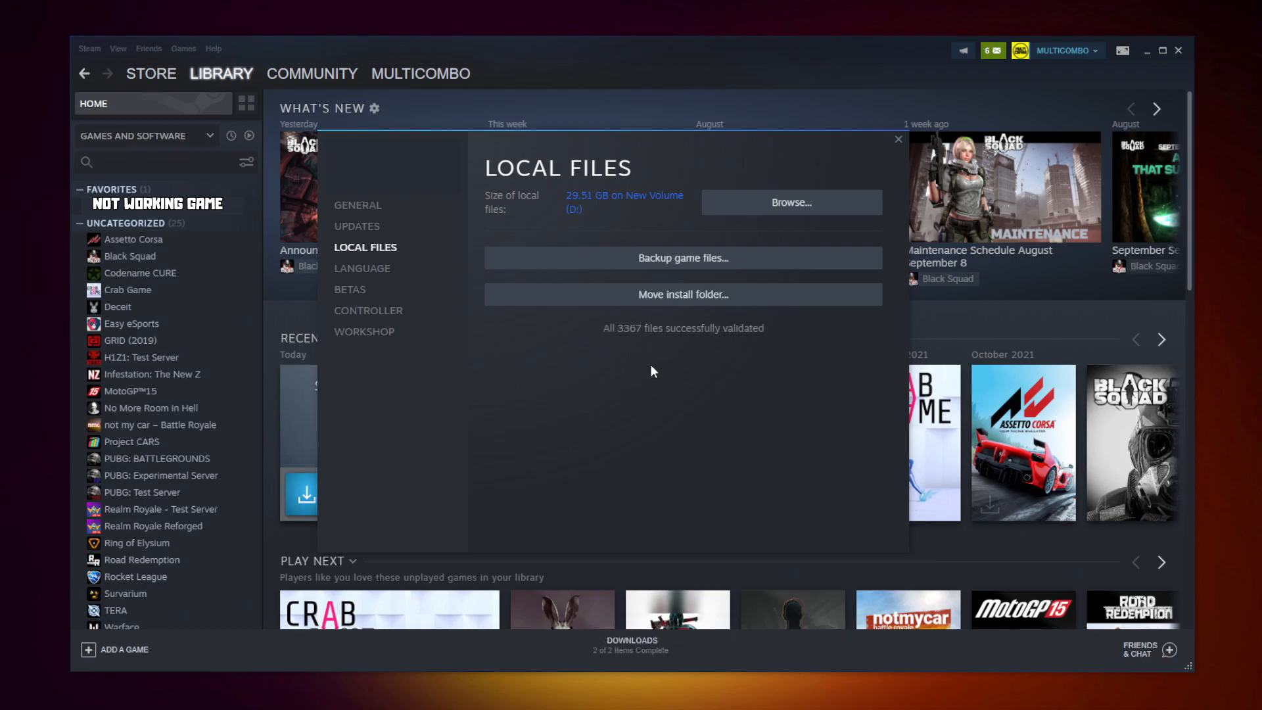
pyautogui.moveTo(586, 357)
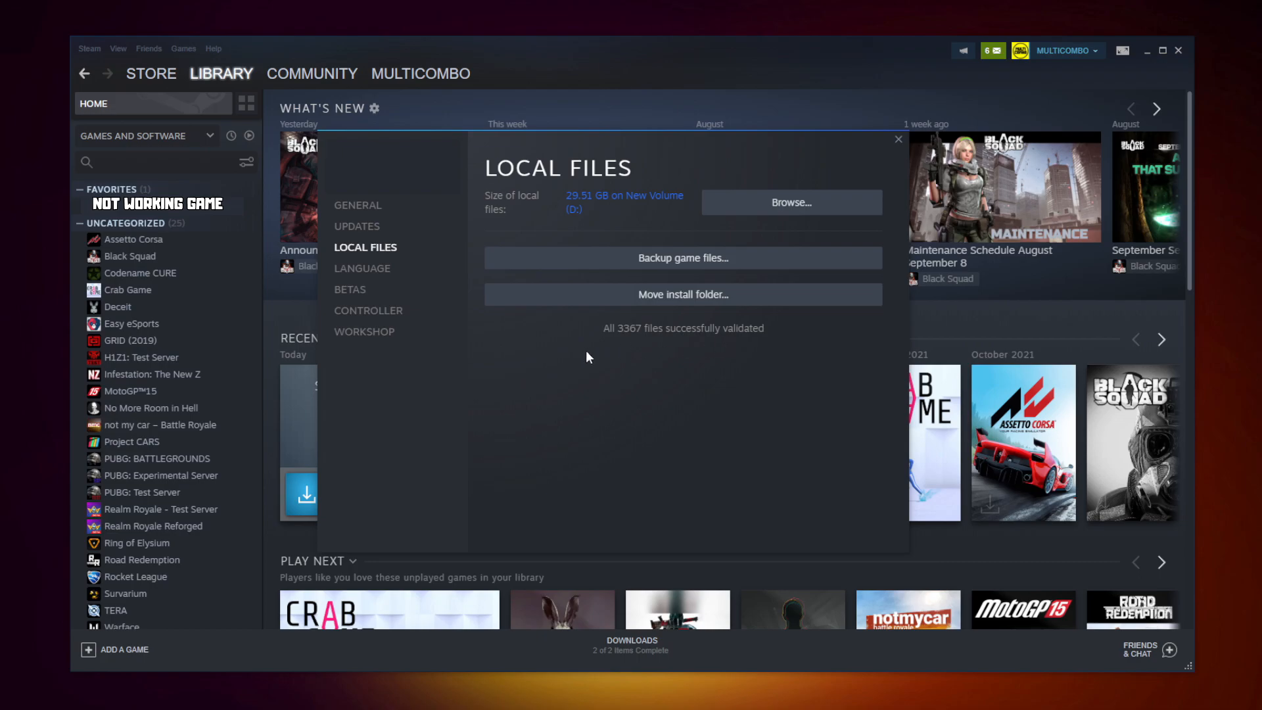
pyautogui.moveTo(637, 336)
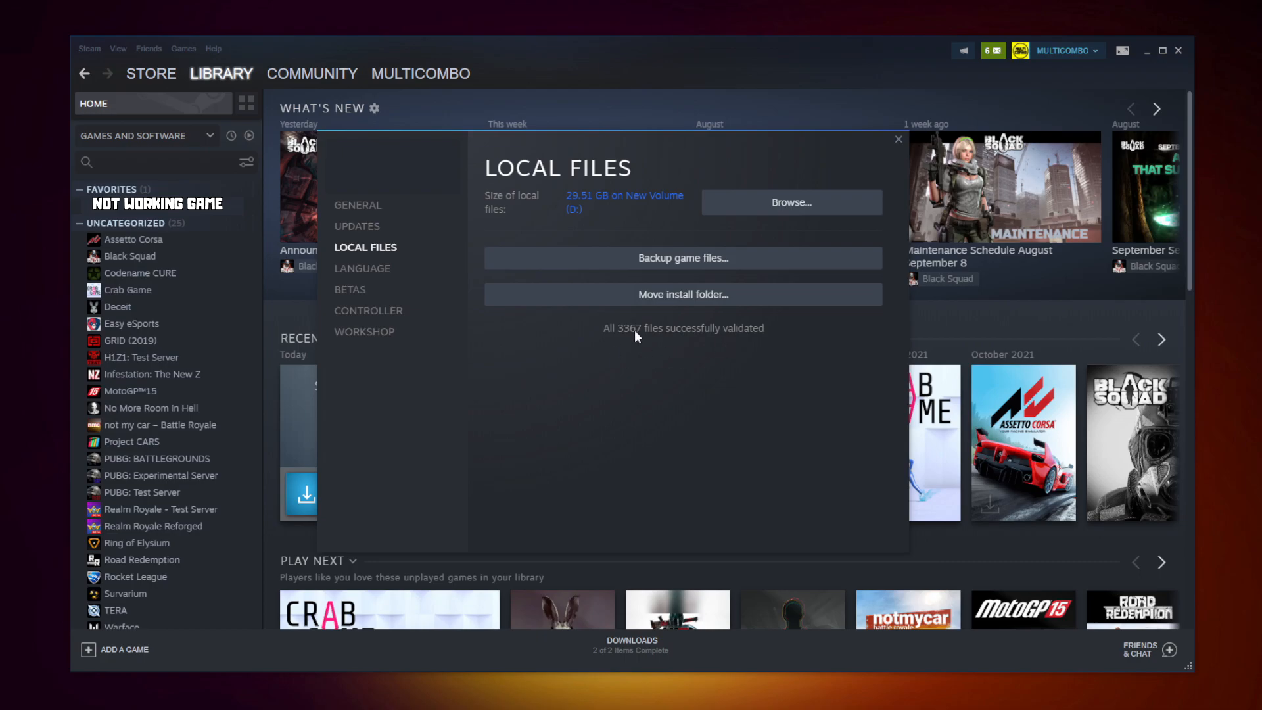
# Open the Compatibility tab of the game executable's Properties in its install folder.
pyautogui.click(790, 202)
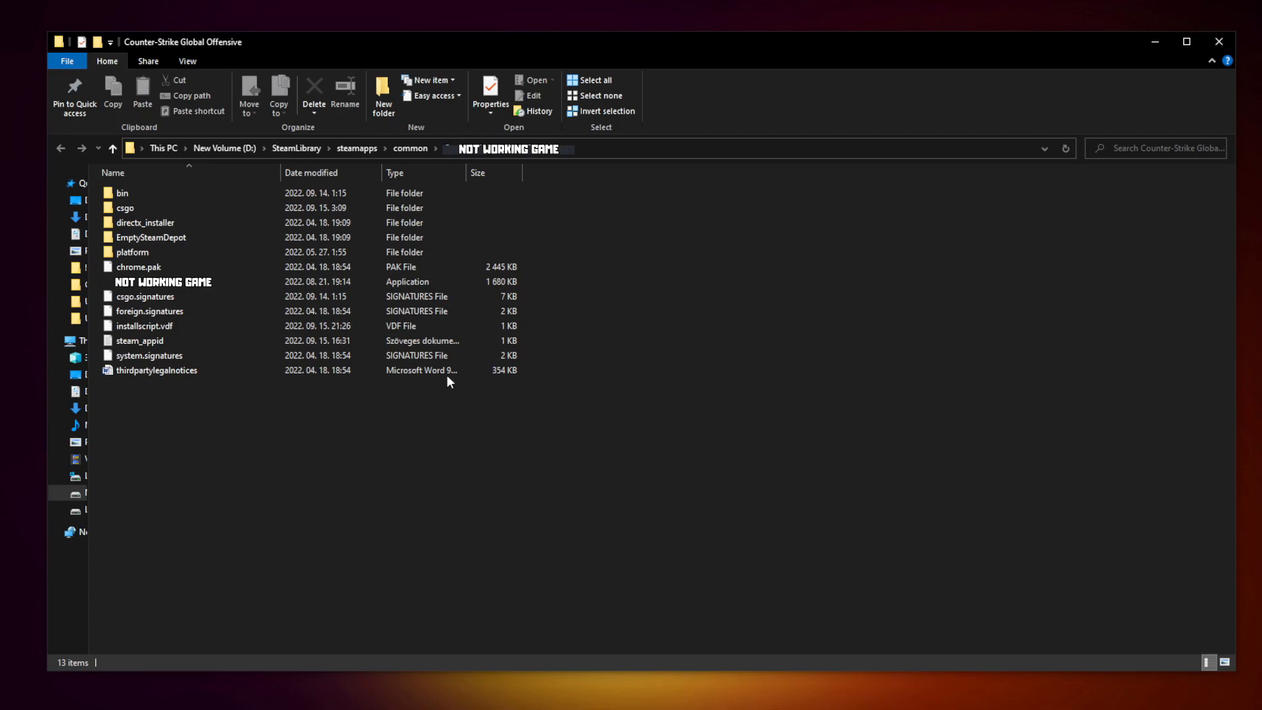
pyautogui.click(162, 282)
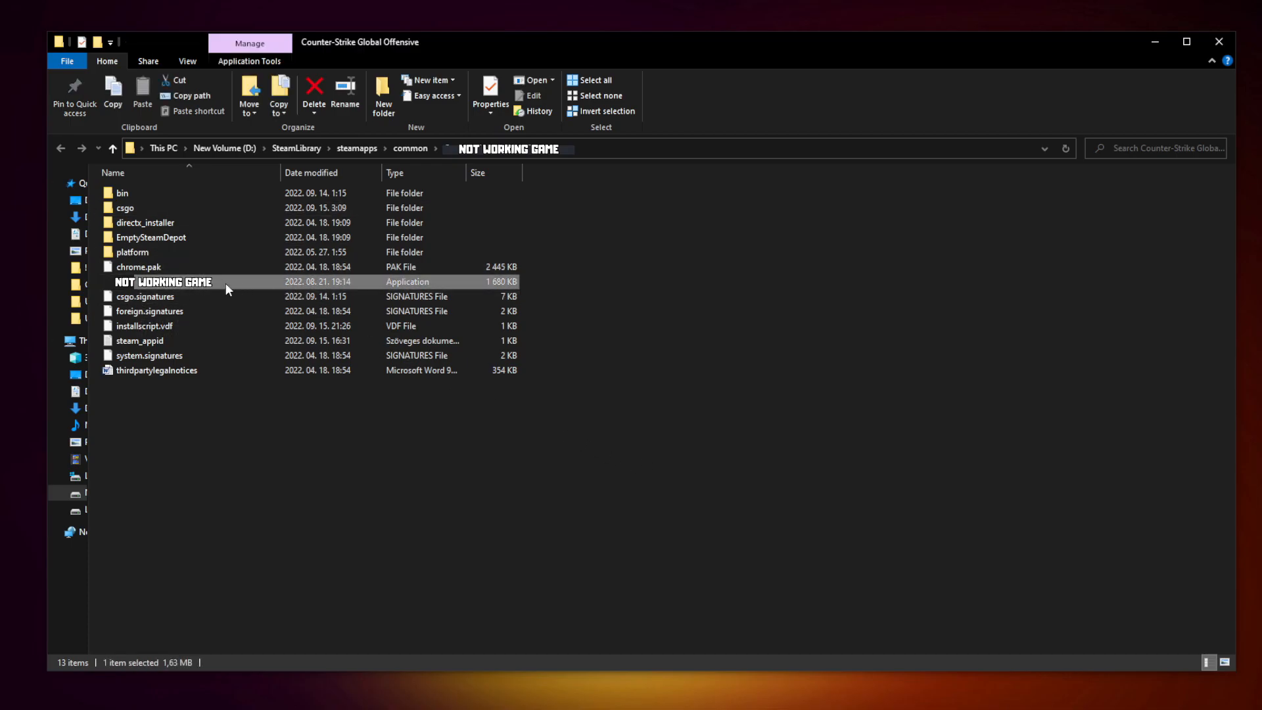
pyautogui.rightClick(161, 282)
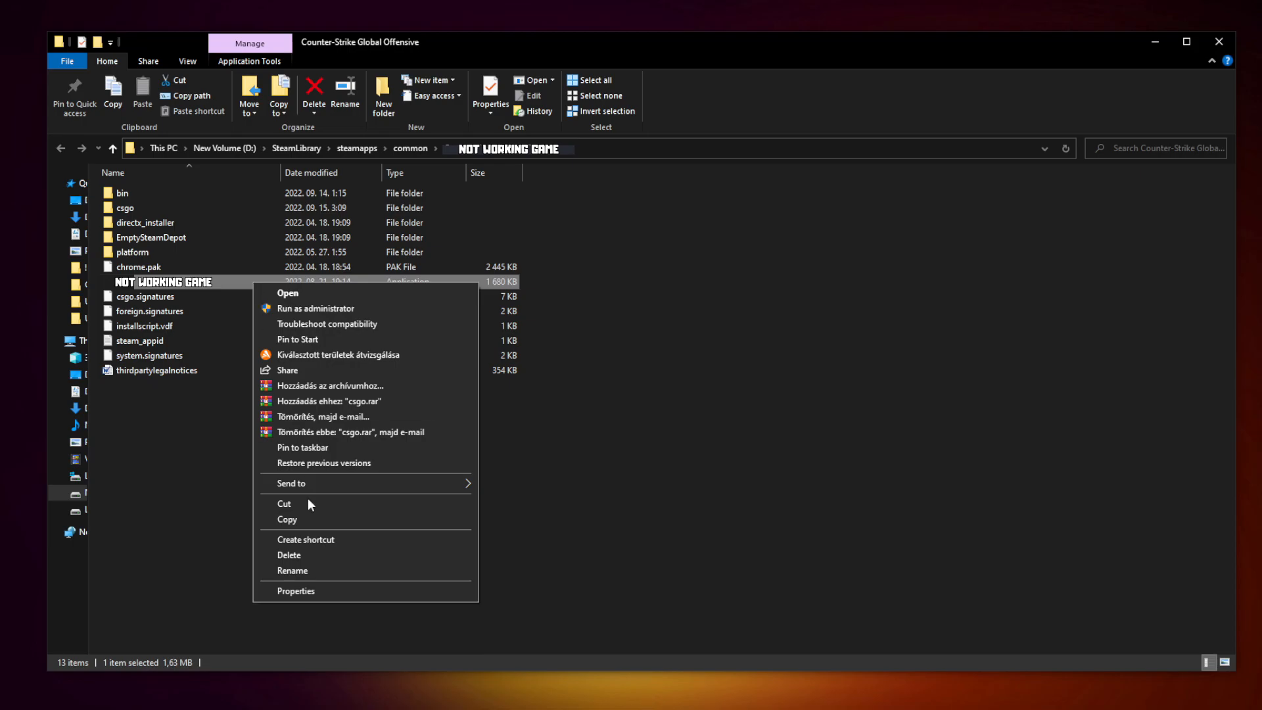
pyautogui.moveTo(364, 594)
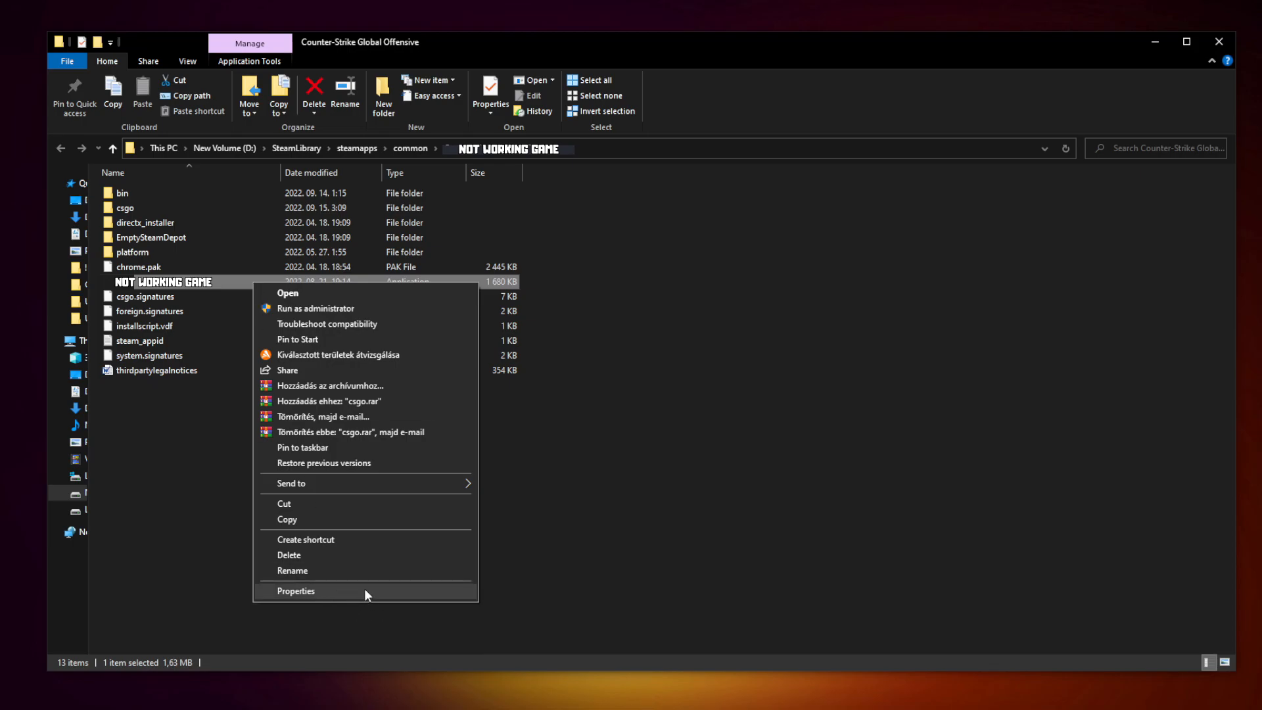
pyautogui.click(294, 591)
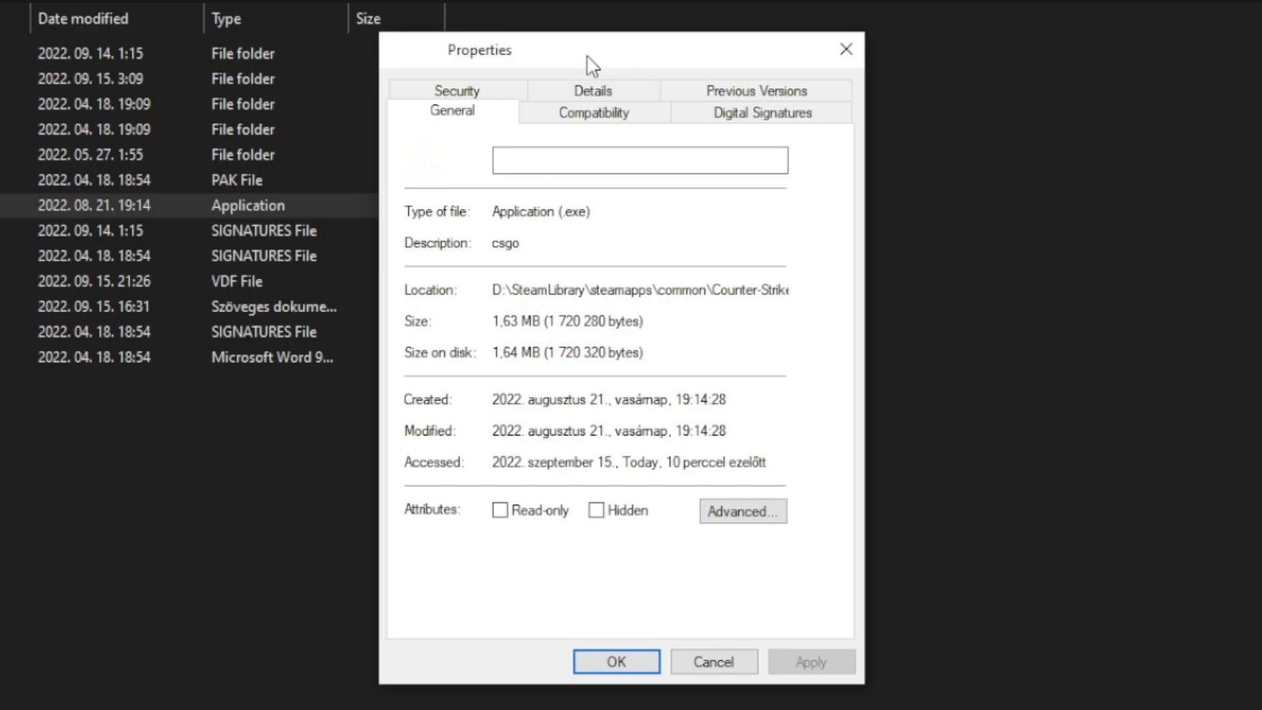
pyautogui.click(593, 112)
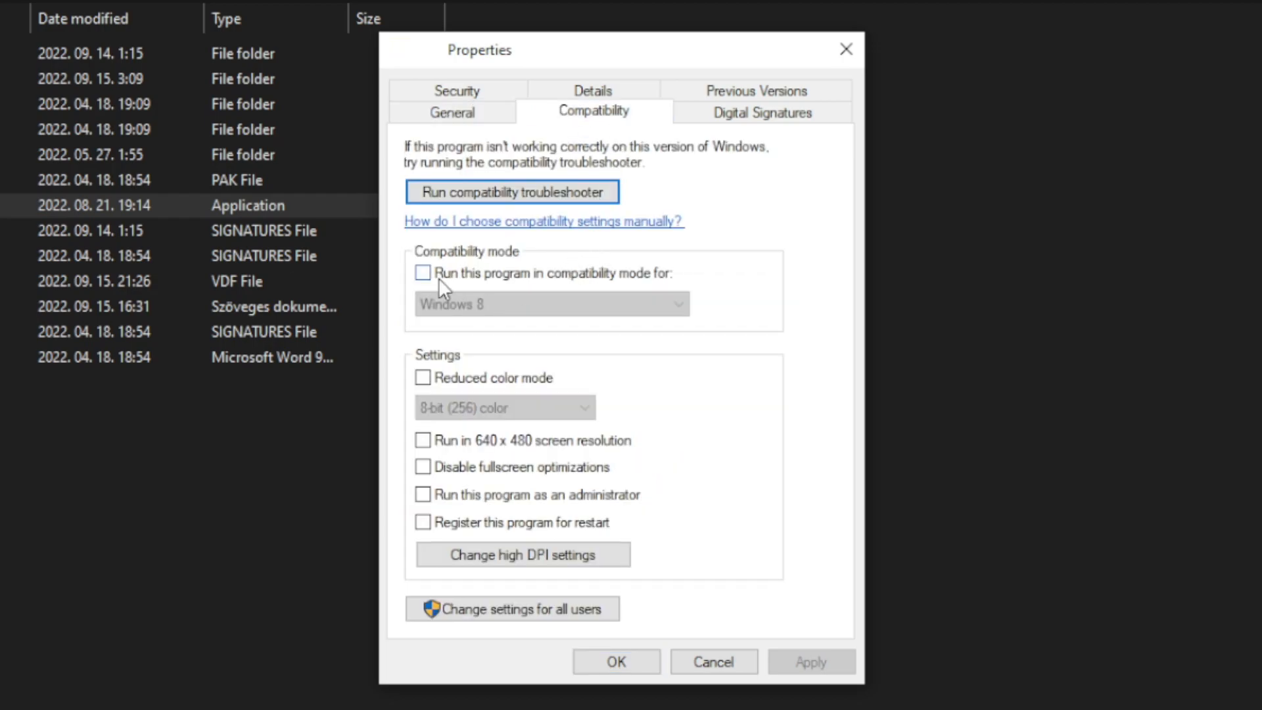
# Enable Windows 8 compatibility mode, disable fullscreen optimizations, and run as administrator.
pyautogui.click(424, 272)
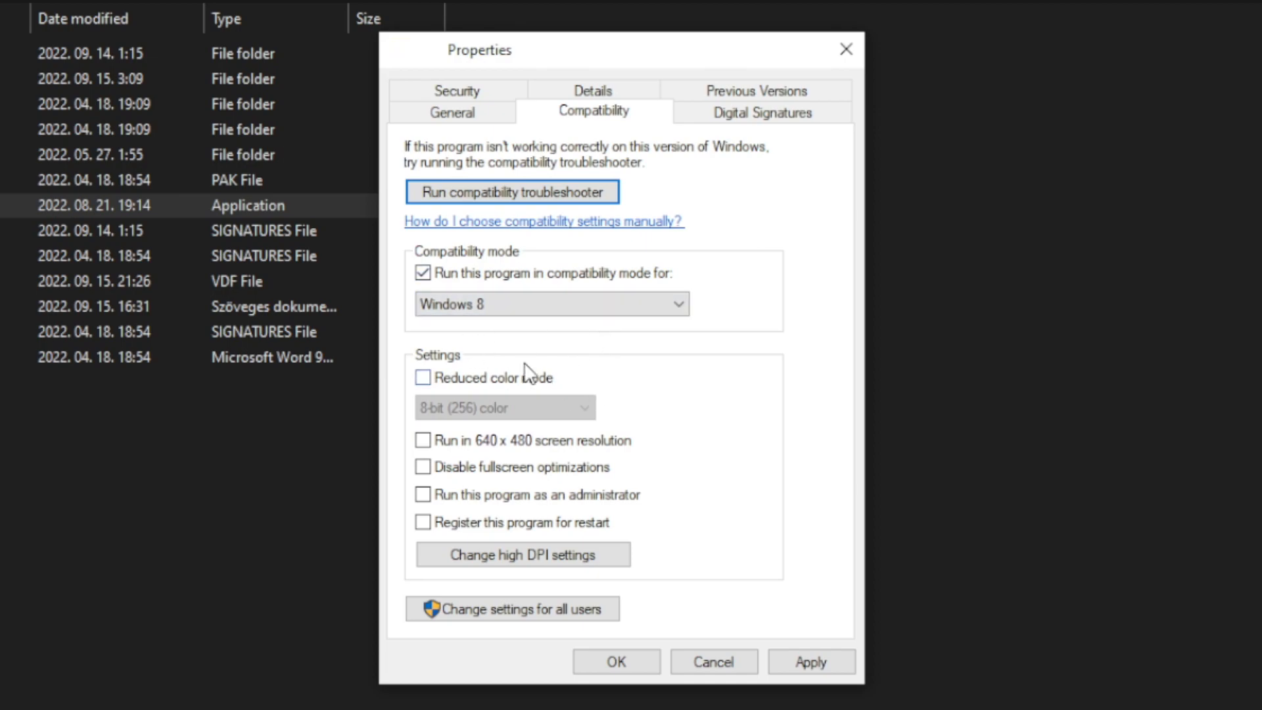
pyautogui.moveTo(561, 406)
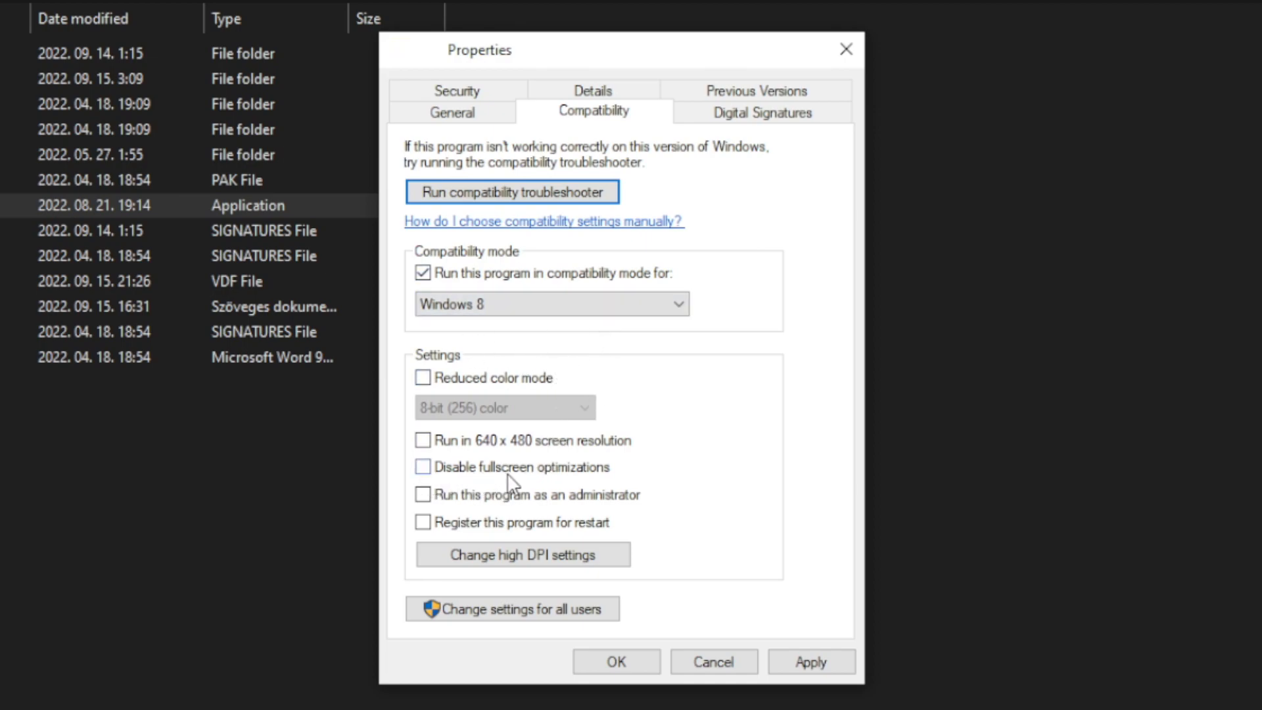
pyautogui.click(422, 466)
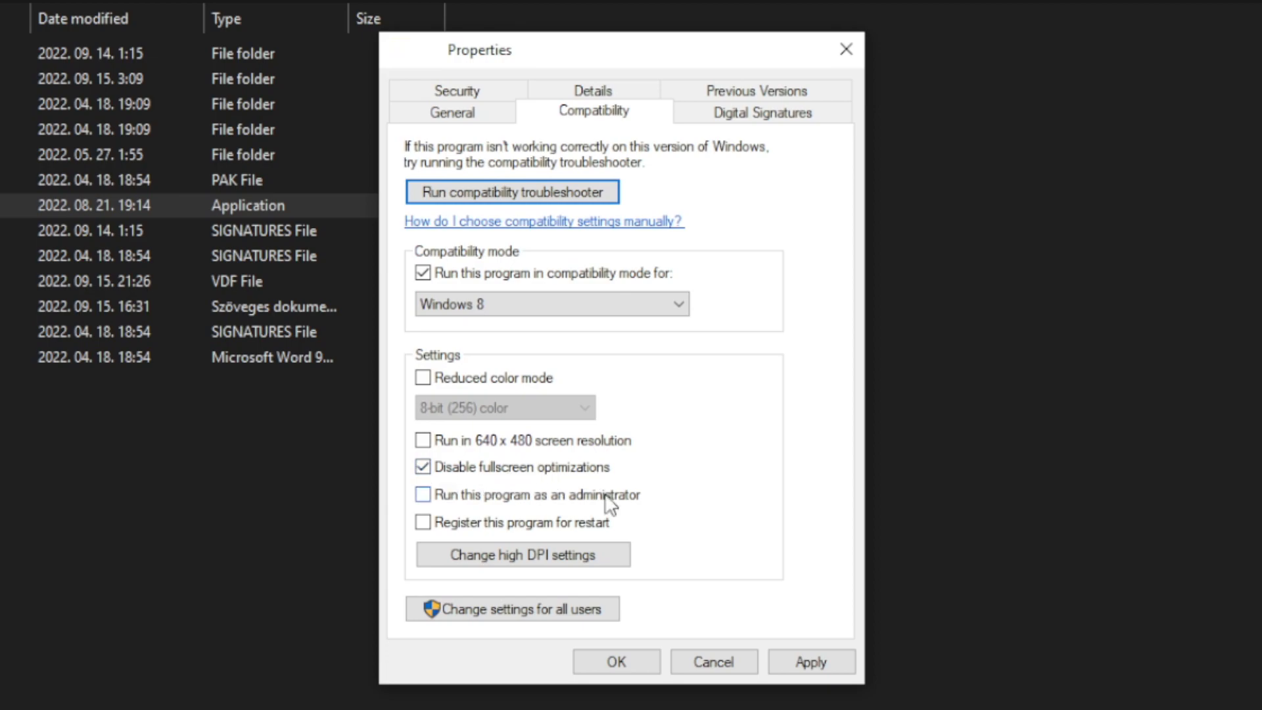
pyautogui.click(422, 495)
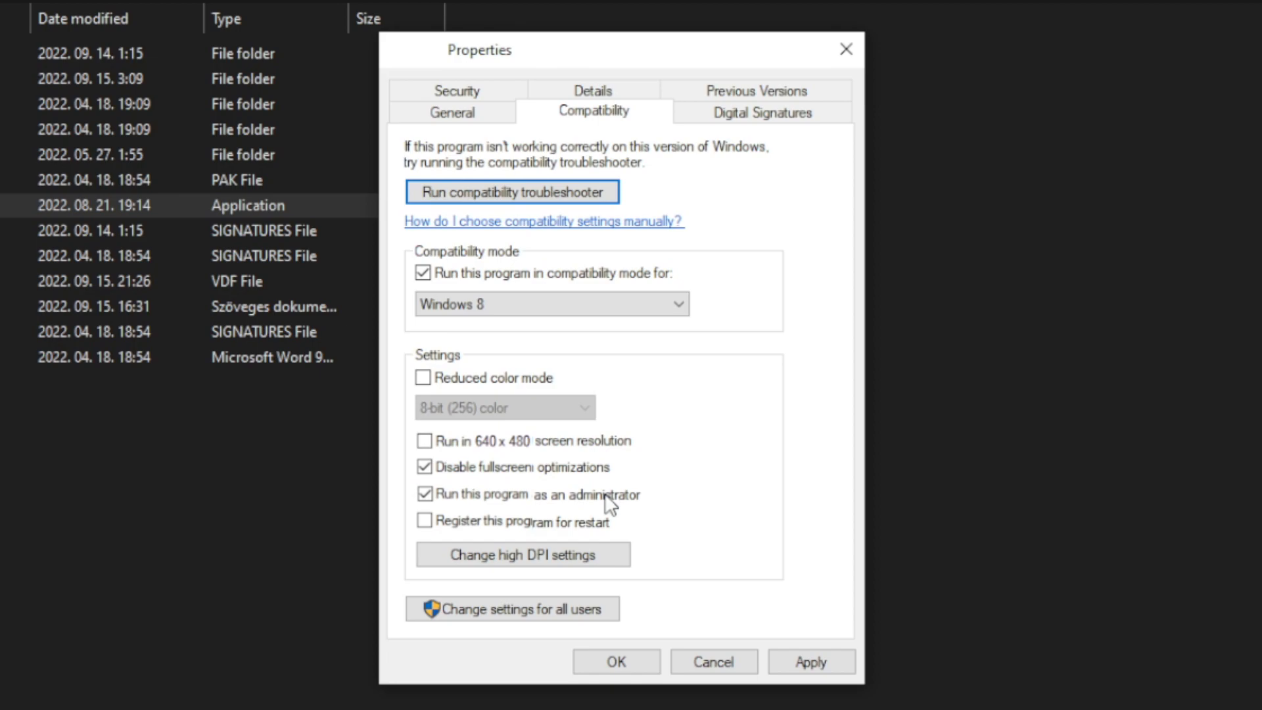
pyautogui.moveTo(767, 564)
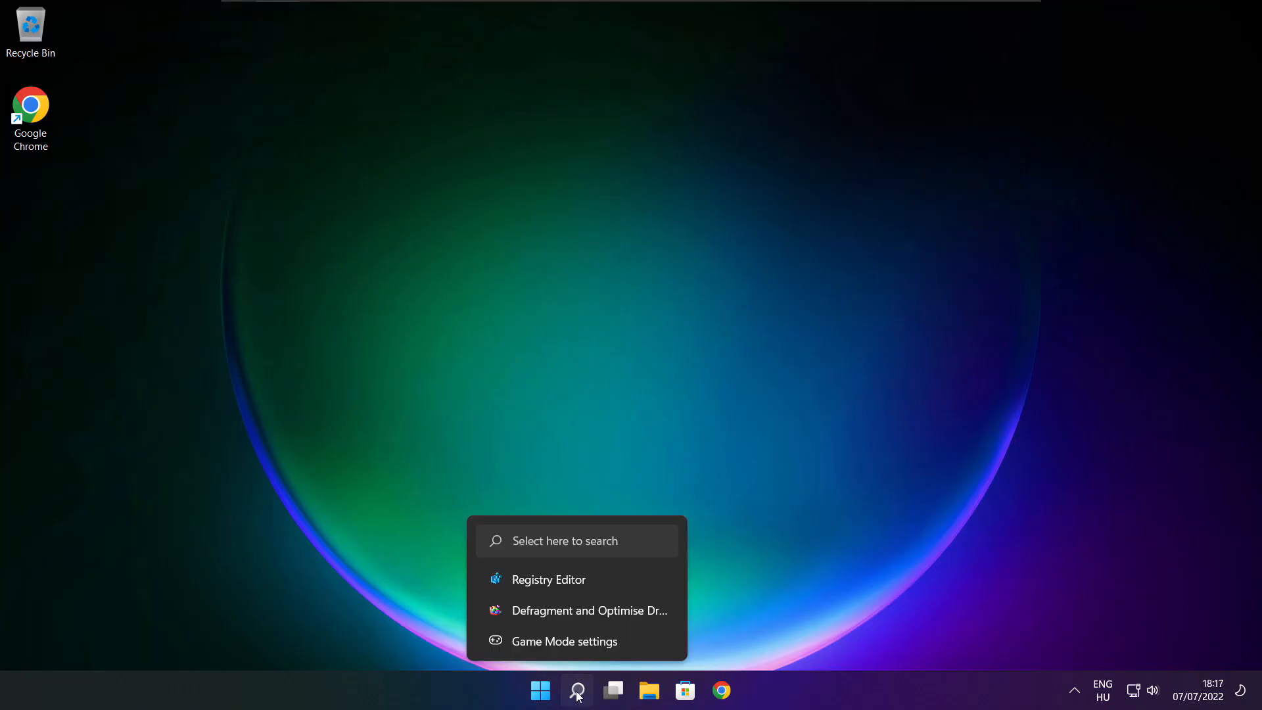
# Search 'updates', run Check for updates until up to date, and close Settings.
pyautogui.click(576, 691)
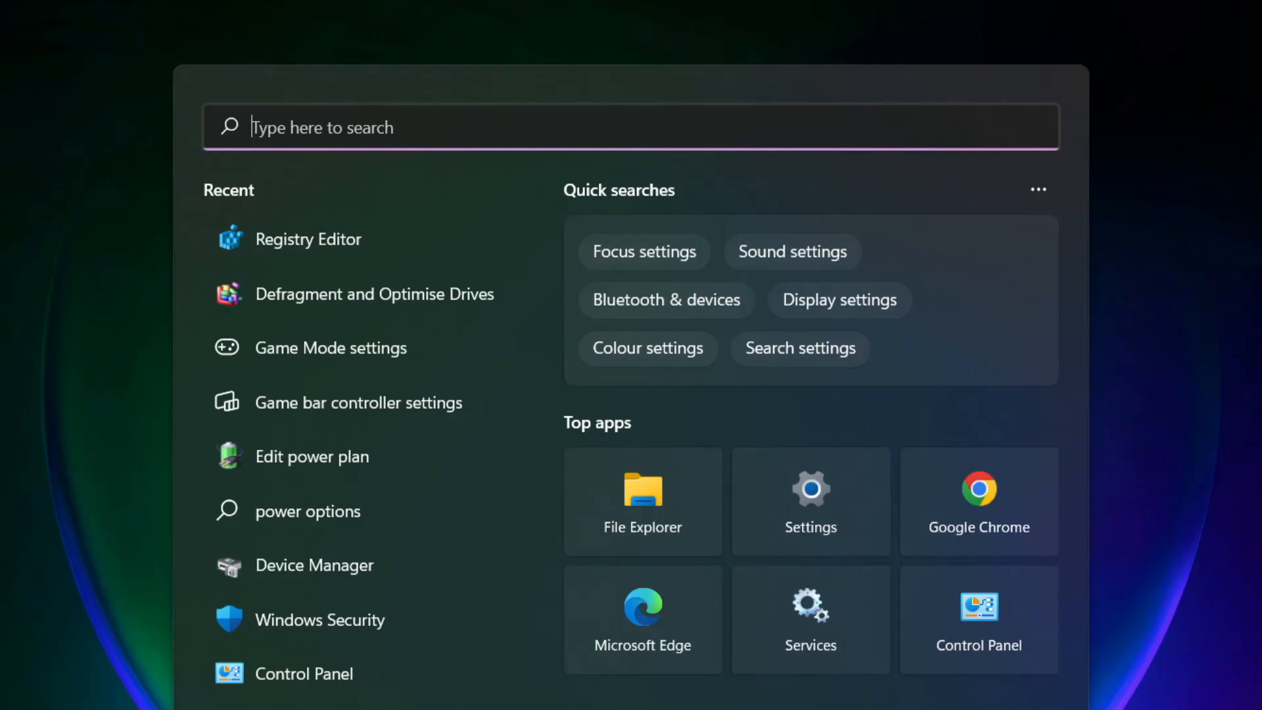
pyautogui.write('updates')
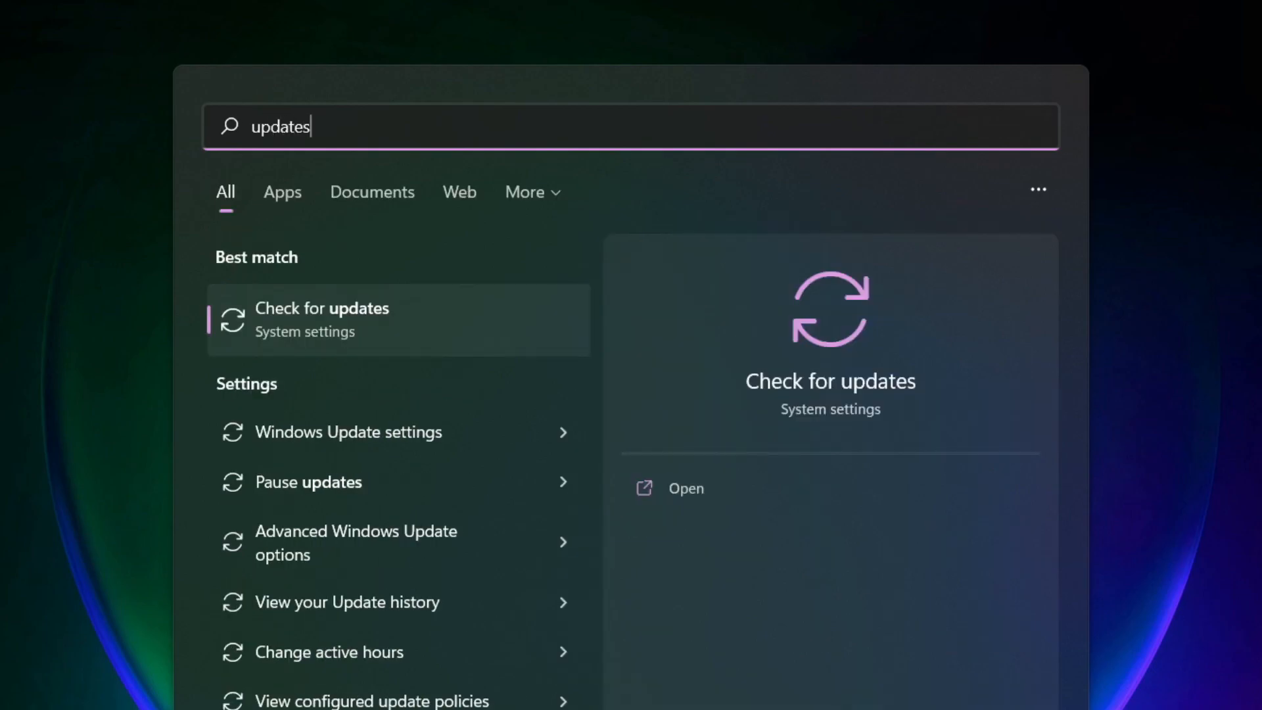
pyautogui.moveTo(384, 333)
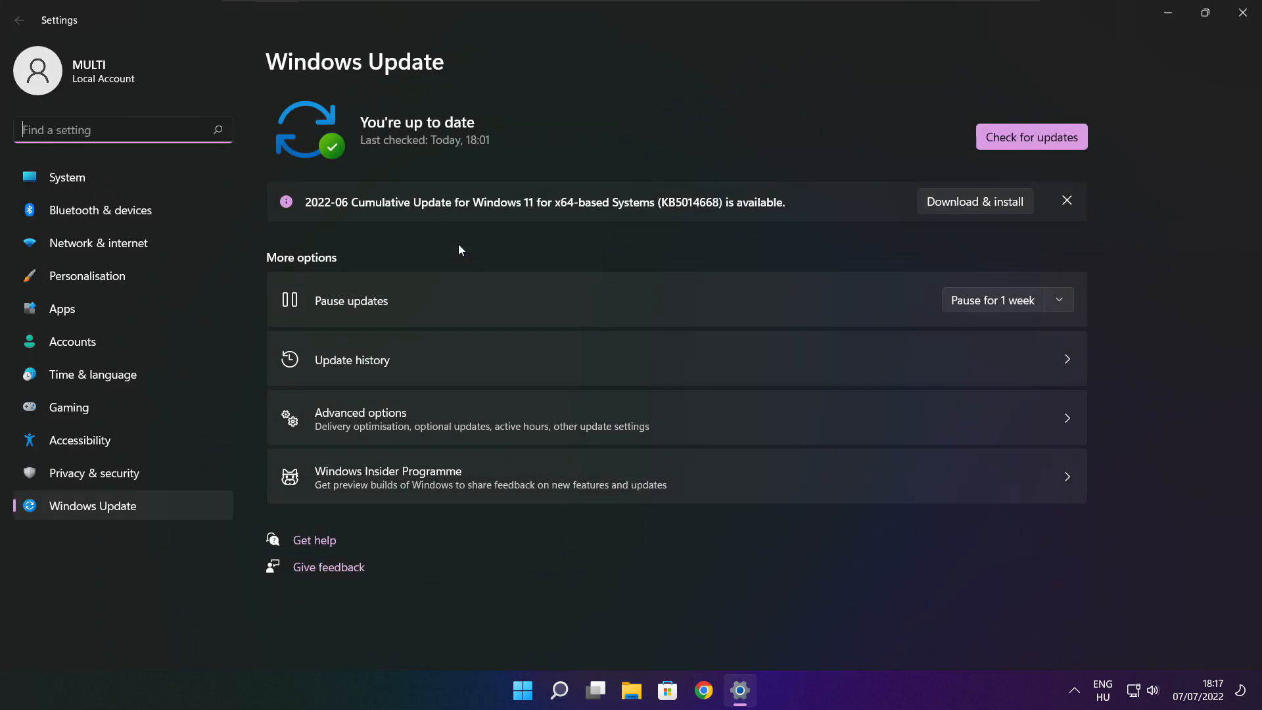
pyautogui.moveTo(1079, 141)
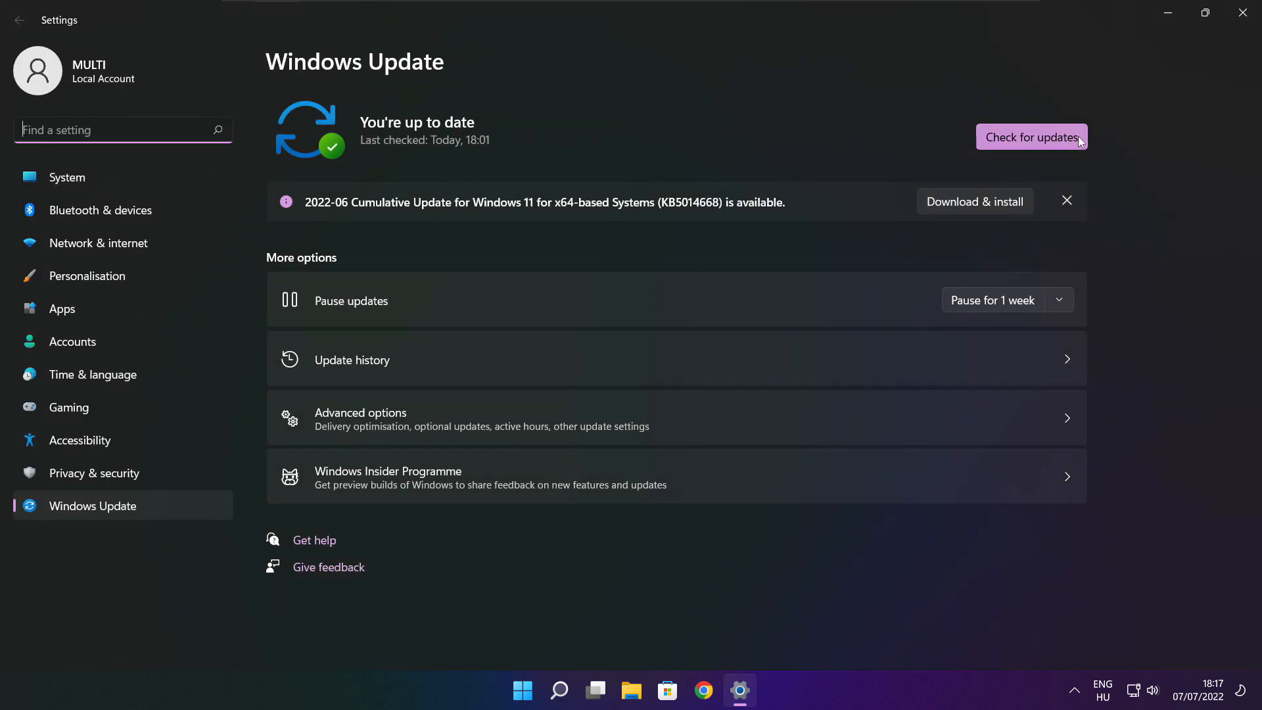
pyautogui.click(1031, 137)
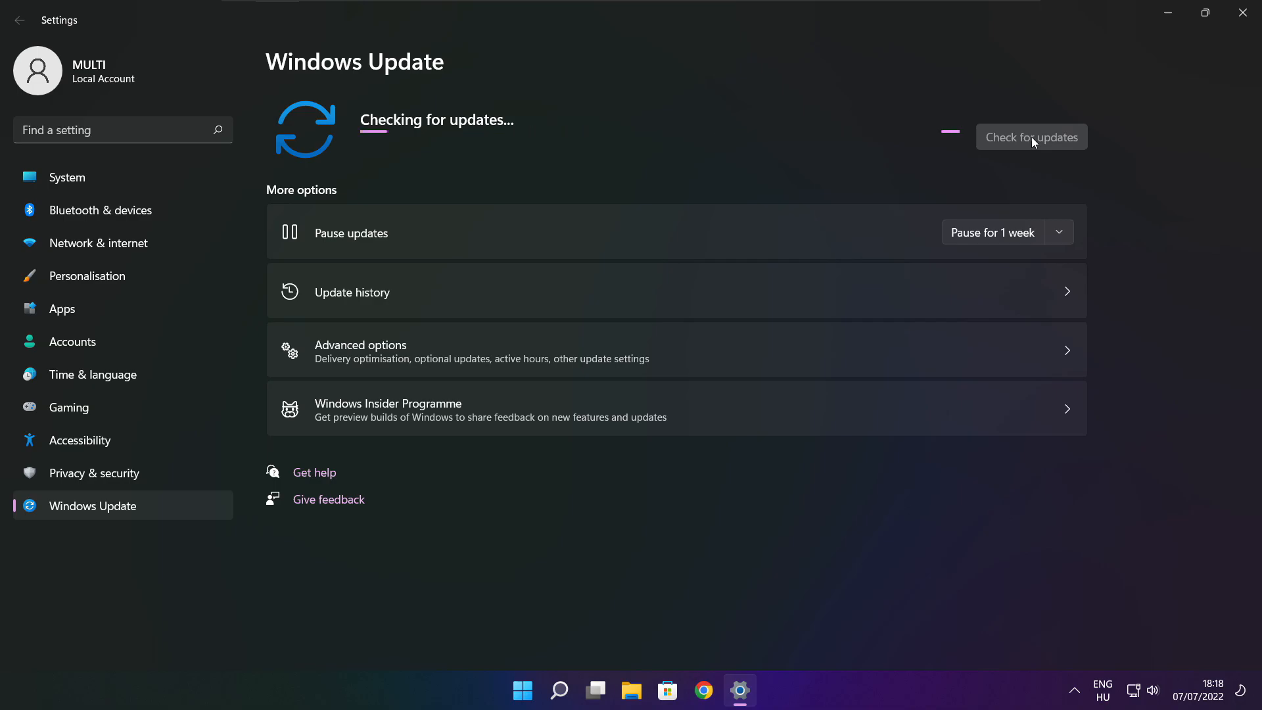
pyautogui.click(1032, 137)
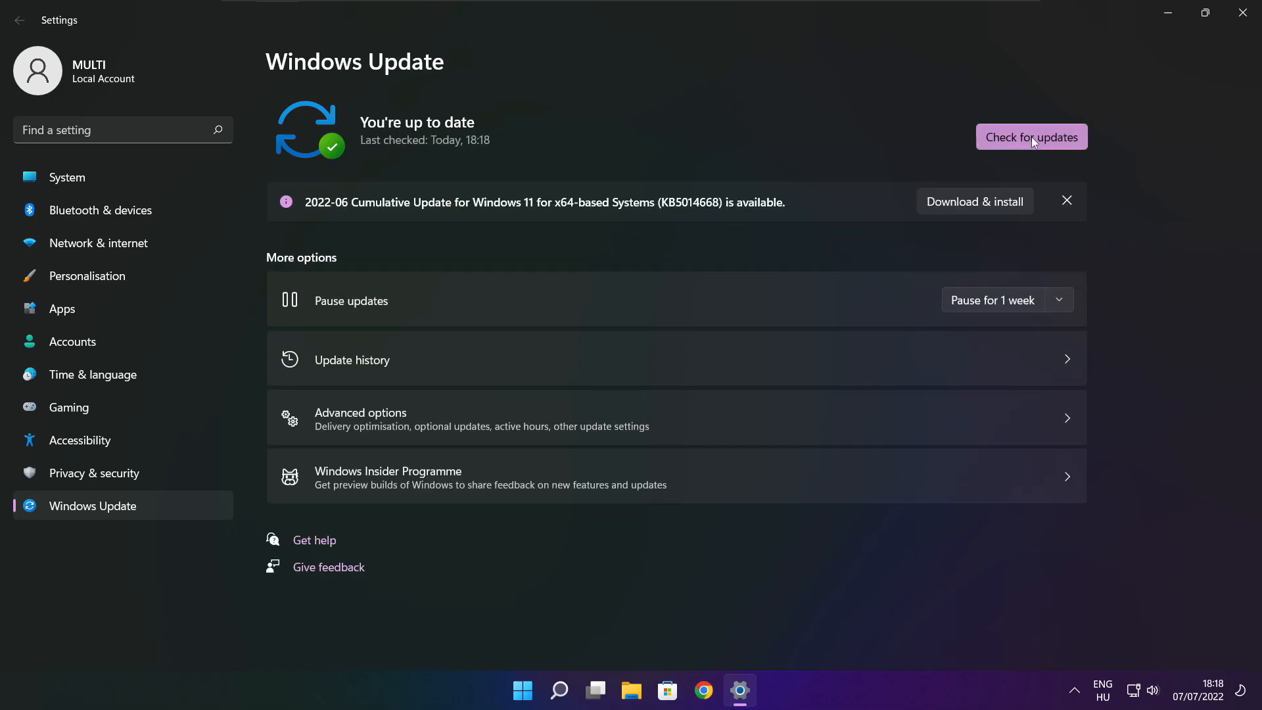
pyautogui.moveTo(1247, 14)
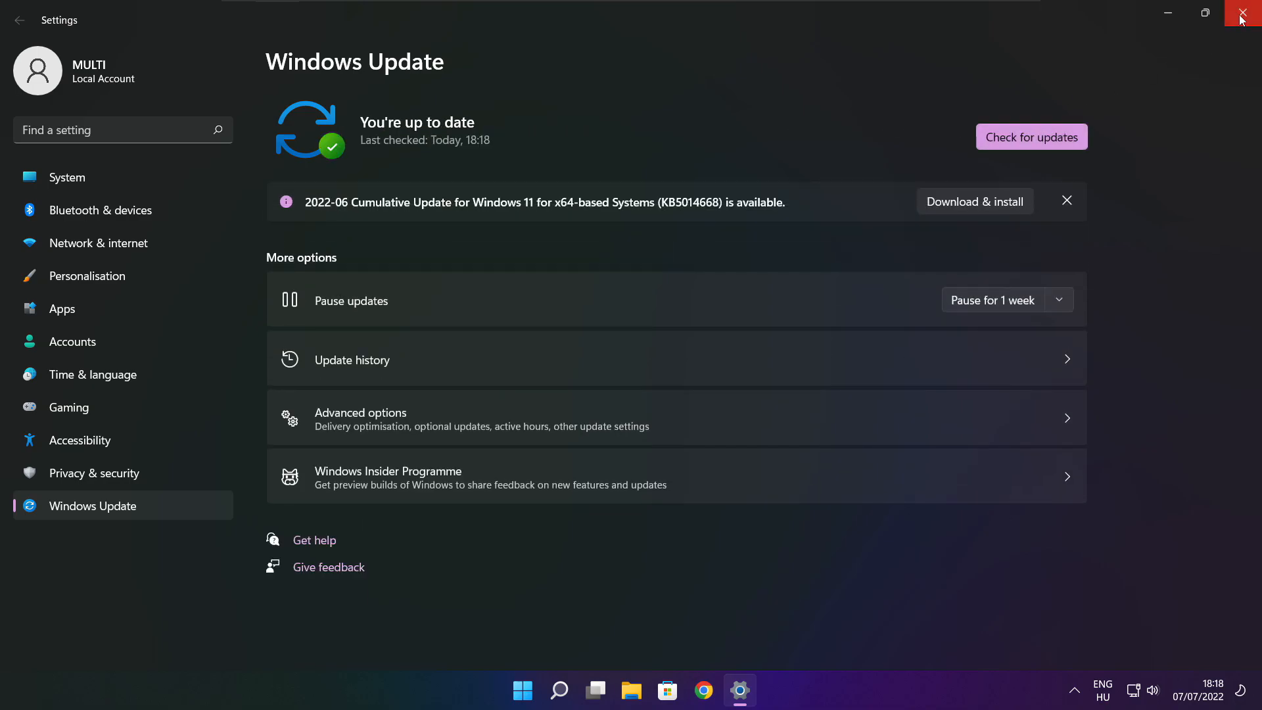
pyautogui.click(1248, 14)
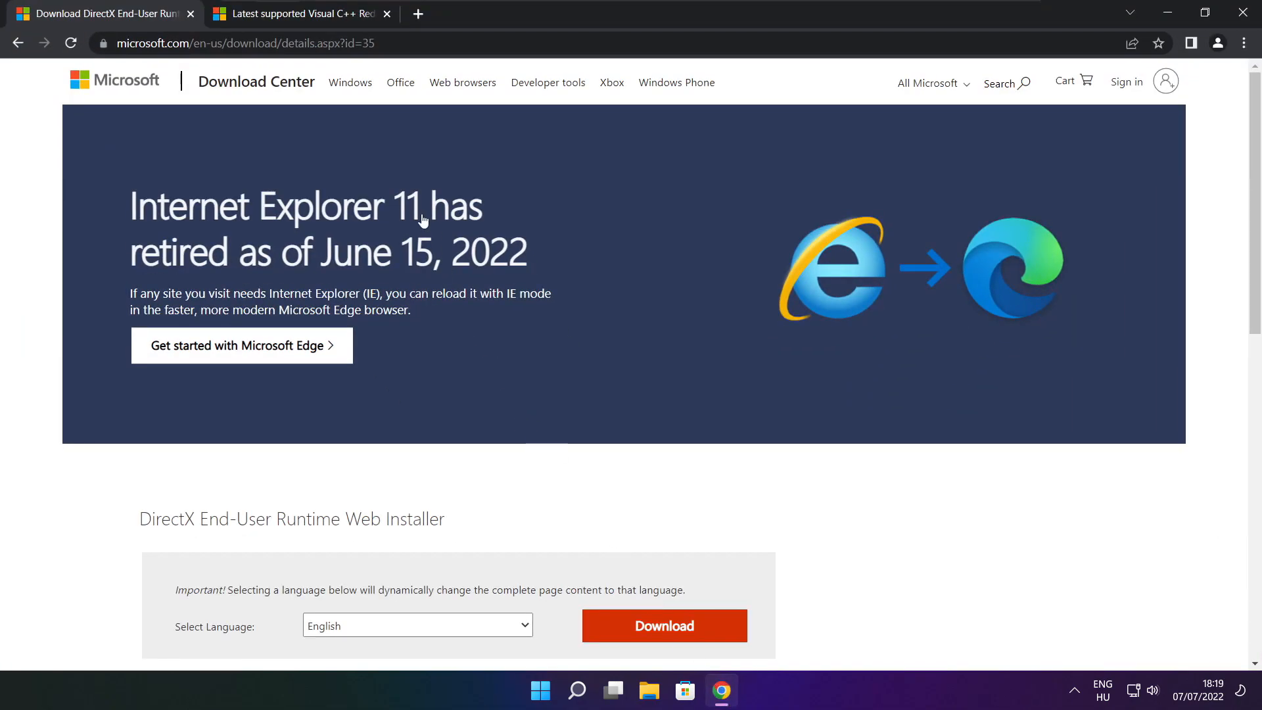
# Download dxwebsetup.exe from the DirectX End-User Runtime page and open it.
pyautogui.click(241, 43)
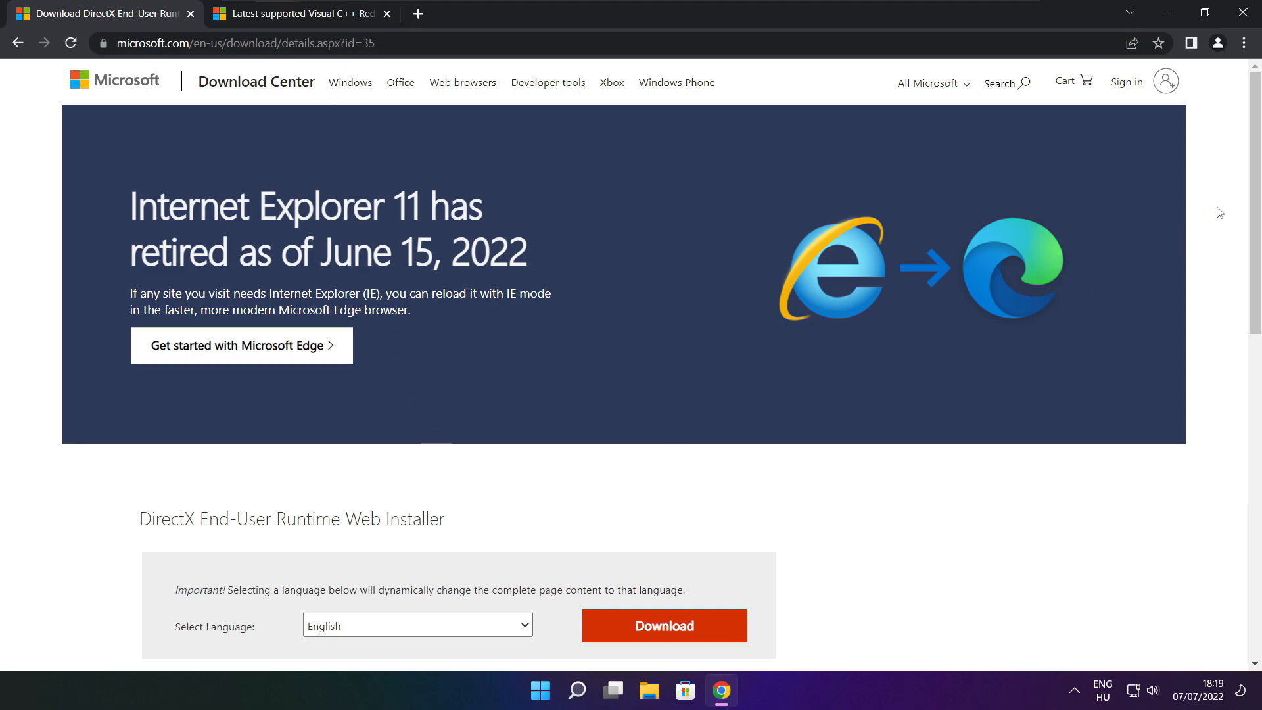
pyautogui.scroll(-3)
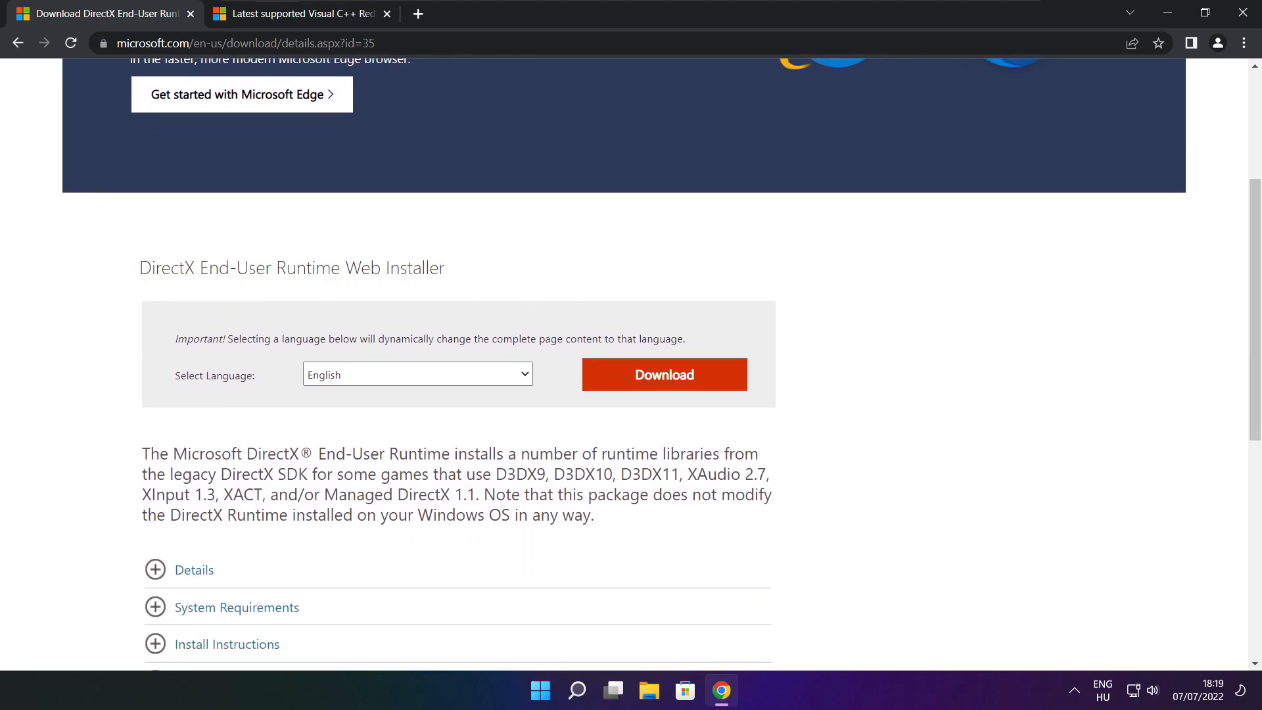
pyautogui.click(663, 374)
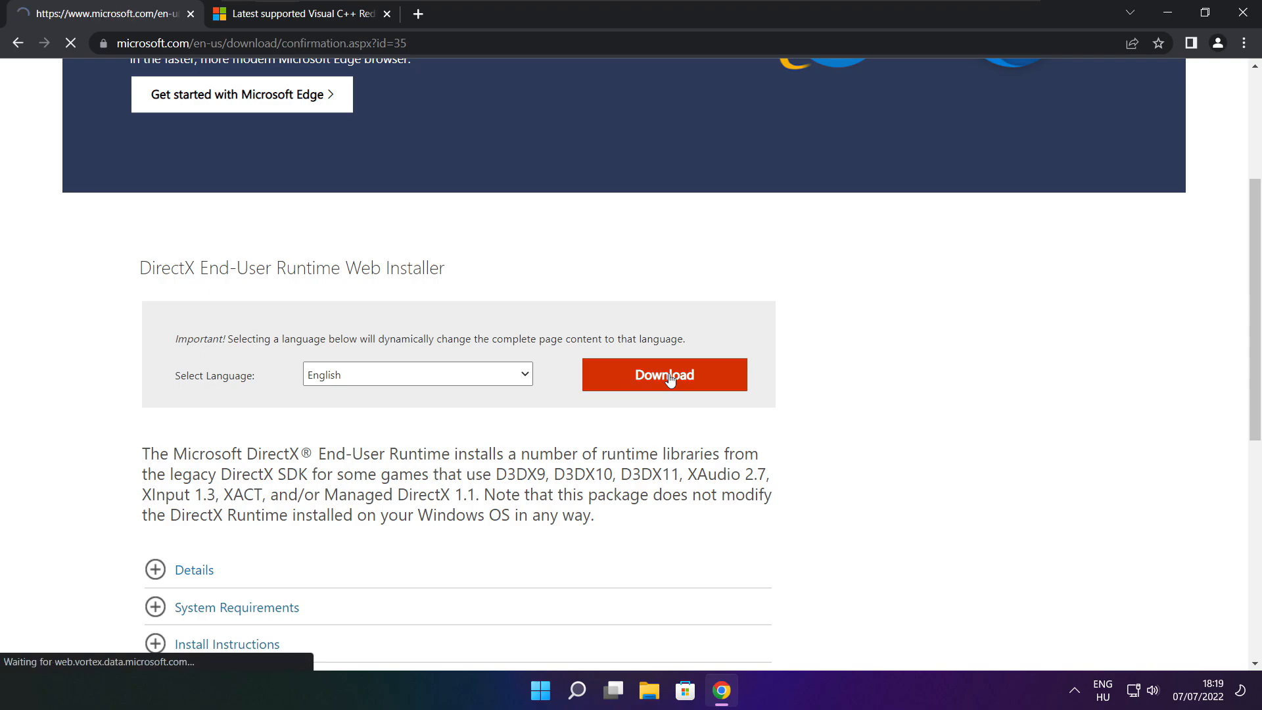
pyautogui.click(663, 374)
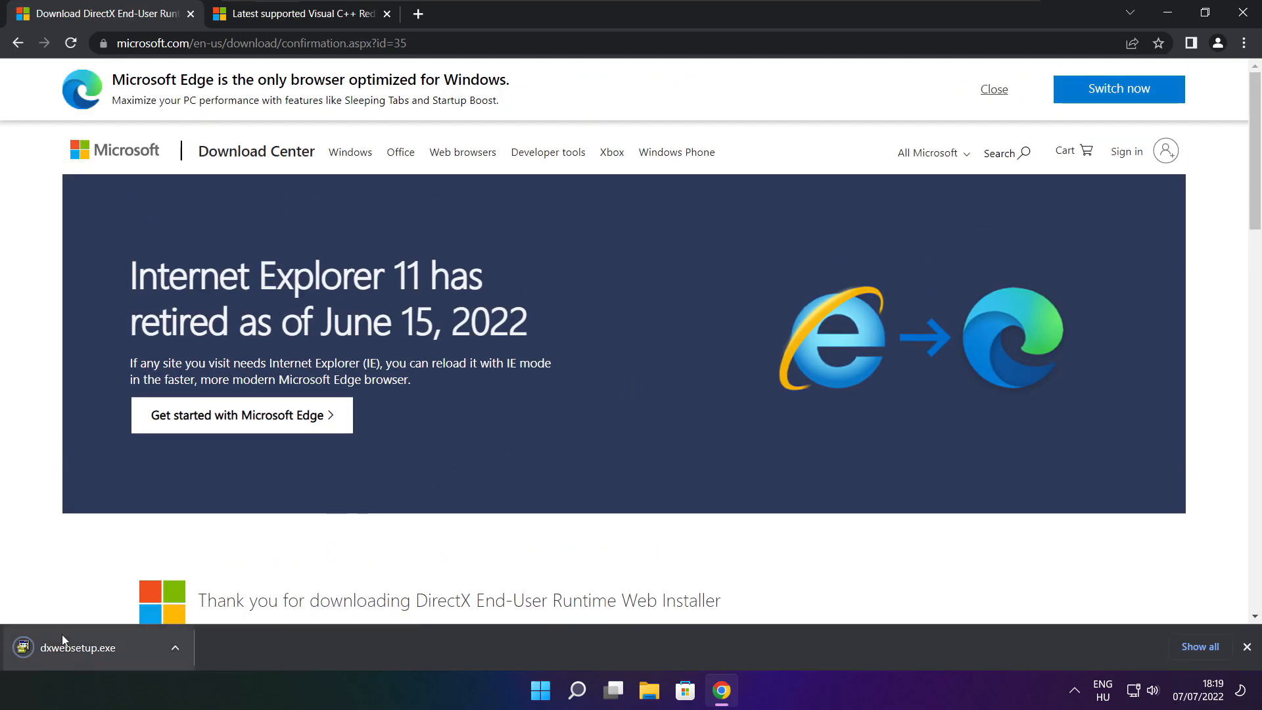
pyautogui.click(81, 648)
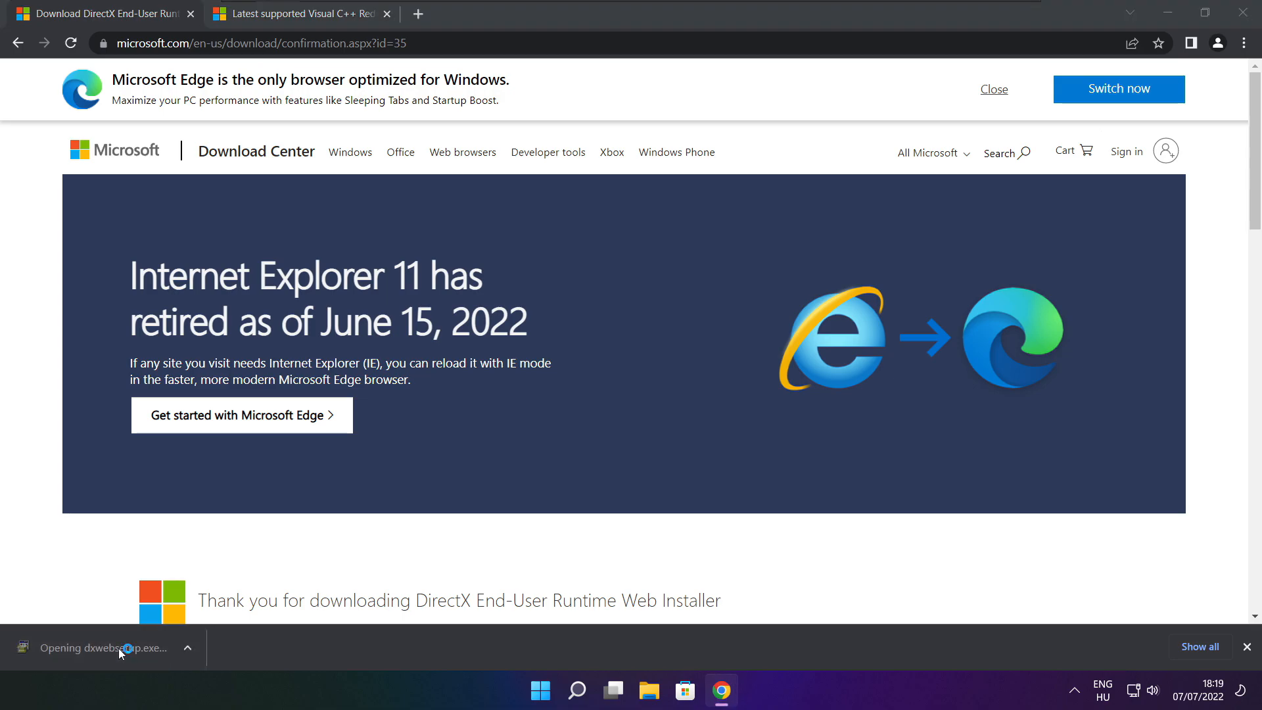
# Install the DirectX runtime, accepting the license and declining the Bing Bar, then click Finish.
pyautogui.click(119, 648)
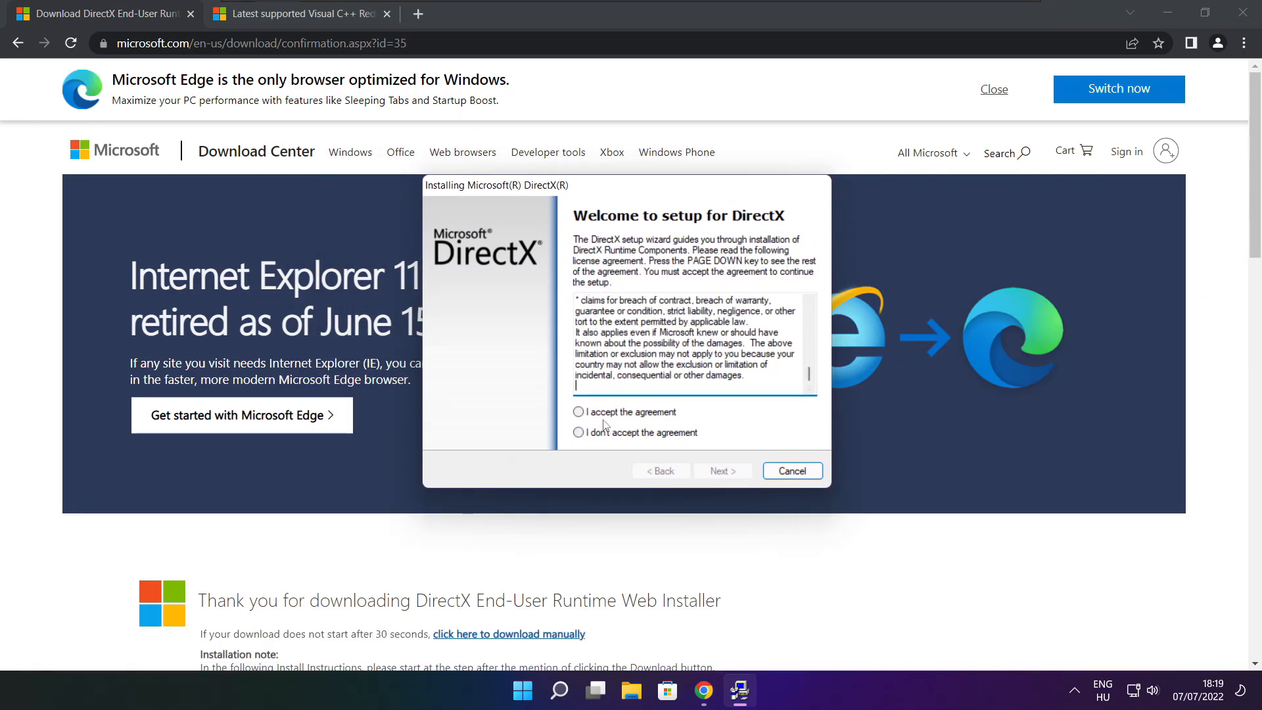
pyautogui.click(578, 412)
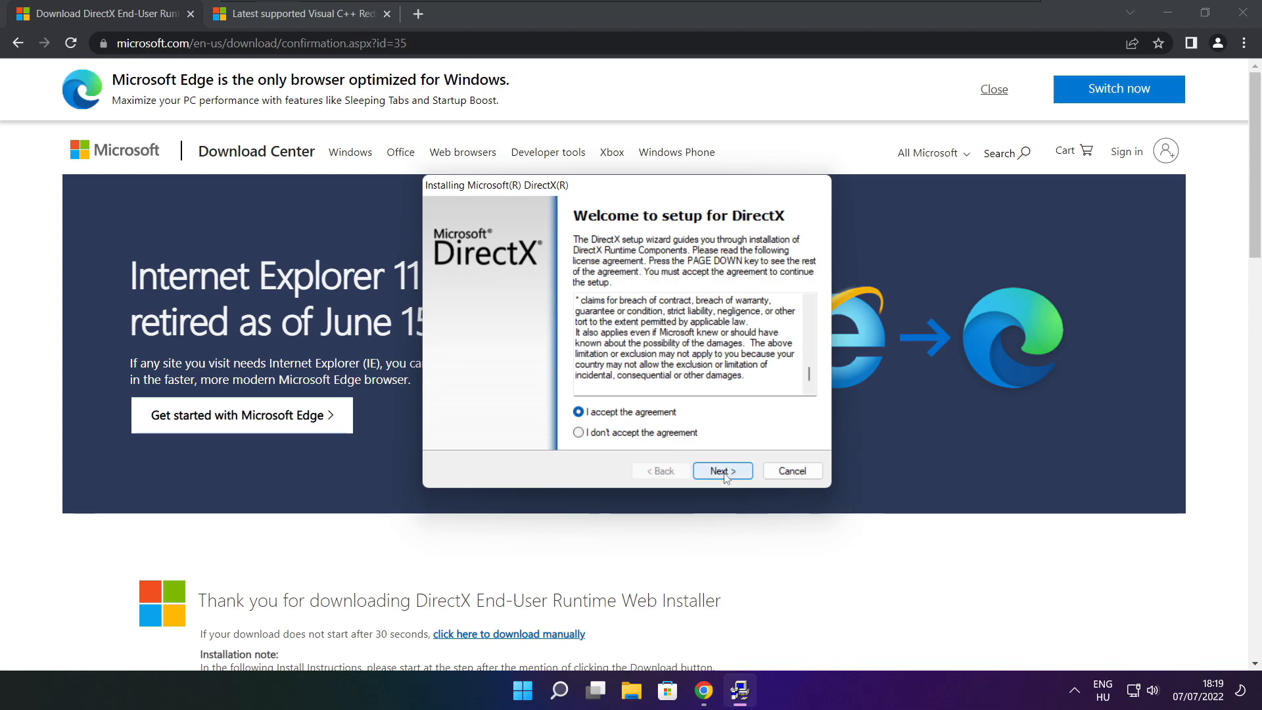
pyautogui.click(721, 470)
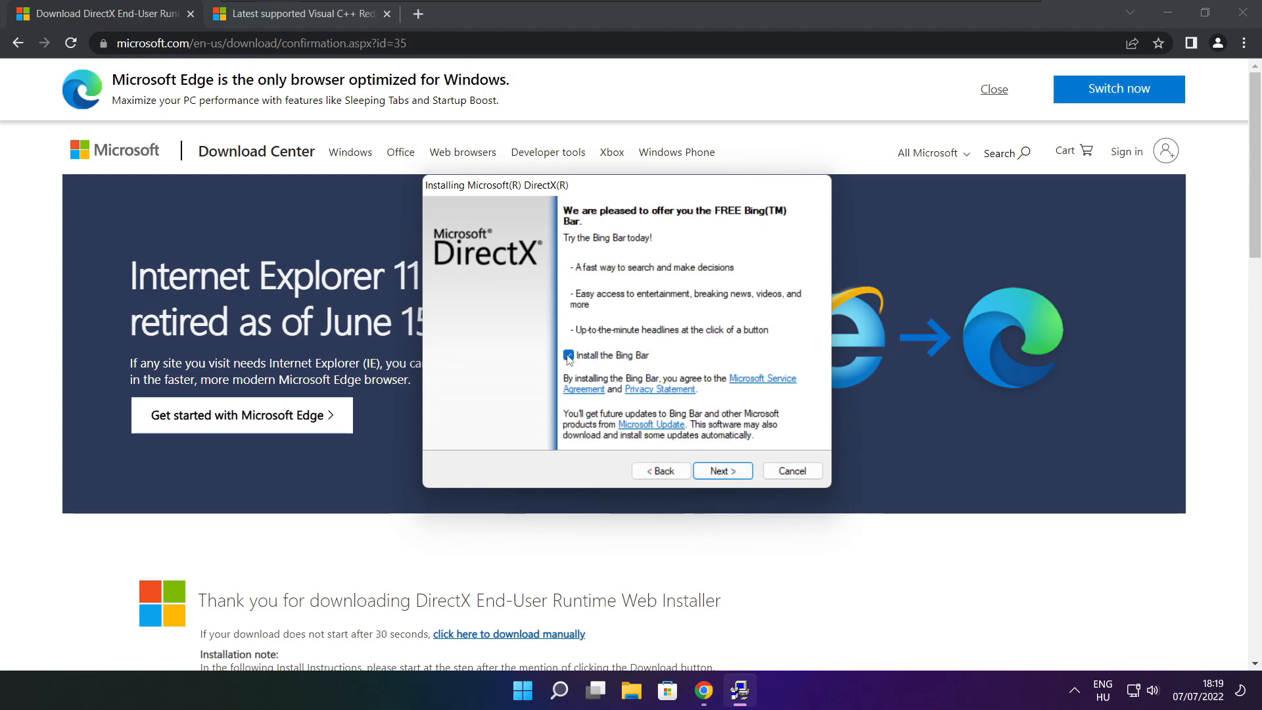
pyautogui.click(568, 355)
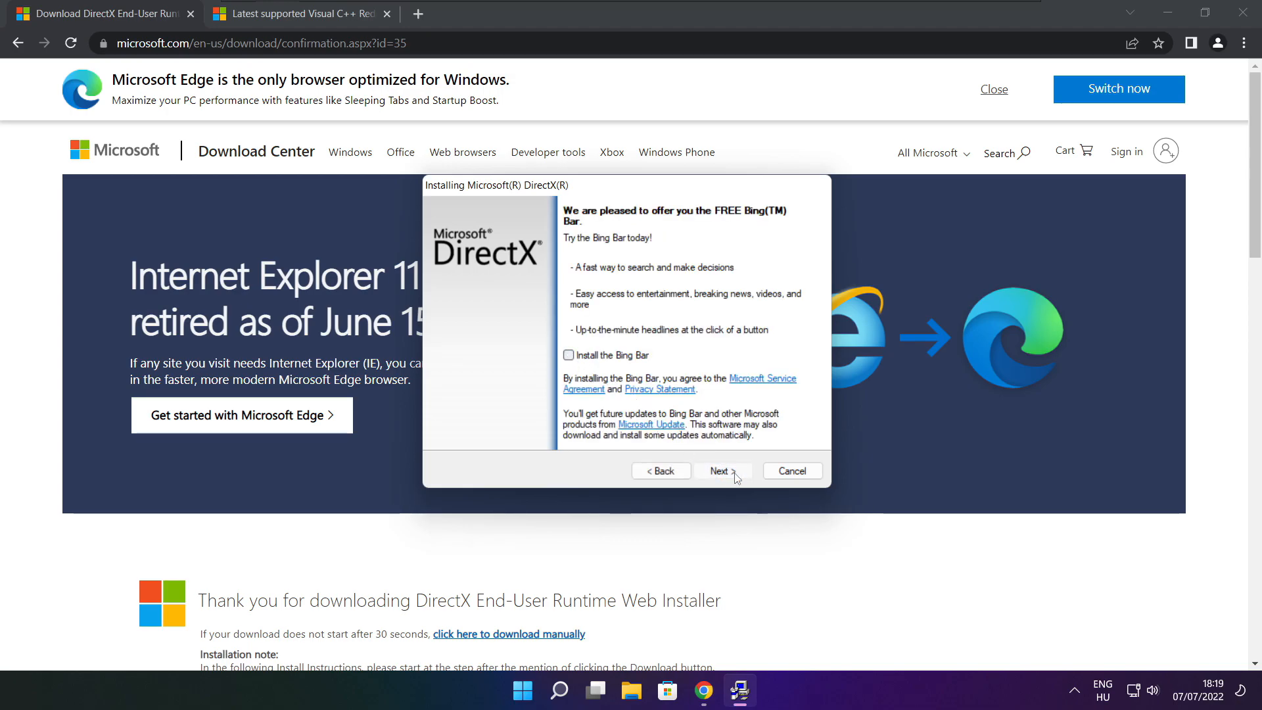
pyautogui.click(721, 471)
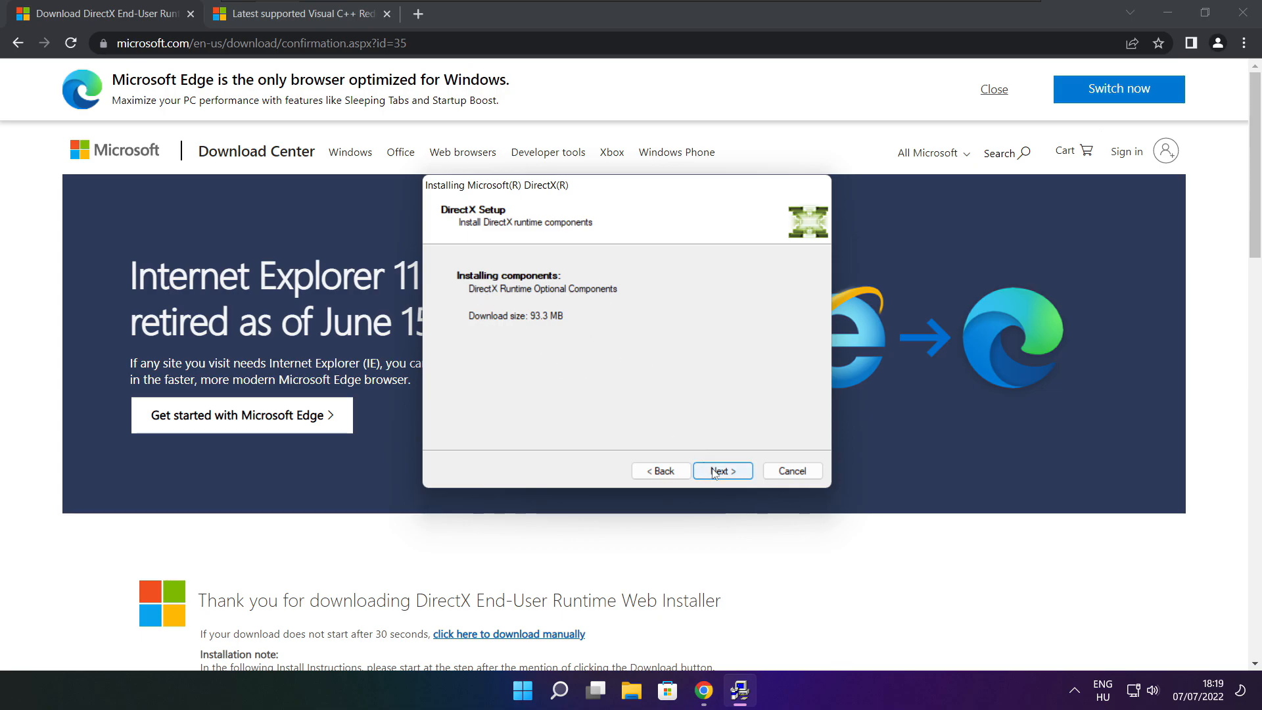
pyautogui.click(721, 470)
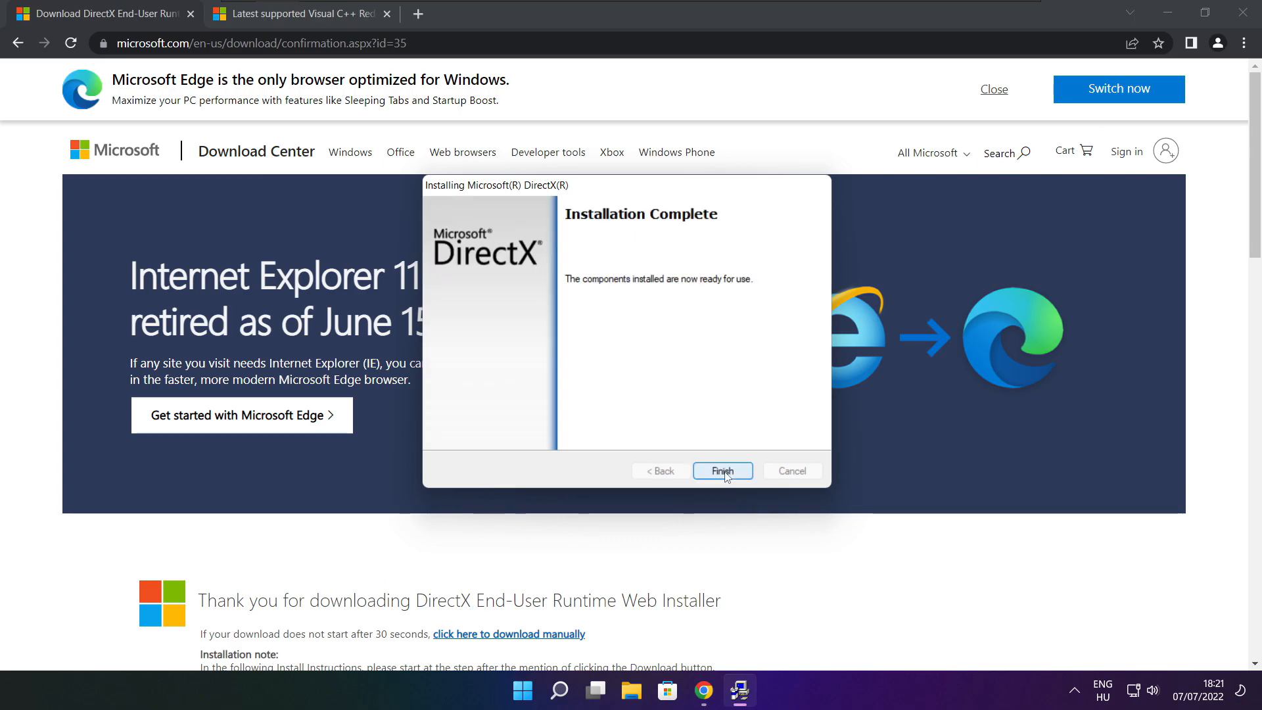
pyautogui.moveTo(719, 295)
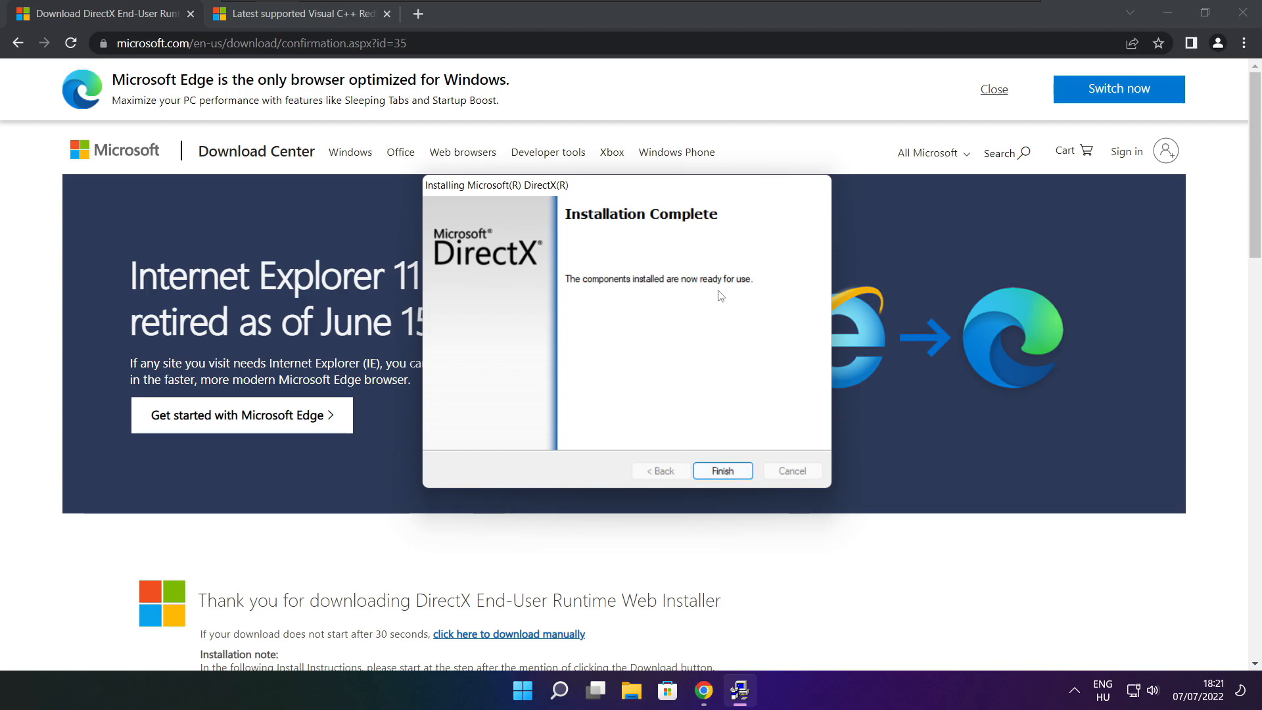
pyautogui.click(721, 470)
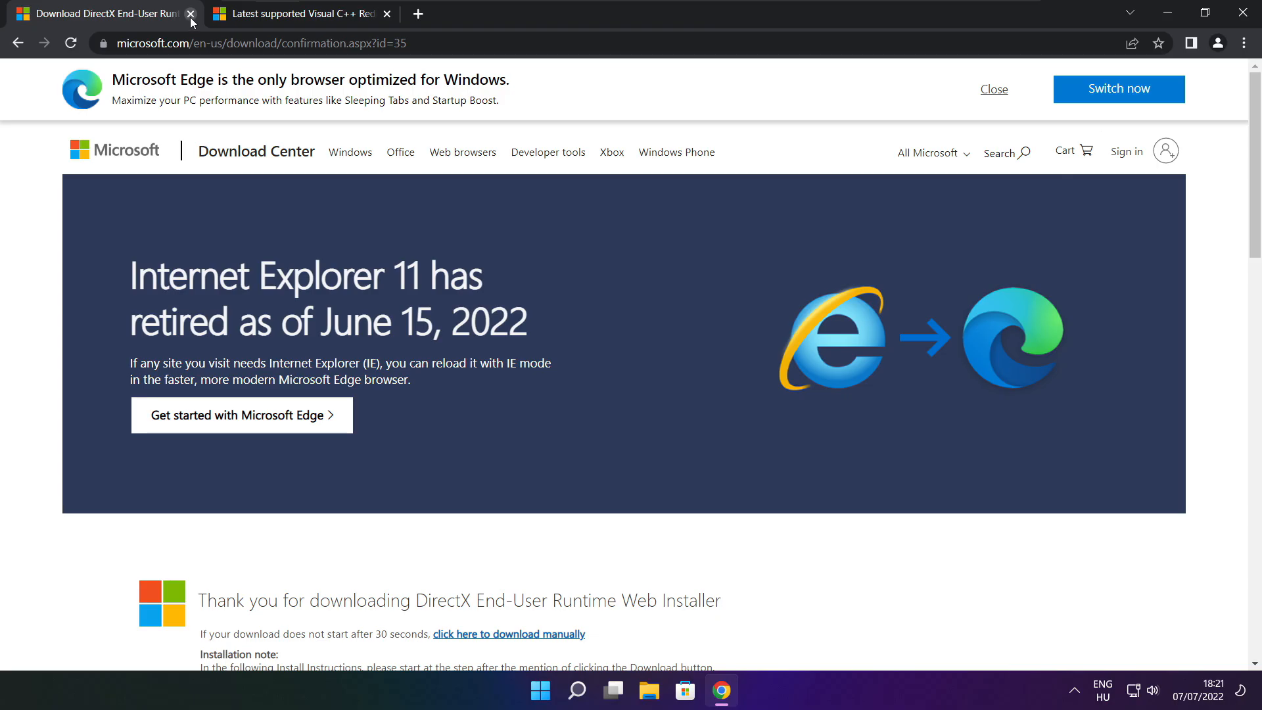
# Close the DirectX tab and download the Visual C++ 2015–2022 redistributables from the docs table.
pyautogui.click(190, 14)
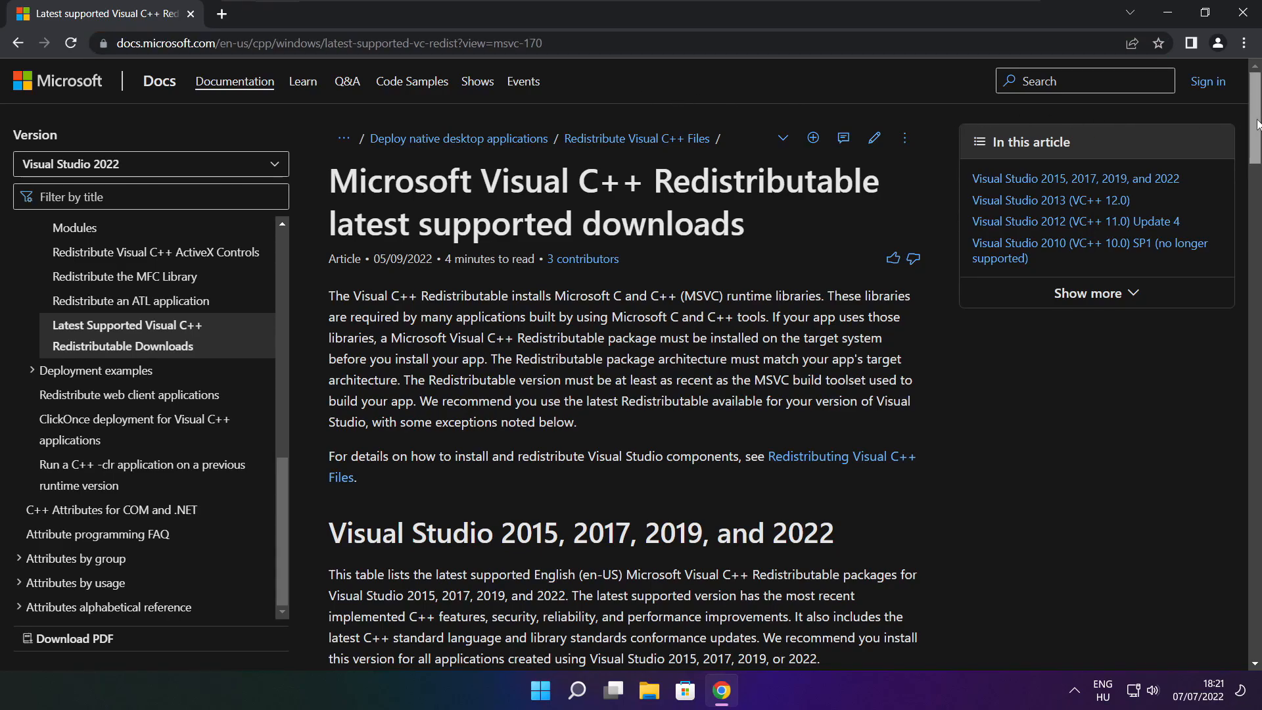
pyautogui.scroll(-3)
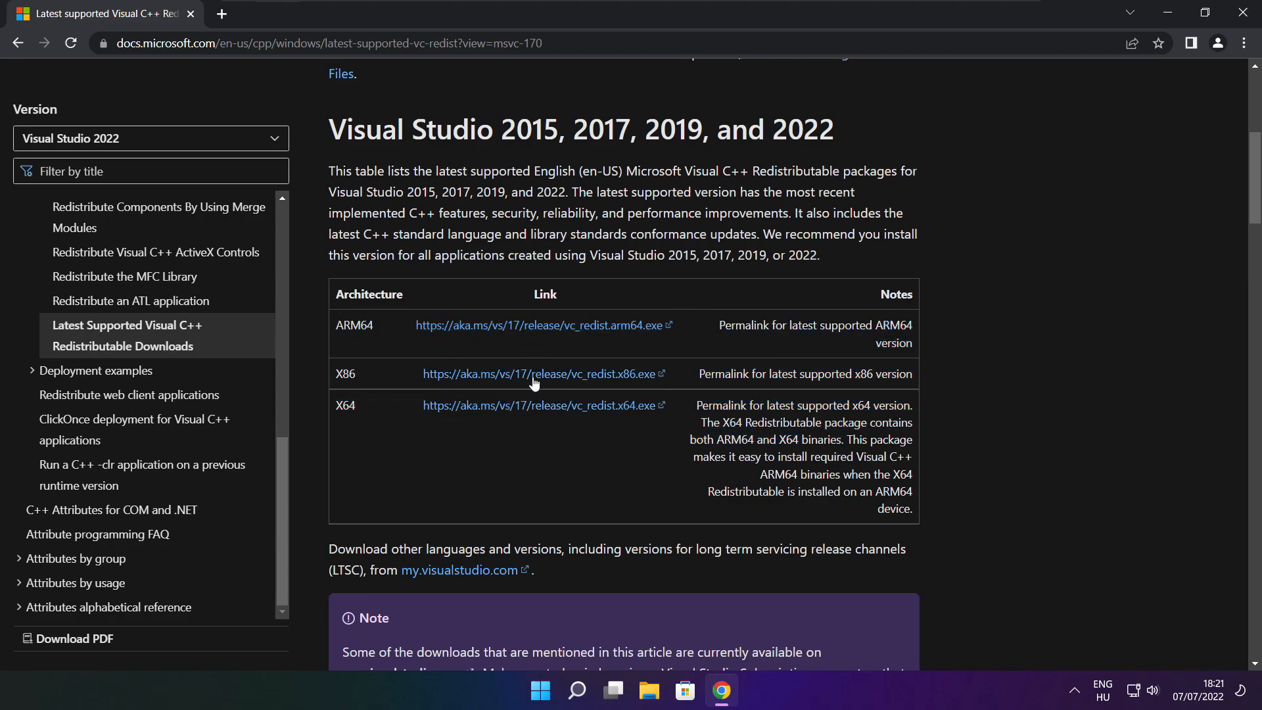
pyautogui.click(543, 325)
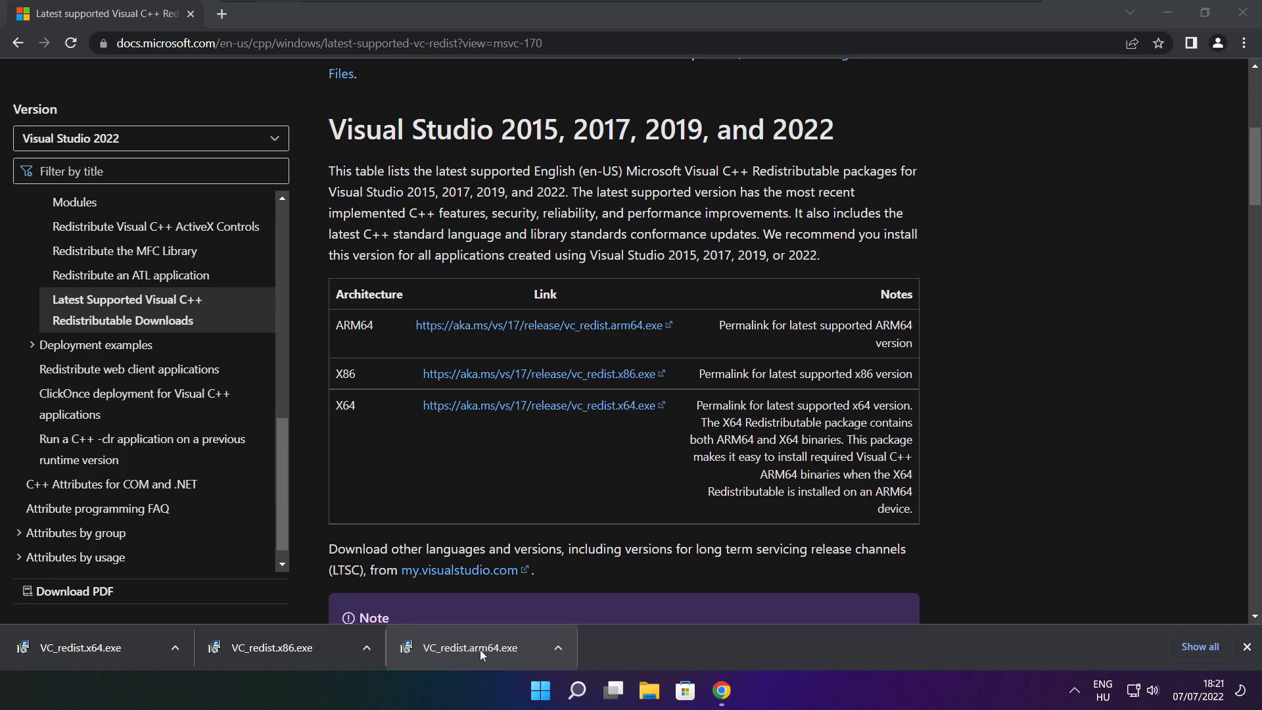
# Run VC_redist.arm64.exe, accept its license, install, and close the 'Setup Failed' screen.
pyautogui.click(473, 646)
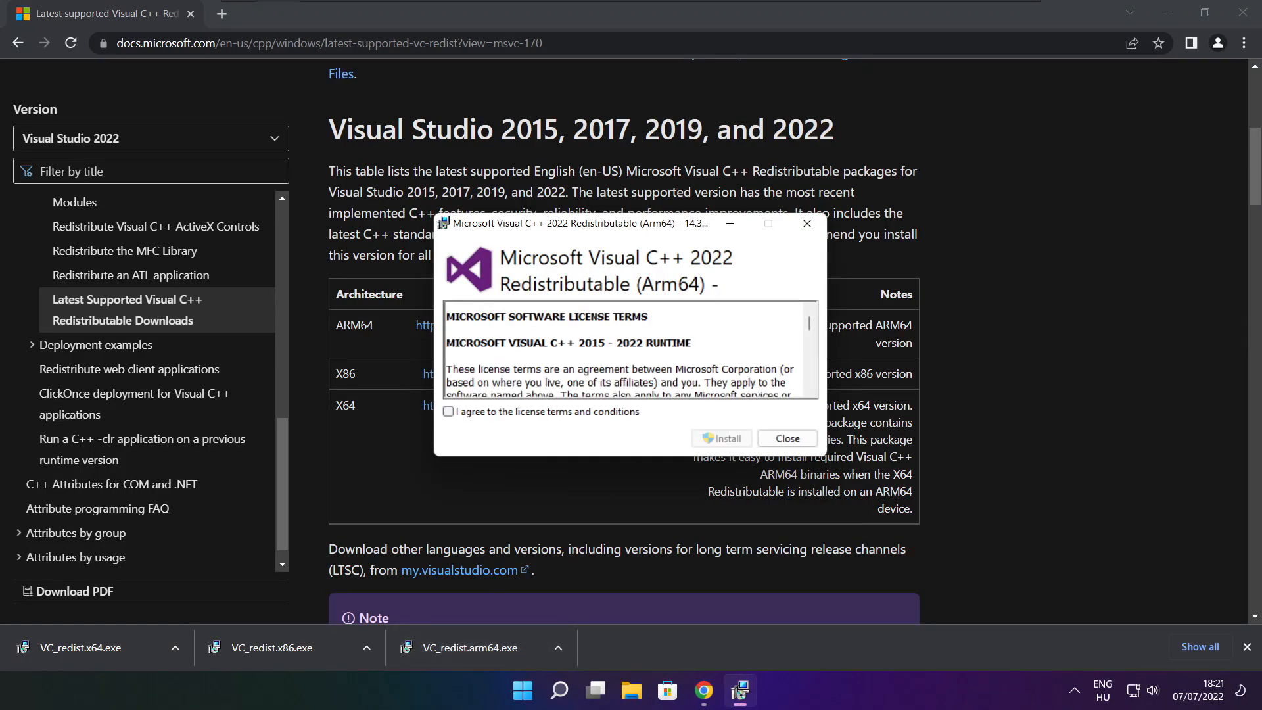
pyautogui.scroll(-3)
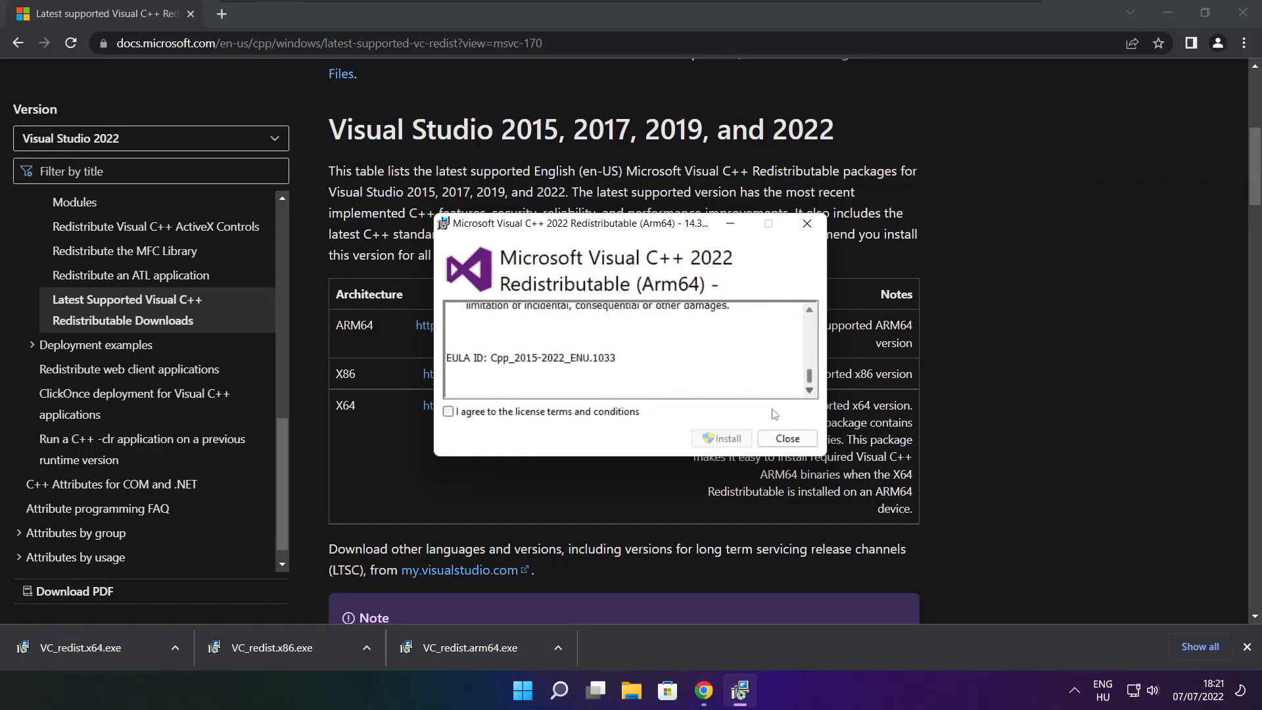
pyautogui.click(448, 412)
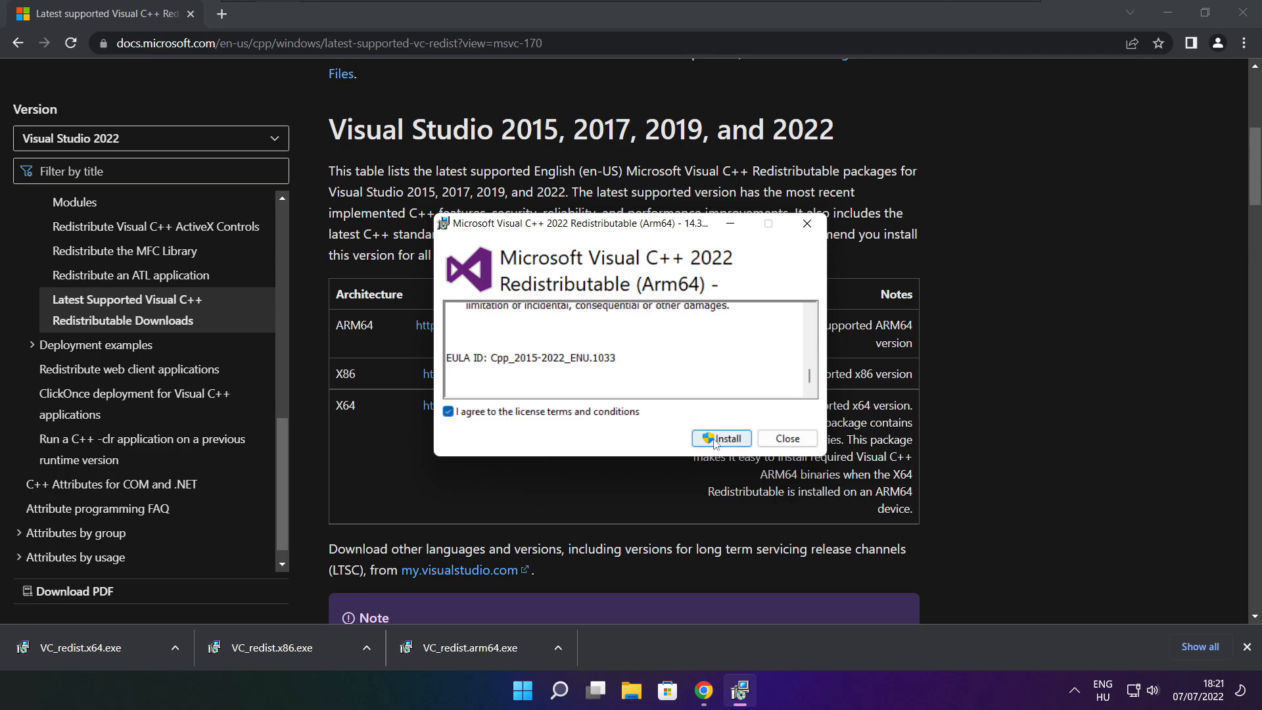
pyautogui.click(720, 437)
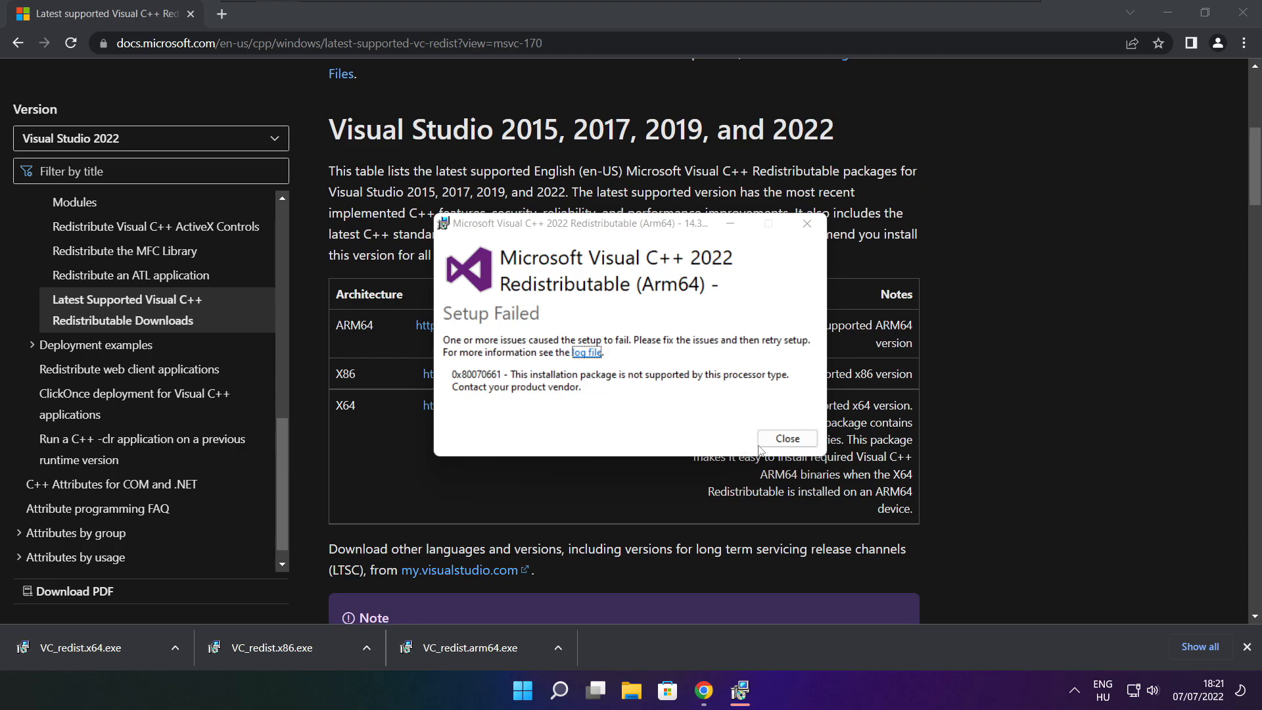
pyautogui.click(786, 437)
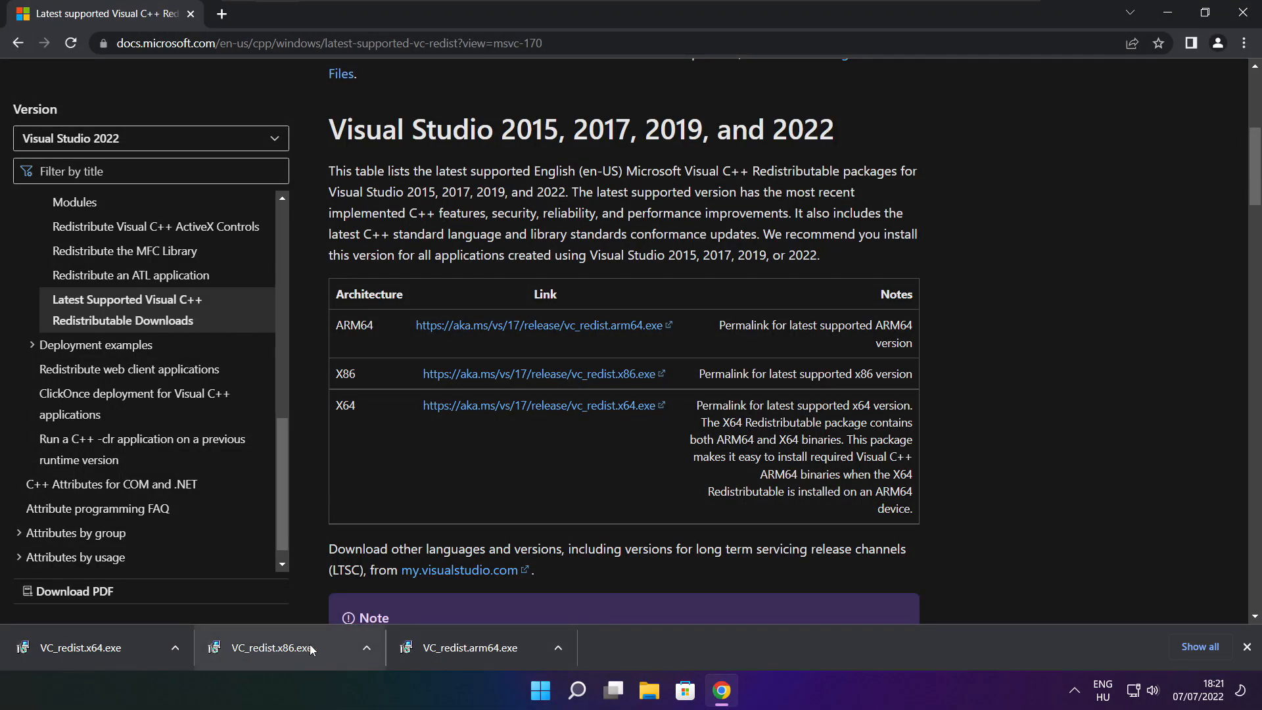
# Run VC_redist.x86.exe, agree to the license, install it, and close the successful setup.
pyautogui.click(284, 647)
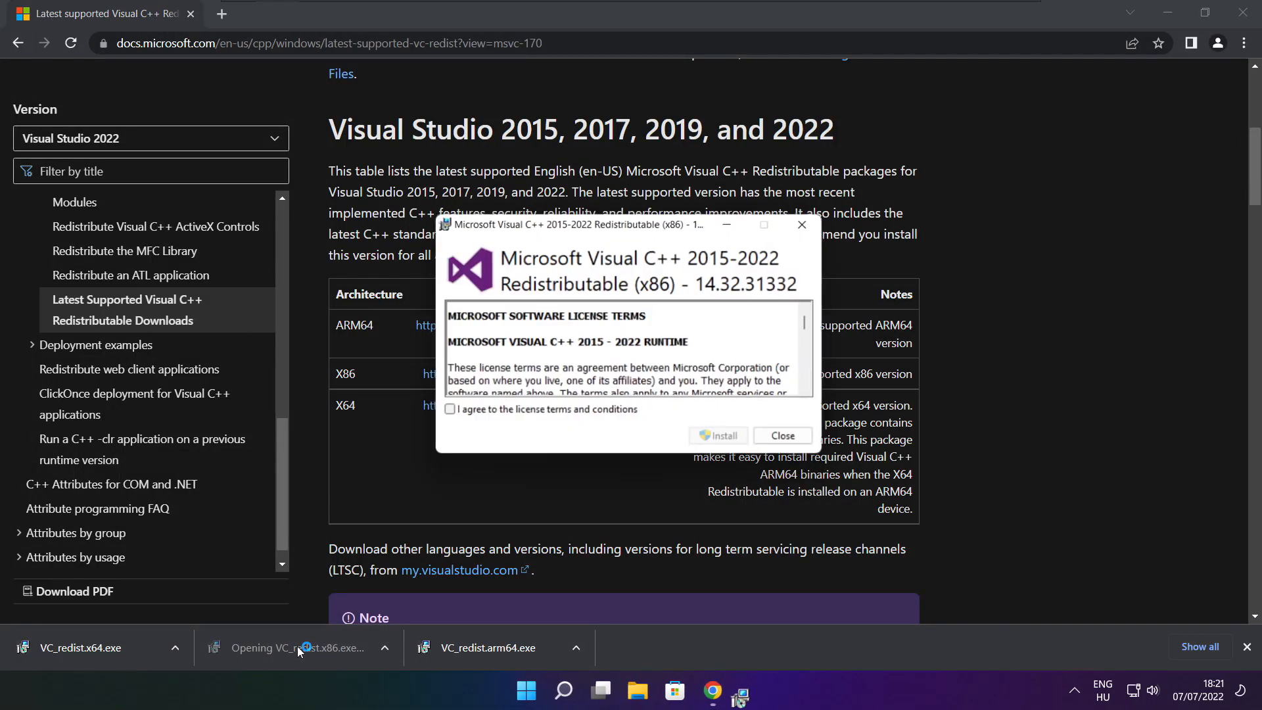
pyautogui.scroll(-3)
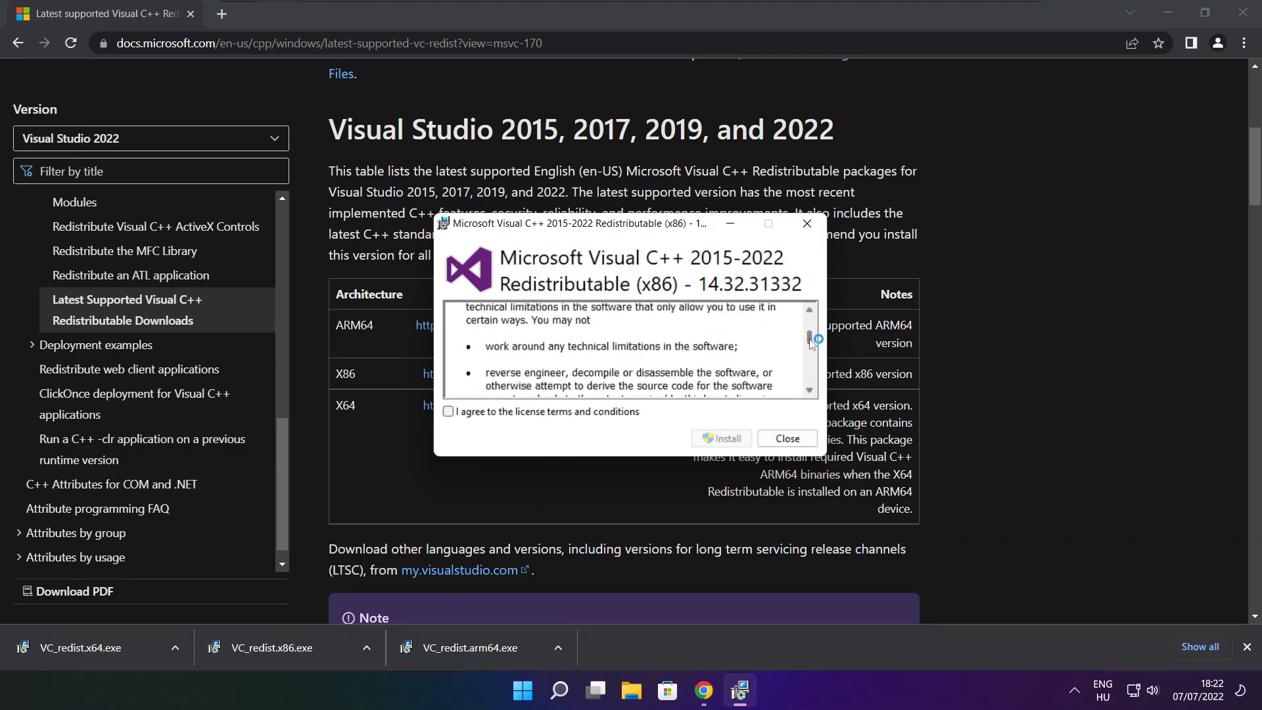
pyautogui.scroll(-3)
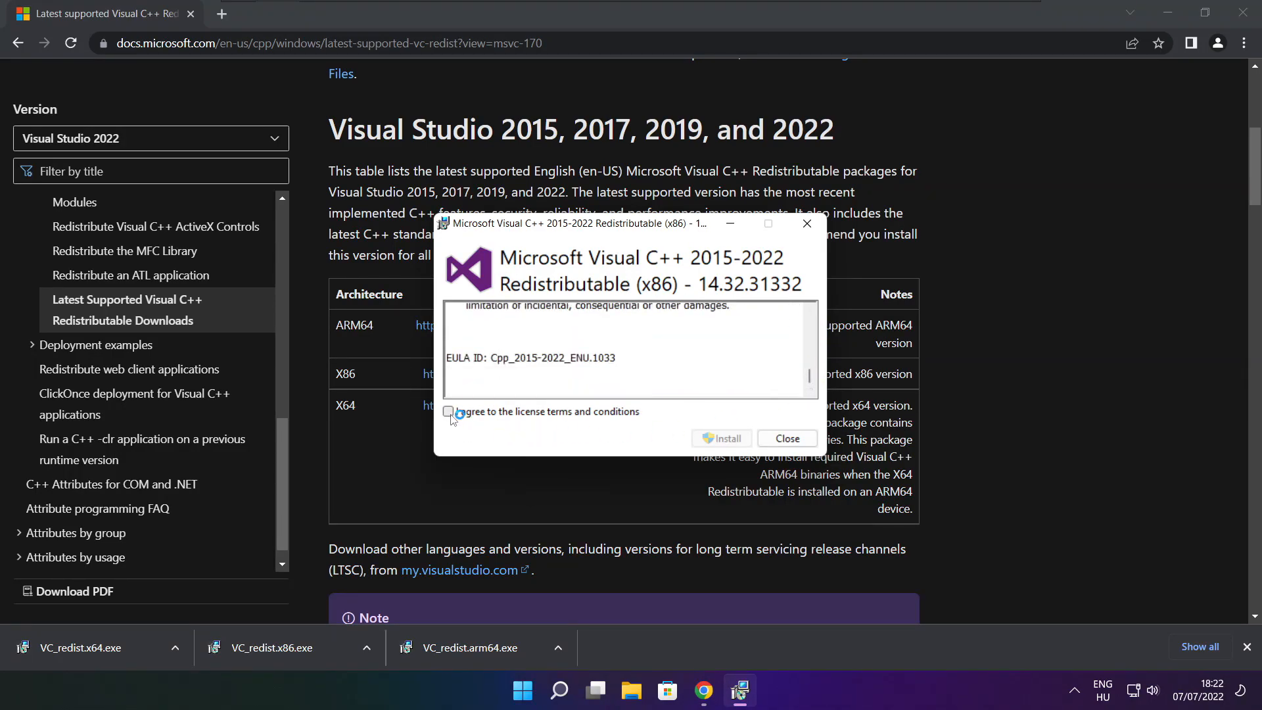
pyautogui.click(721, 438)
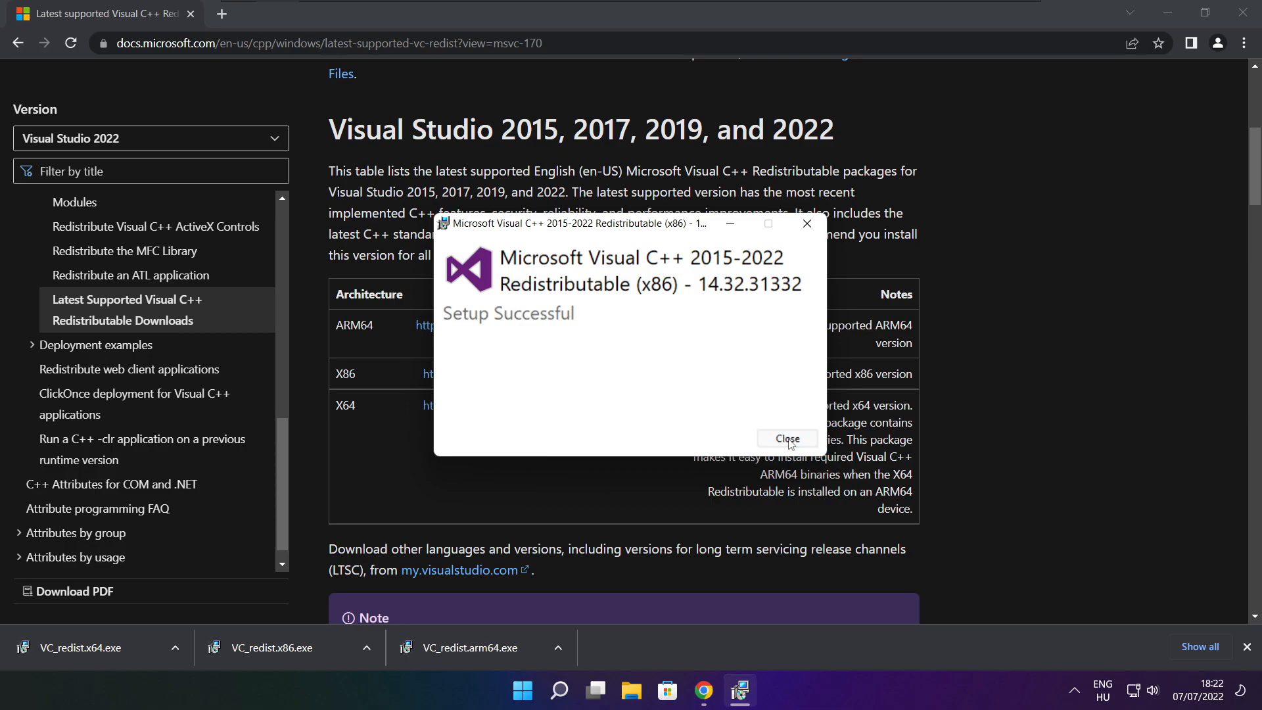
pyautogui.click(786, 439)
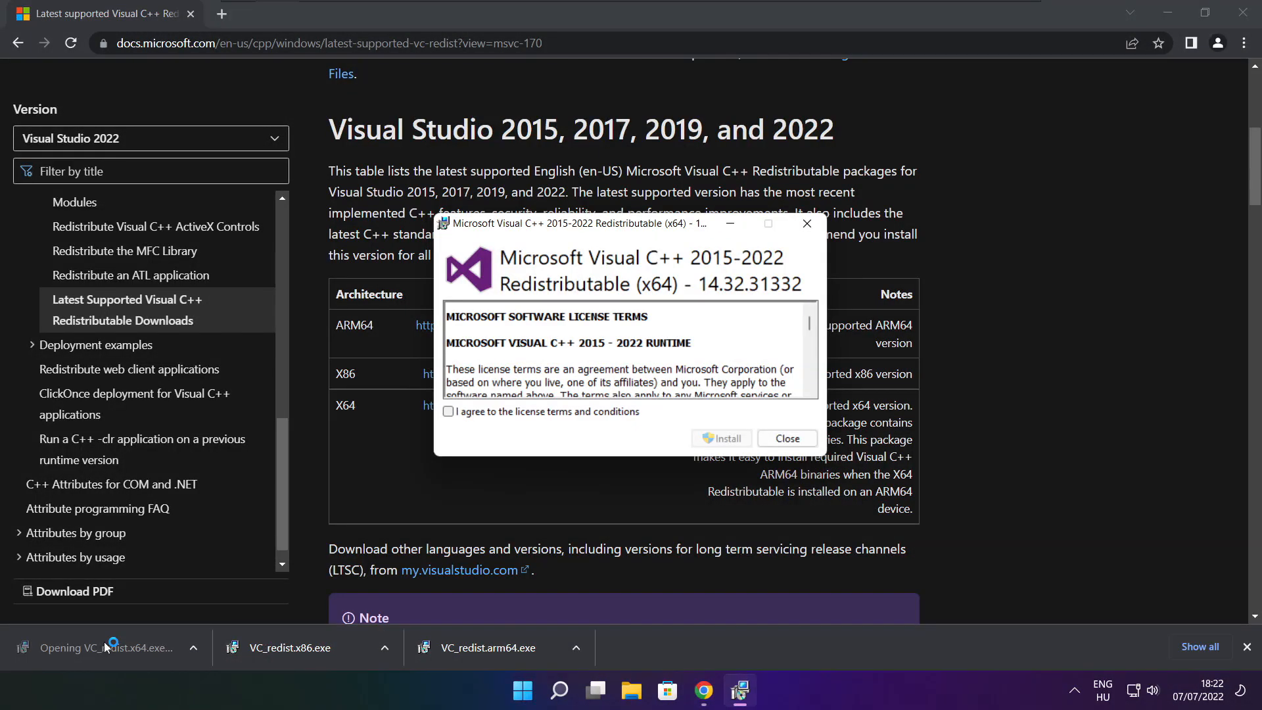
# Agree to the x64 redistributable license, install it, and close the successful setup.
pyautogui.scroll(-3)
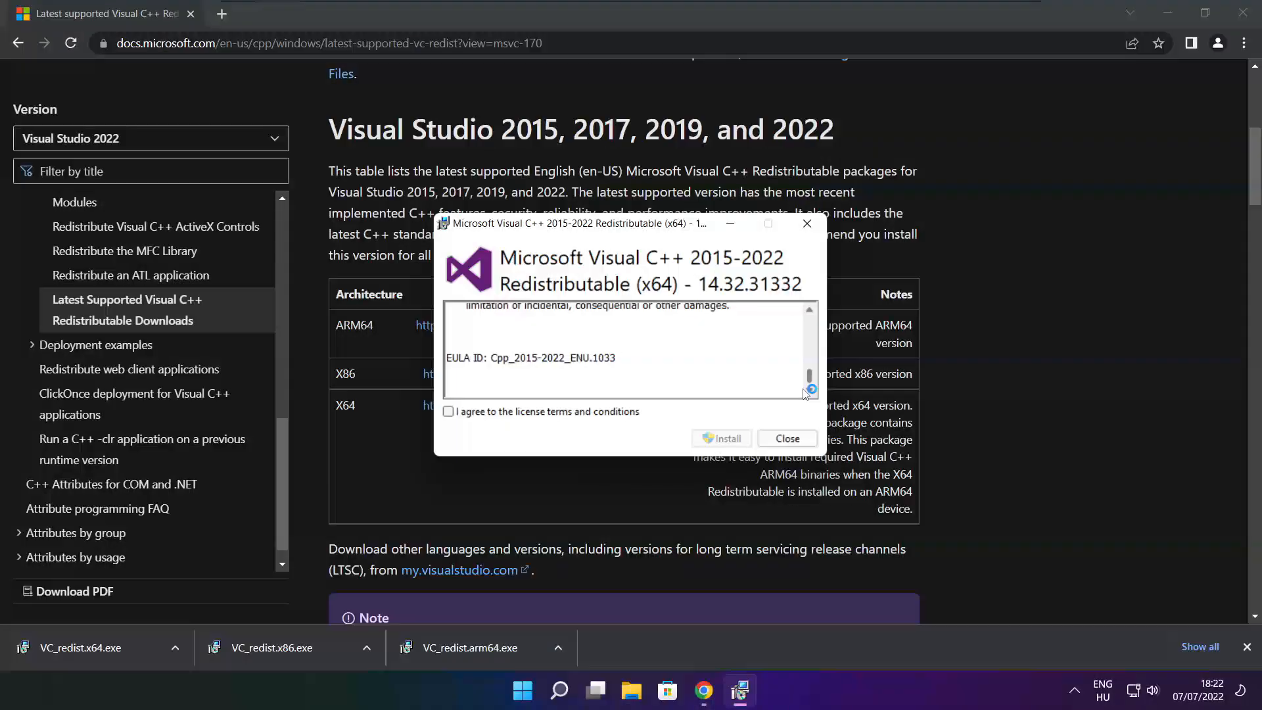
pyautogui.click(448, 411)
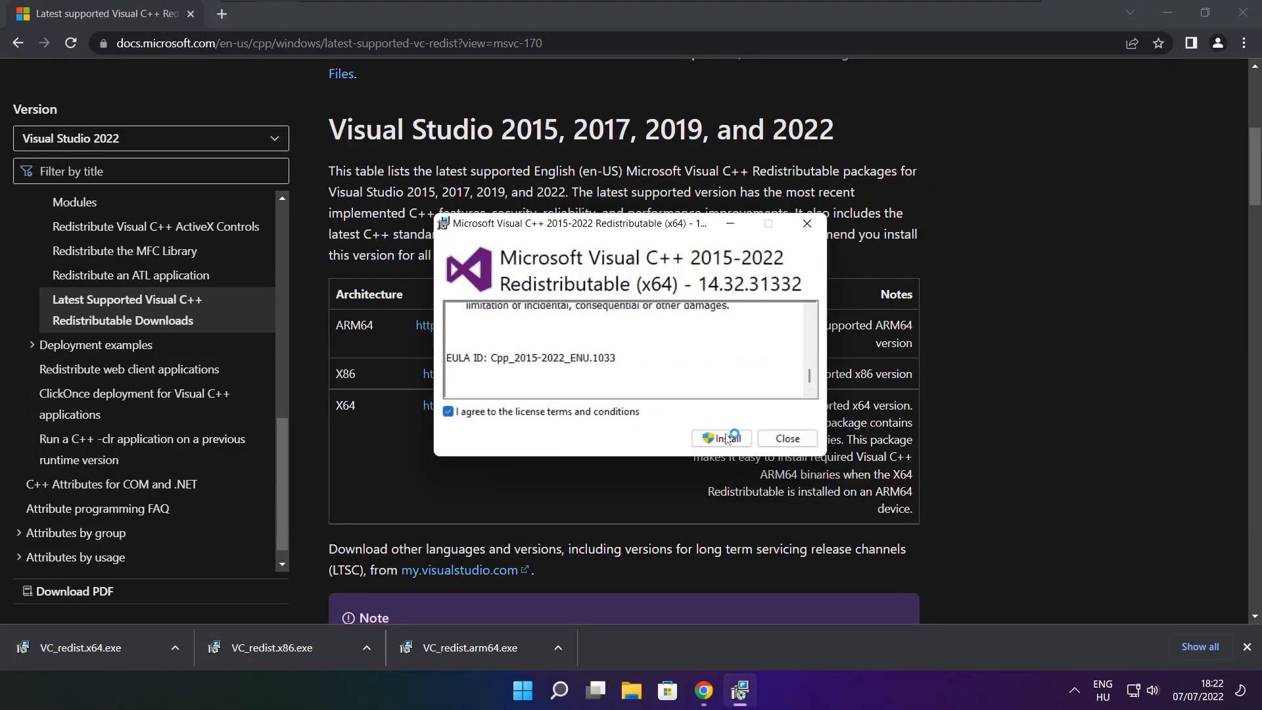
pyautogui.click(721, 438)
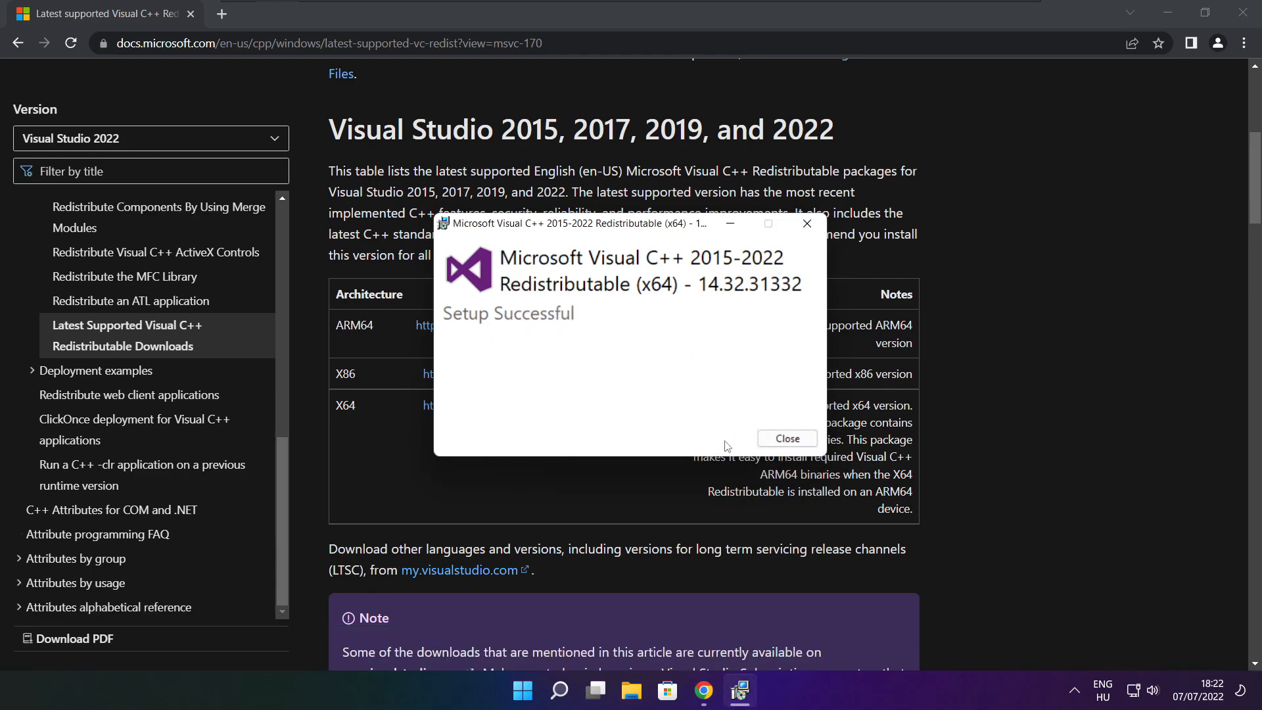
pyautogui.moveTo(786, 438)
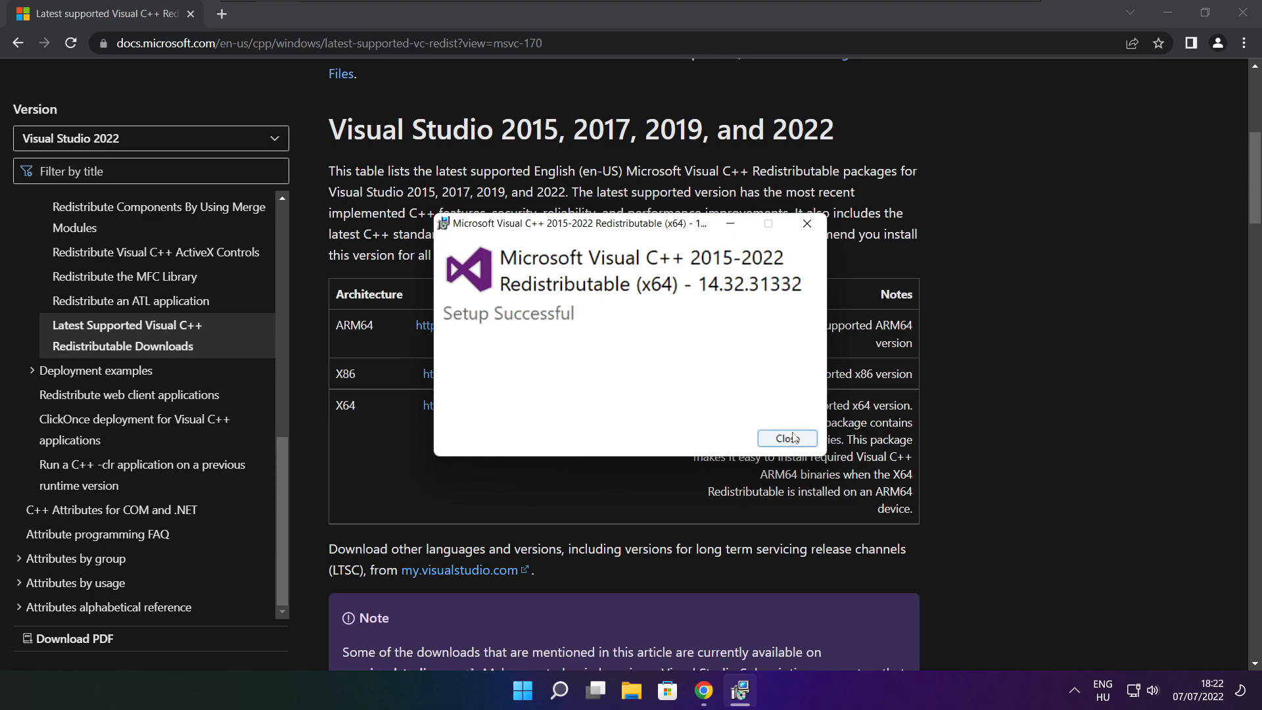
pyautogui.click(786, 438)
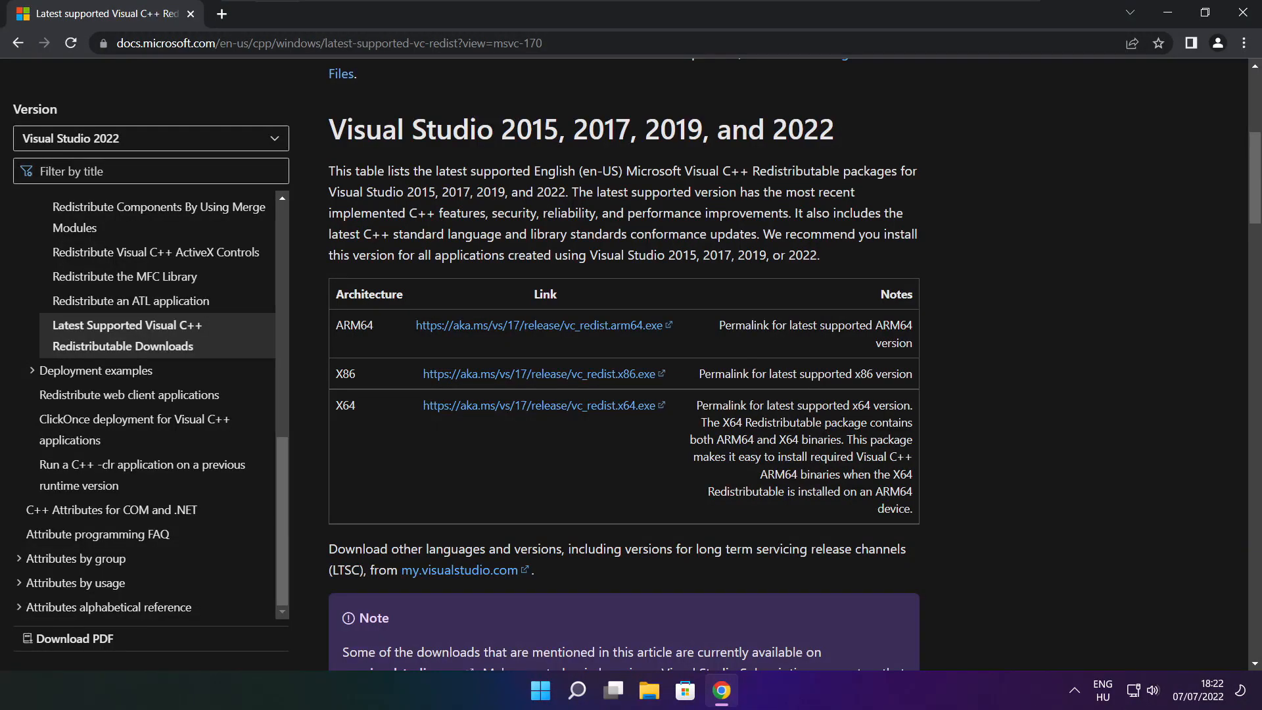
pyautogui.moveTo(1065, 277)
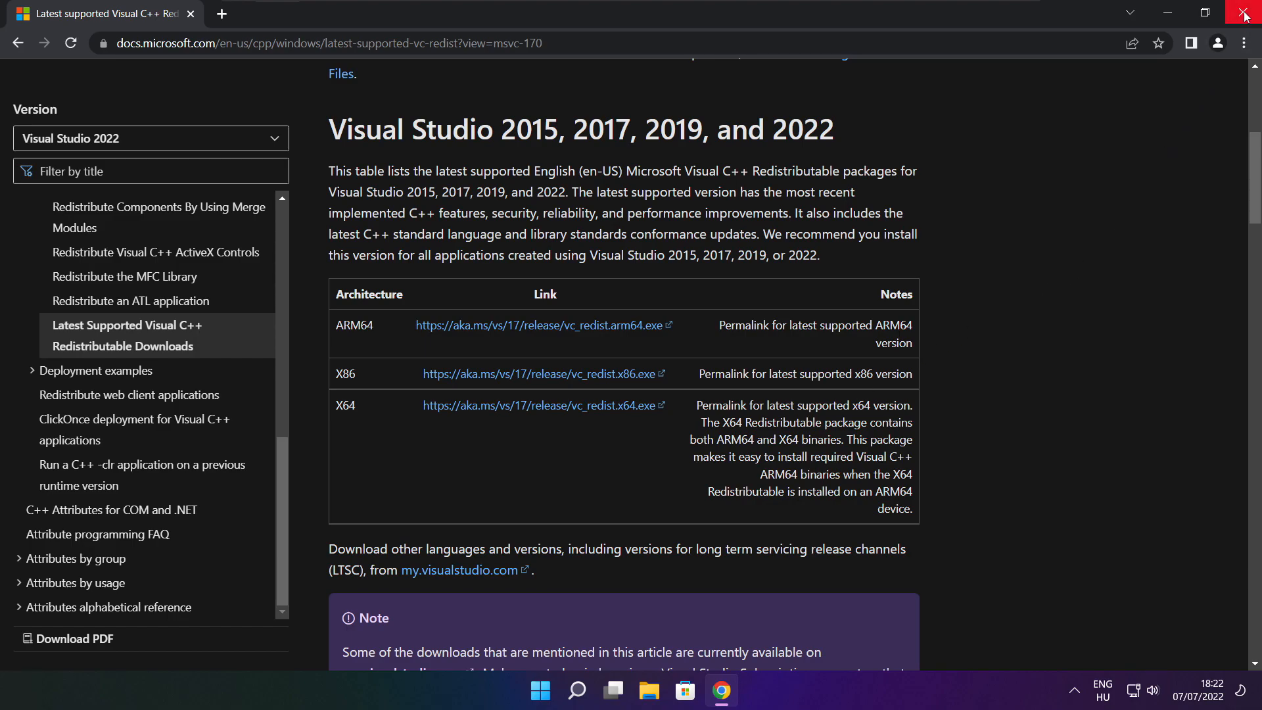
# Close Chrome and launch Task Manager from the Start button's power-user menu.
pyautogui.click(1244, 15)
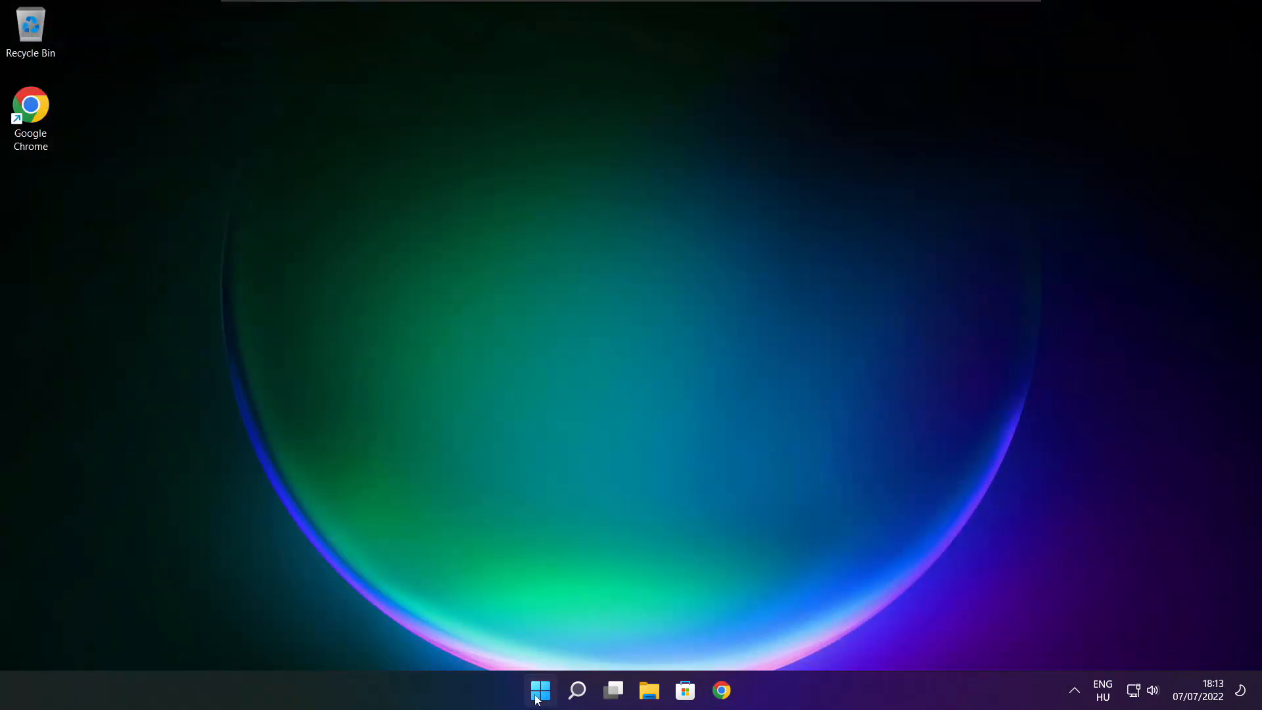
pyautogui.rightClick(539, 691)
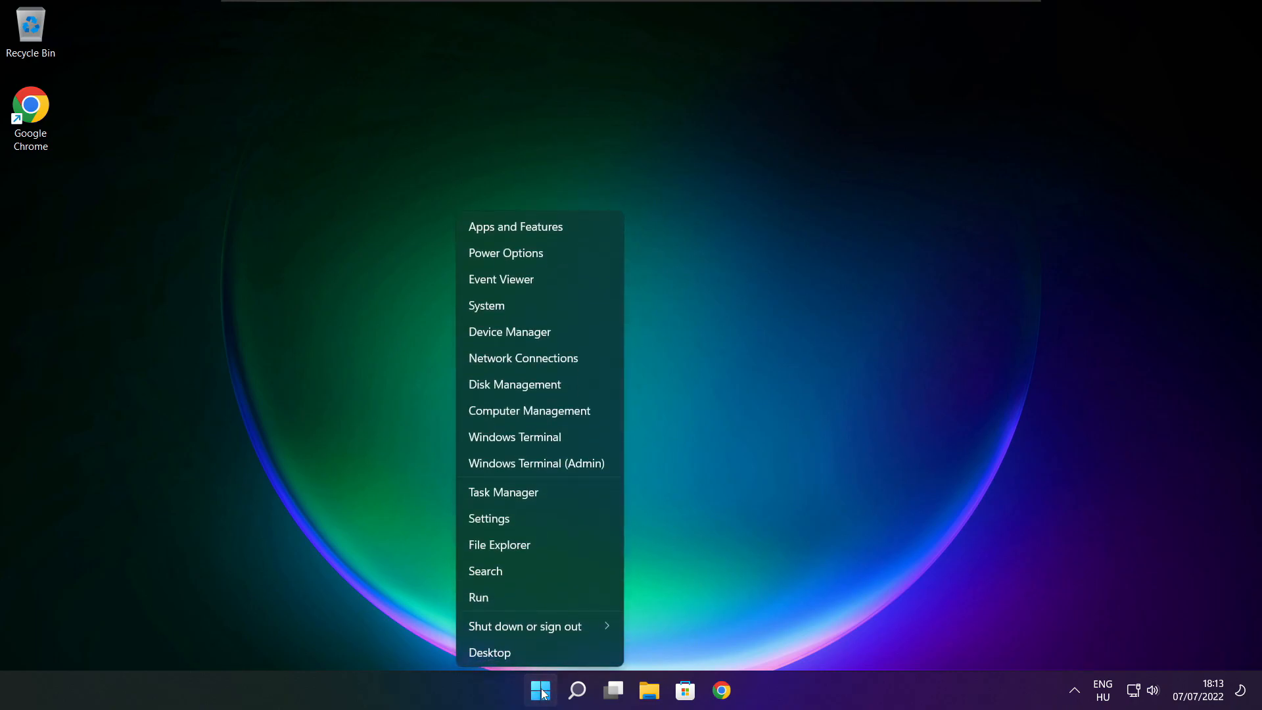
pyautogui.moveTo(561, 497)
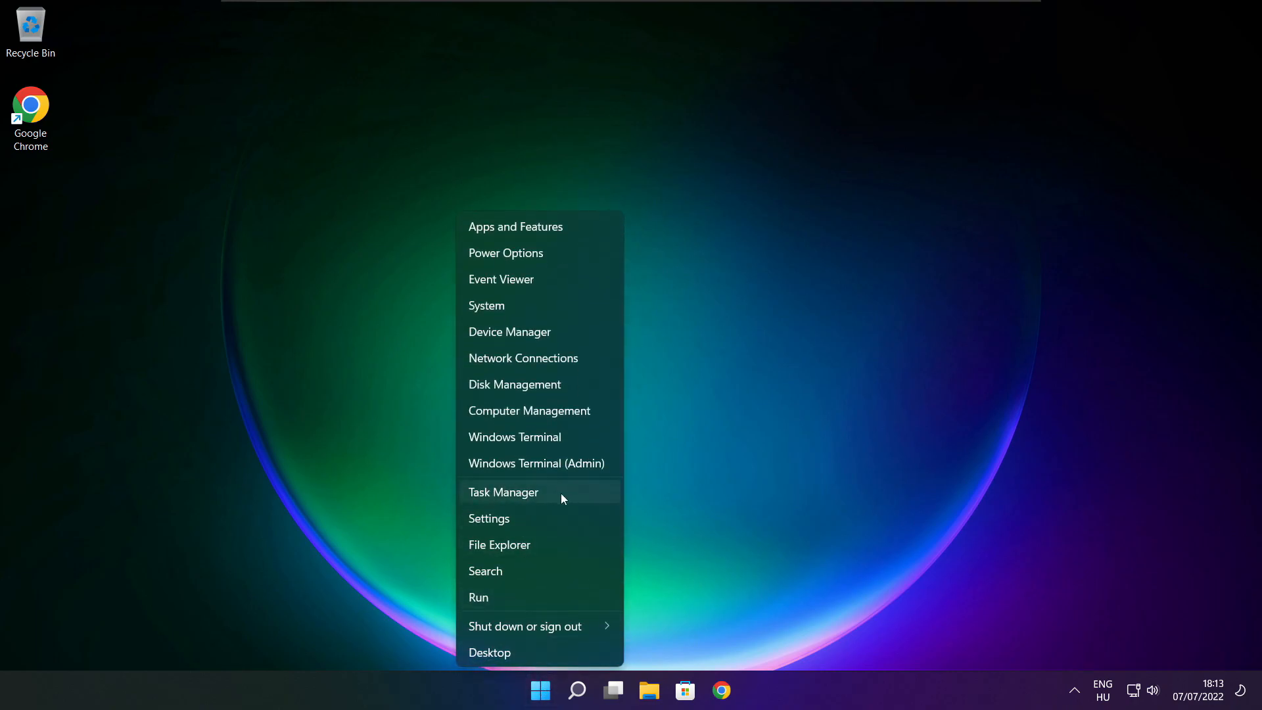
pyautogui.moveTo(546, 494)
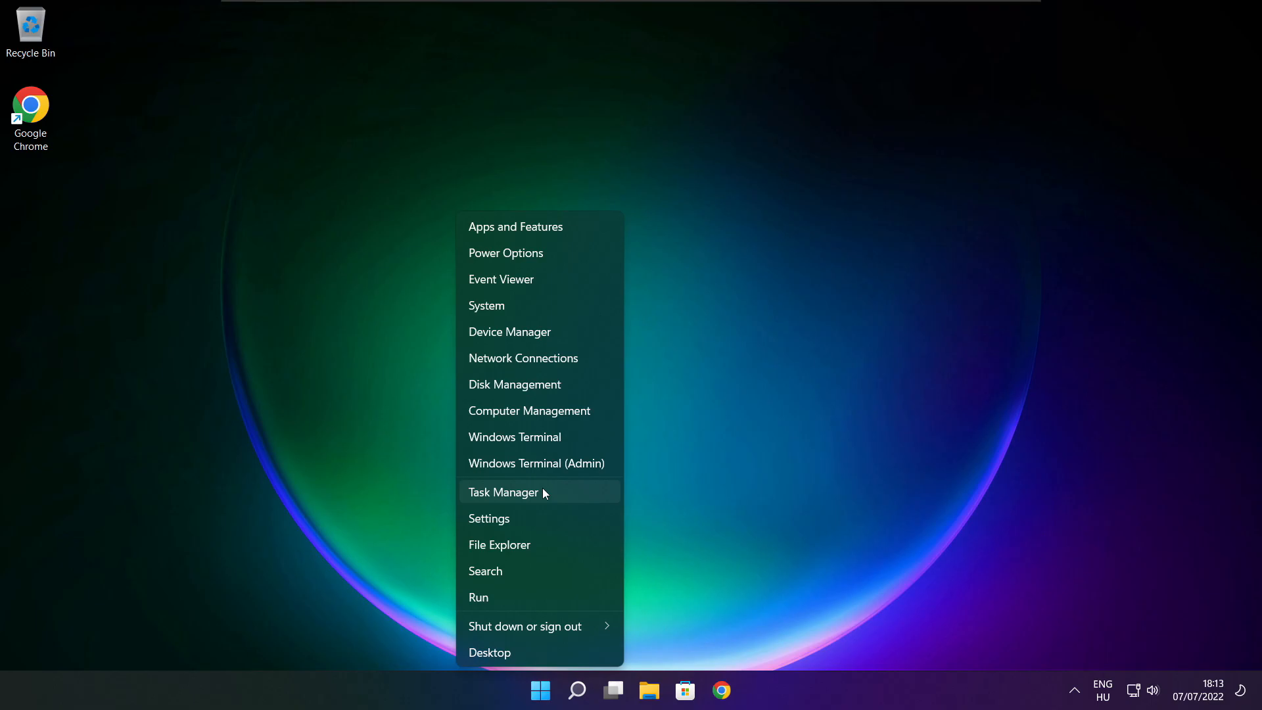
pyautogui.click(502, 492)
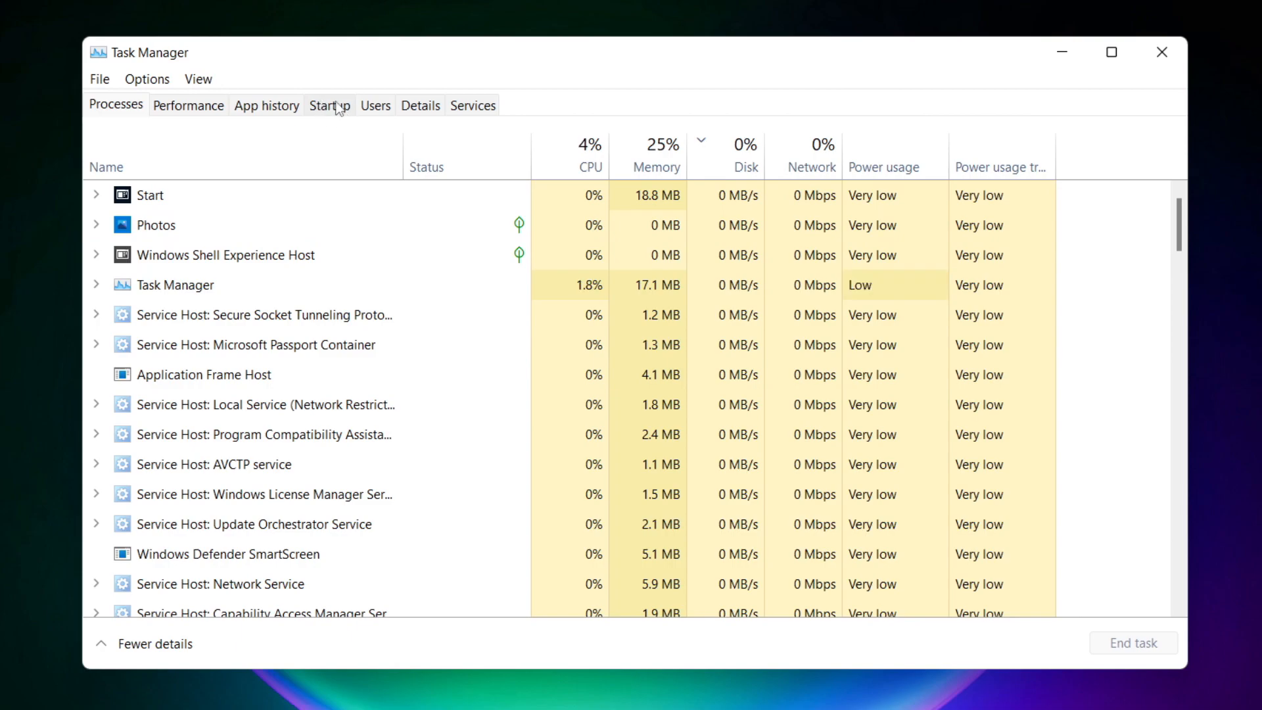
# On the Startup tab, disable Cortana, Microsoft Edge, Microsoft Teams and Terminal.
pyautogui.click(328, 104)
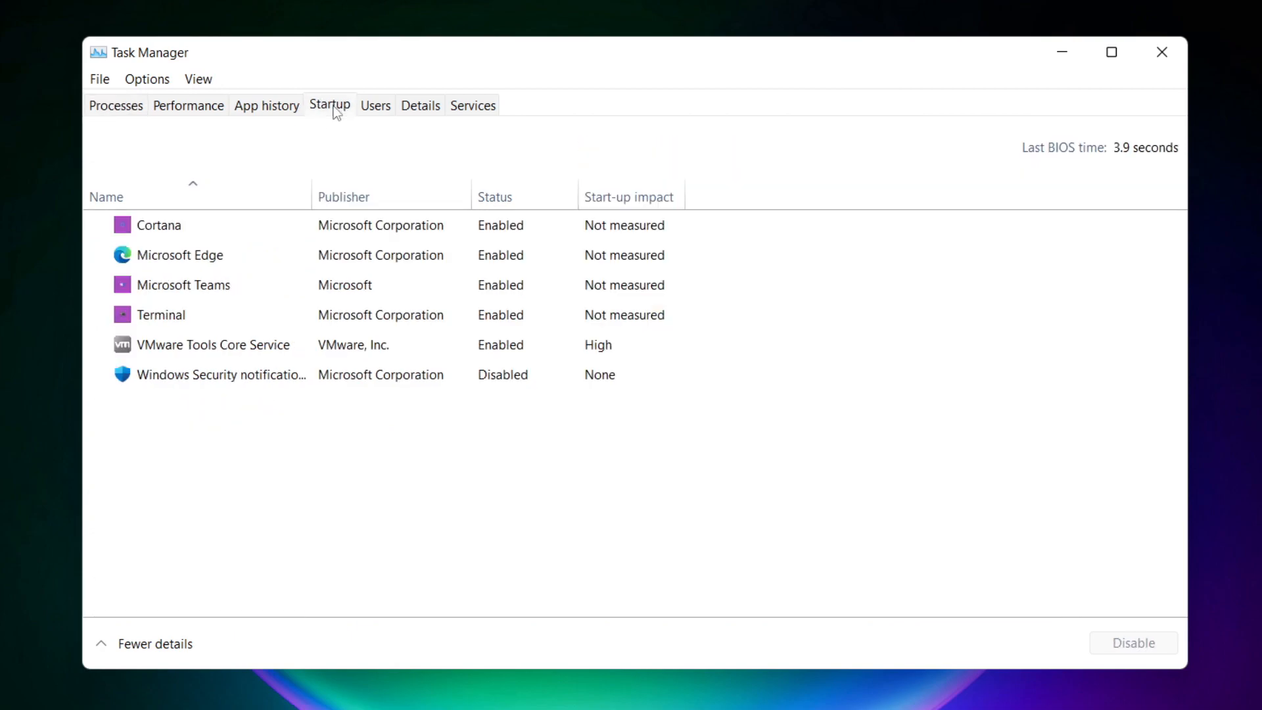
pyautogui.click(159, 225)
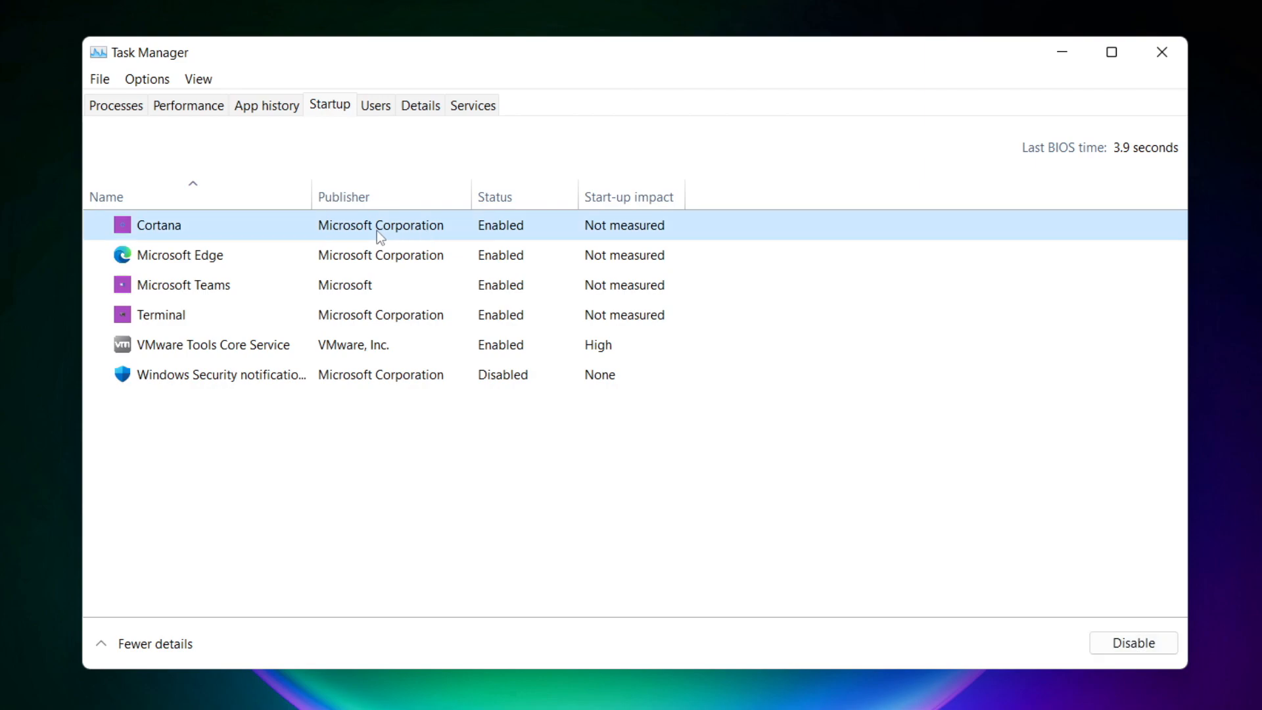
pyautogui.moveTo(1003, 580)
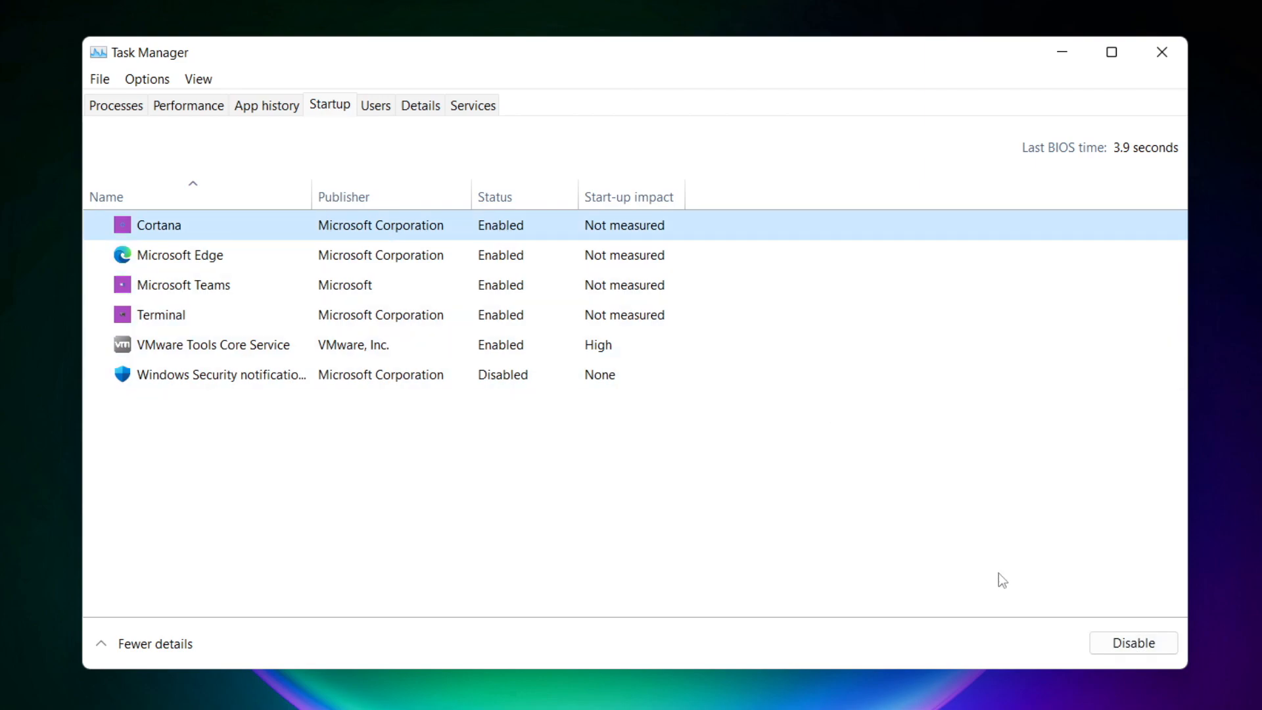
pyautogui.click(1132, 642)
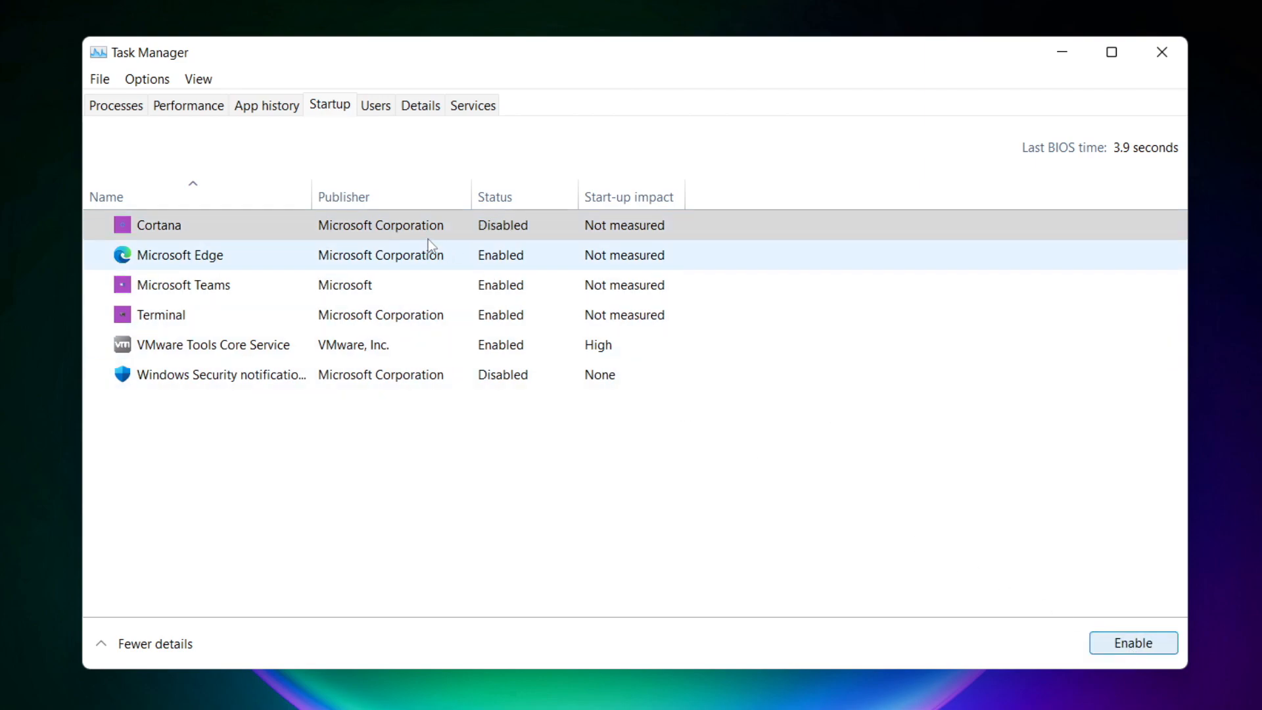
pyautogui.click(181, 254)
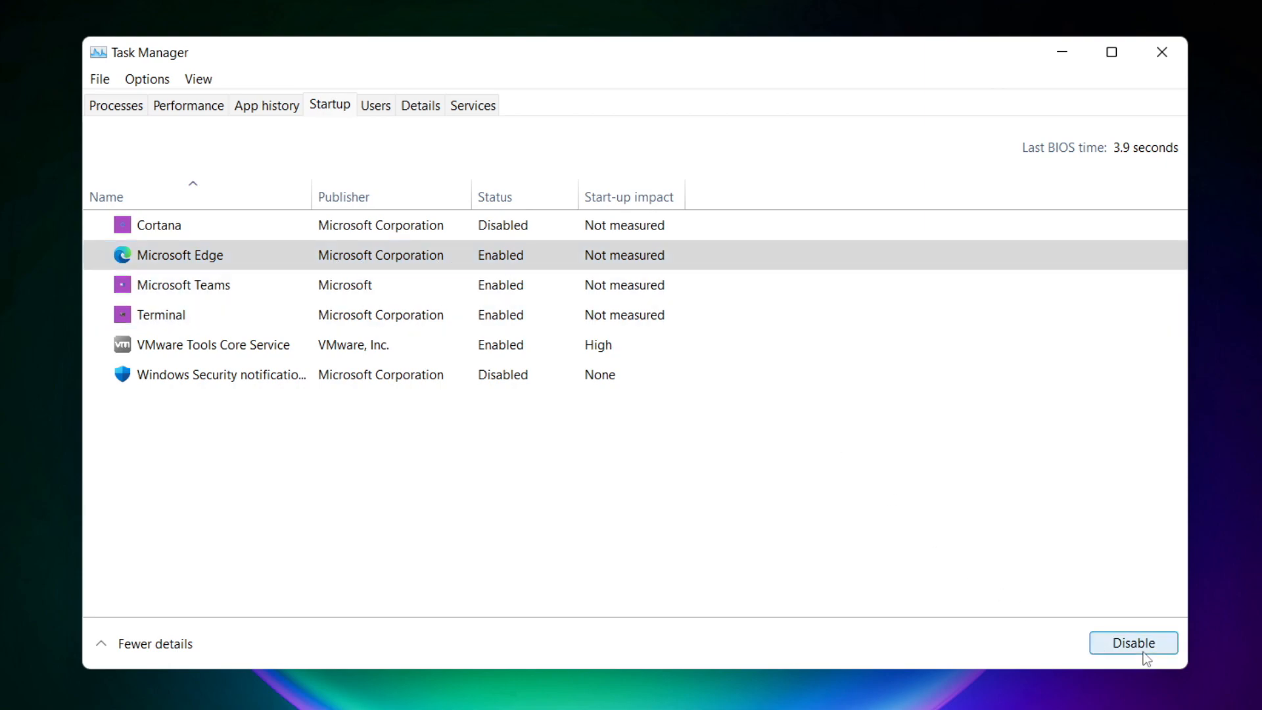
pyautogui.click(1132, 642)
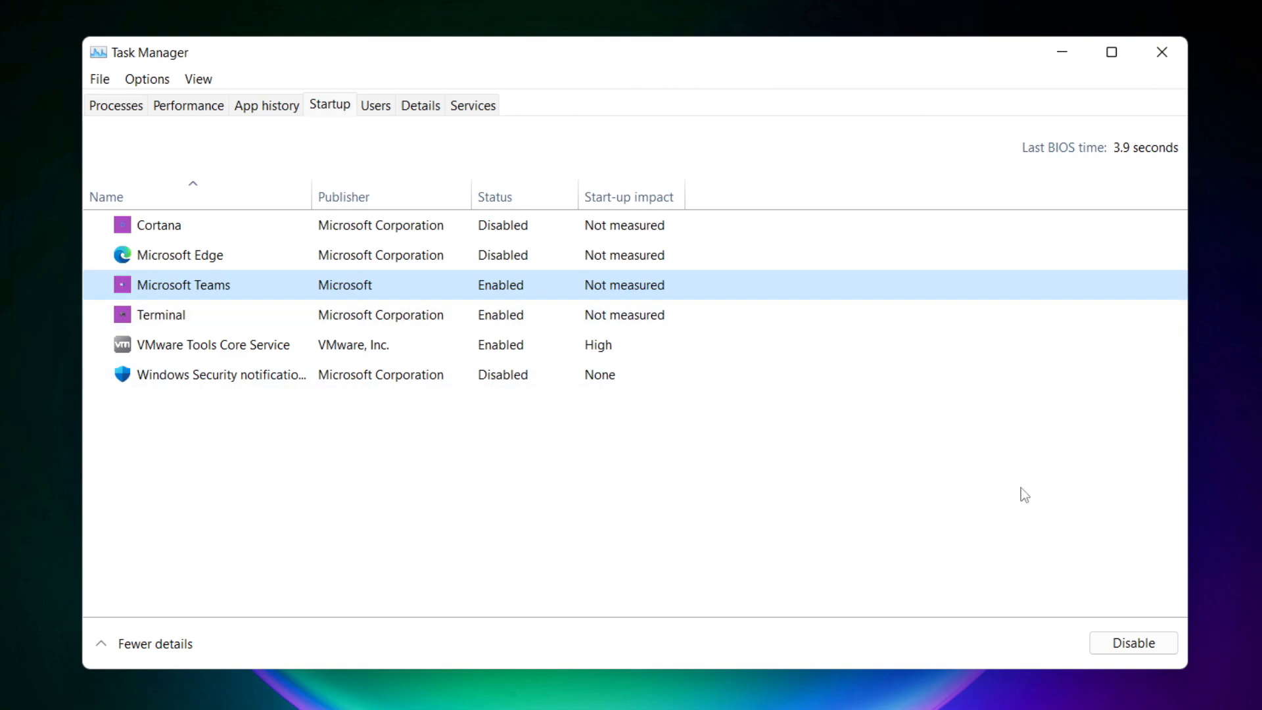
pyautogui.click(1132, 642)
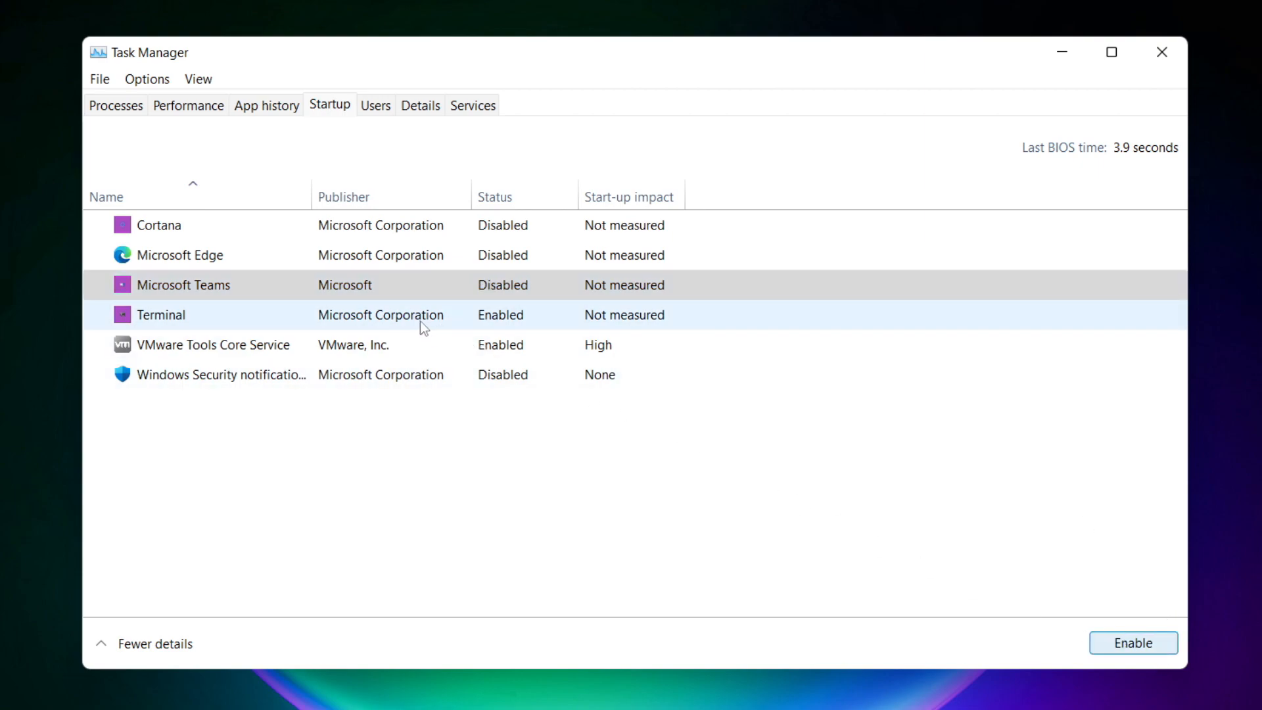
pyautogui.click(161, 314)
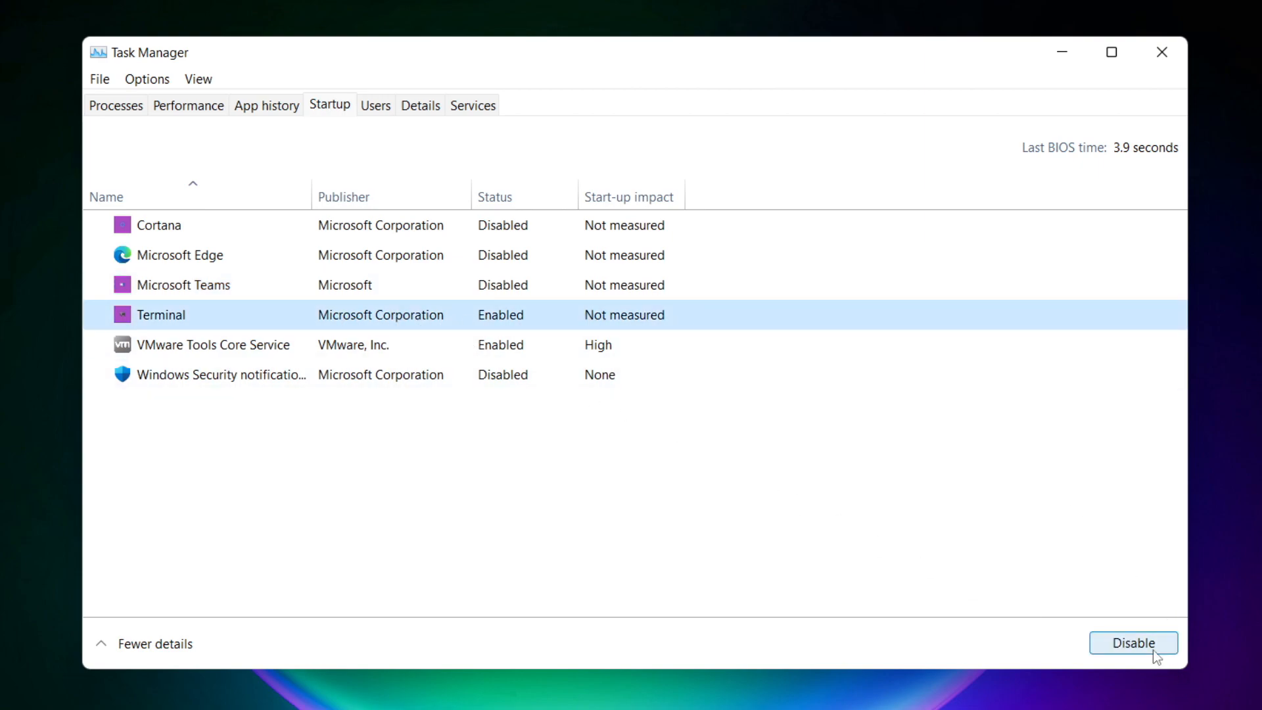
pyautogui.click(1132, 642)
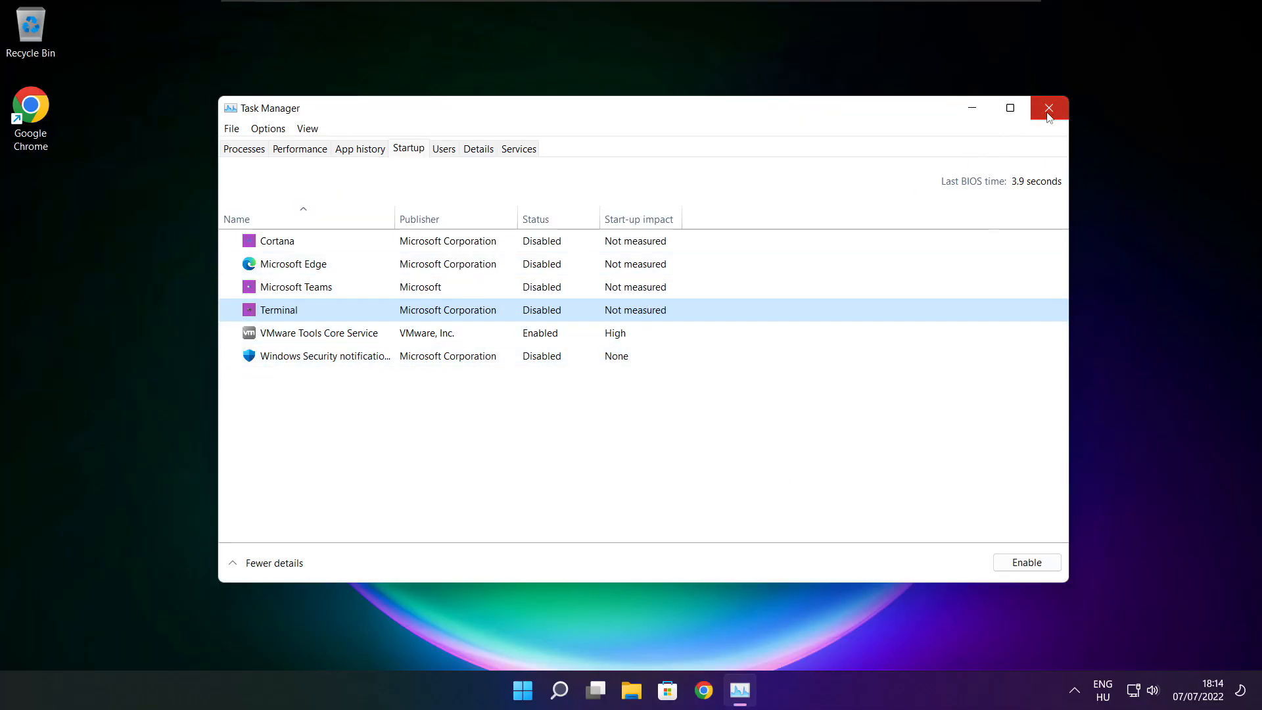
# Close Task Manager, search for cmd, and run Command Prompt as administrator.
pyautogui.click(1049, 108)
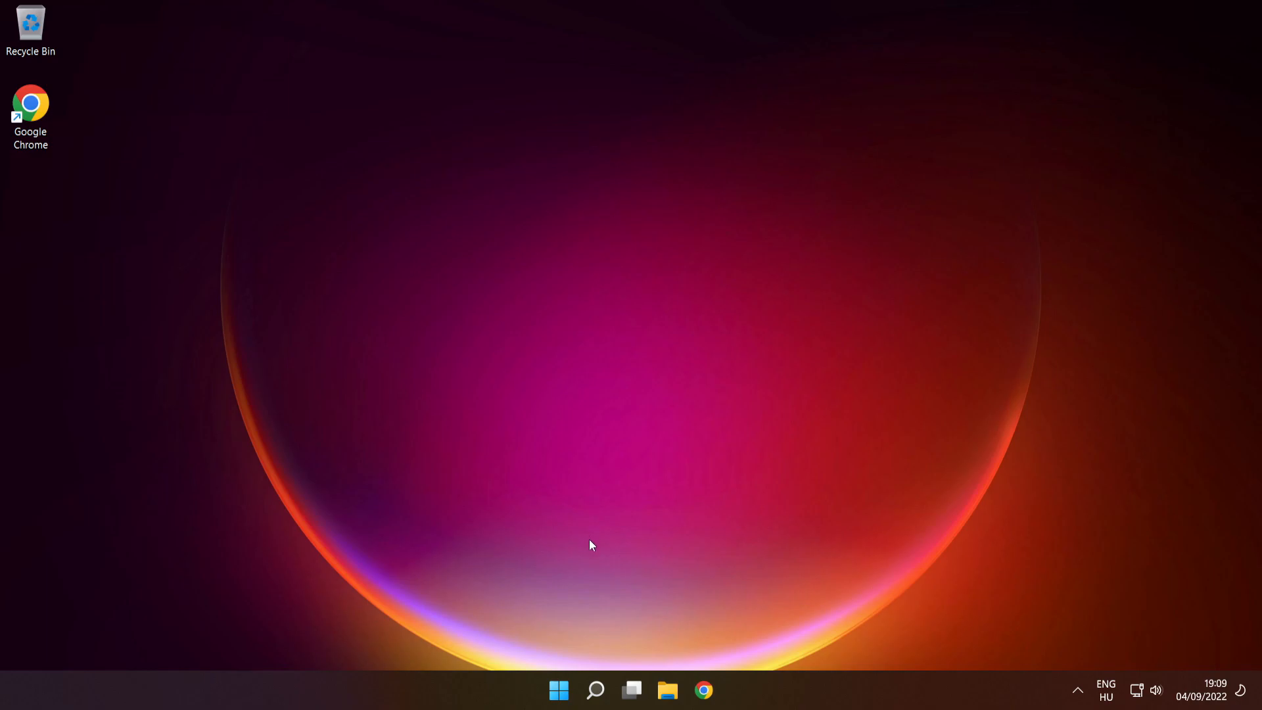
pyautogui.click(595, 689)
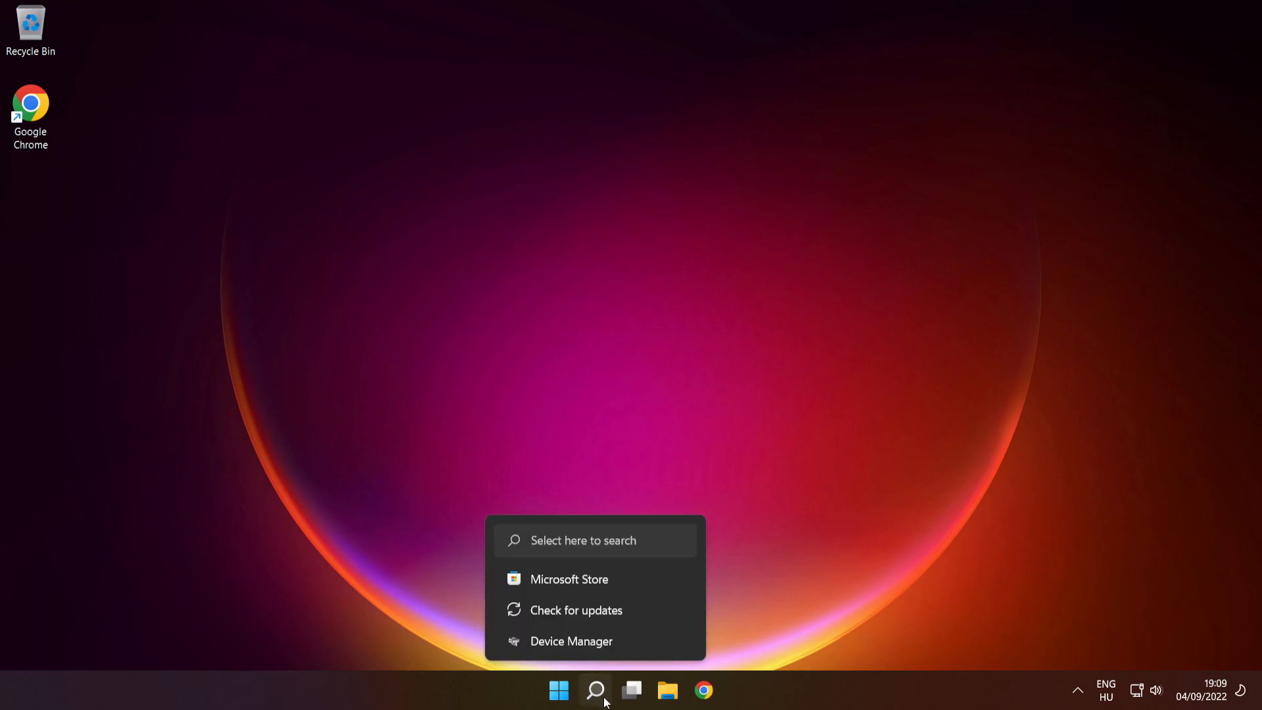
pyautogui.click(596, 690)
pyautogui.write('cmd')
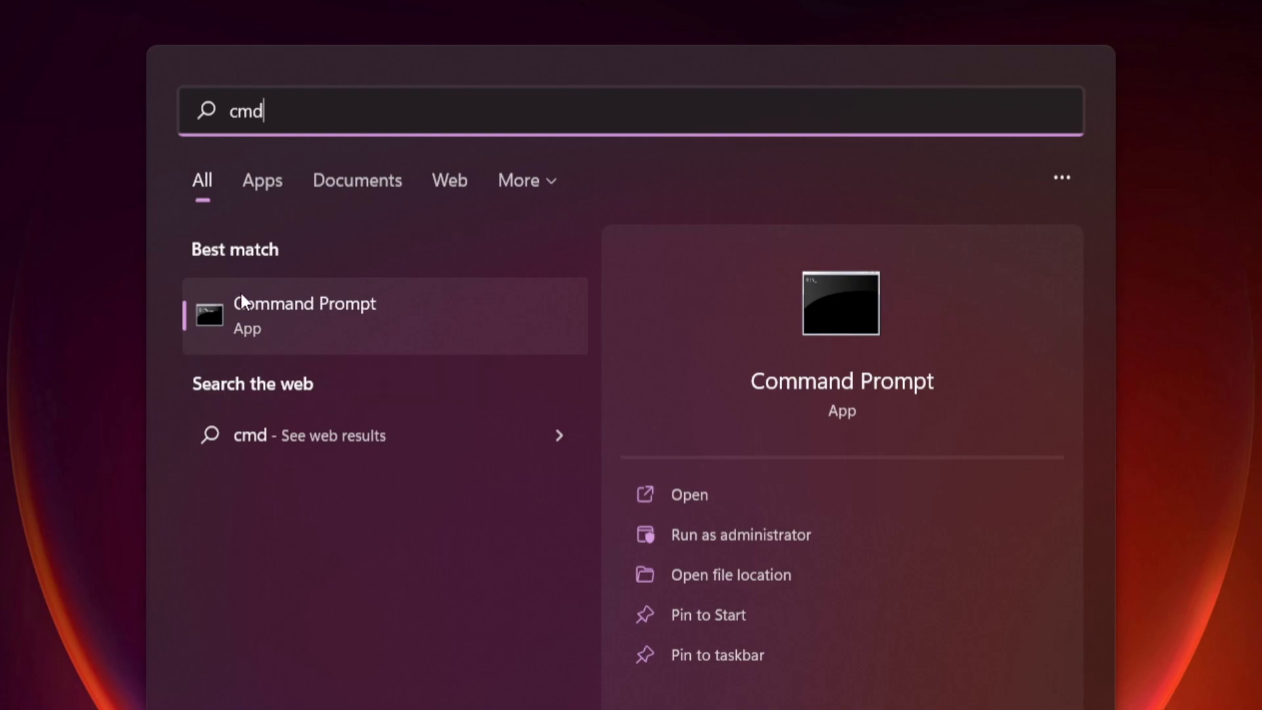
pyautogui.moveTo(427, 345)
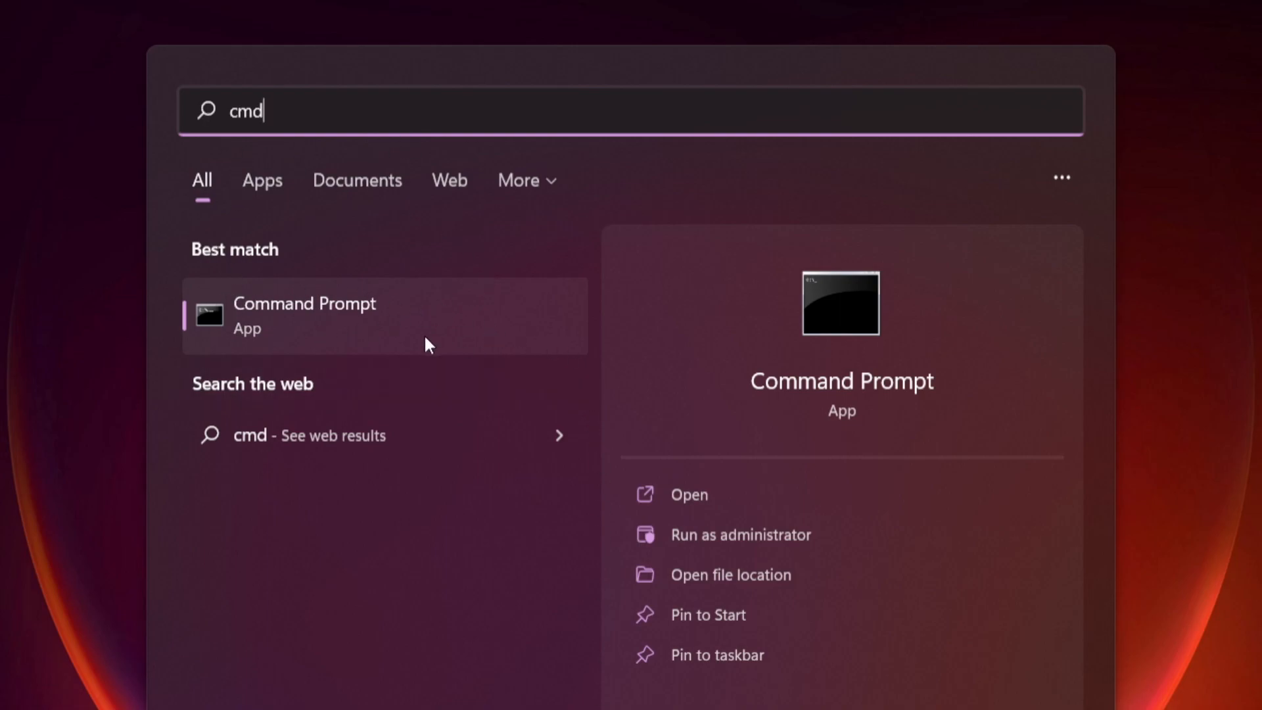
pyautogui.moveTo(470, 316)
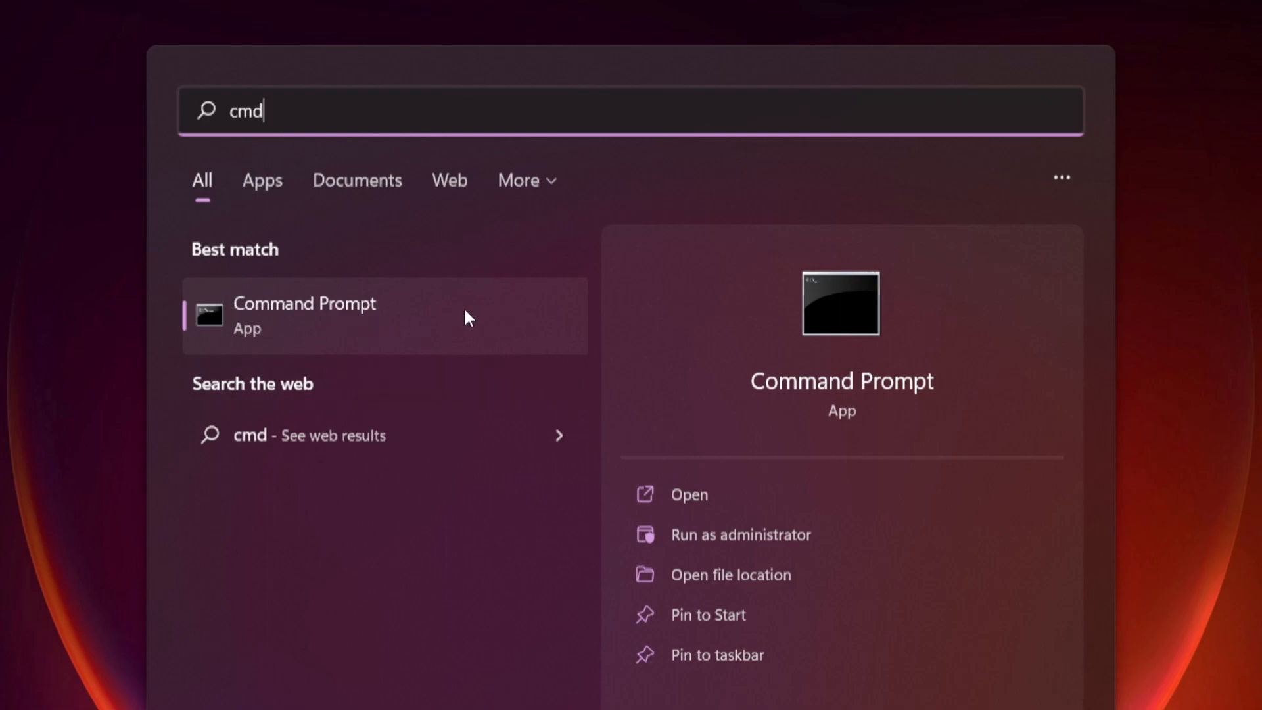
pyautogui.rightClick(322, 316)
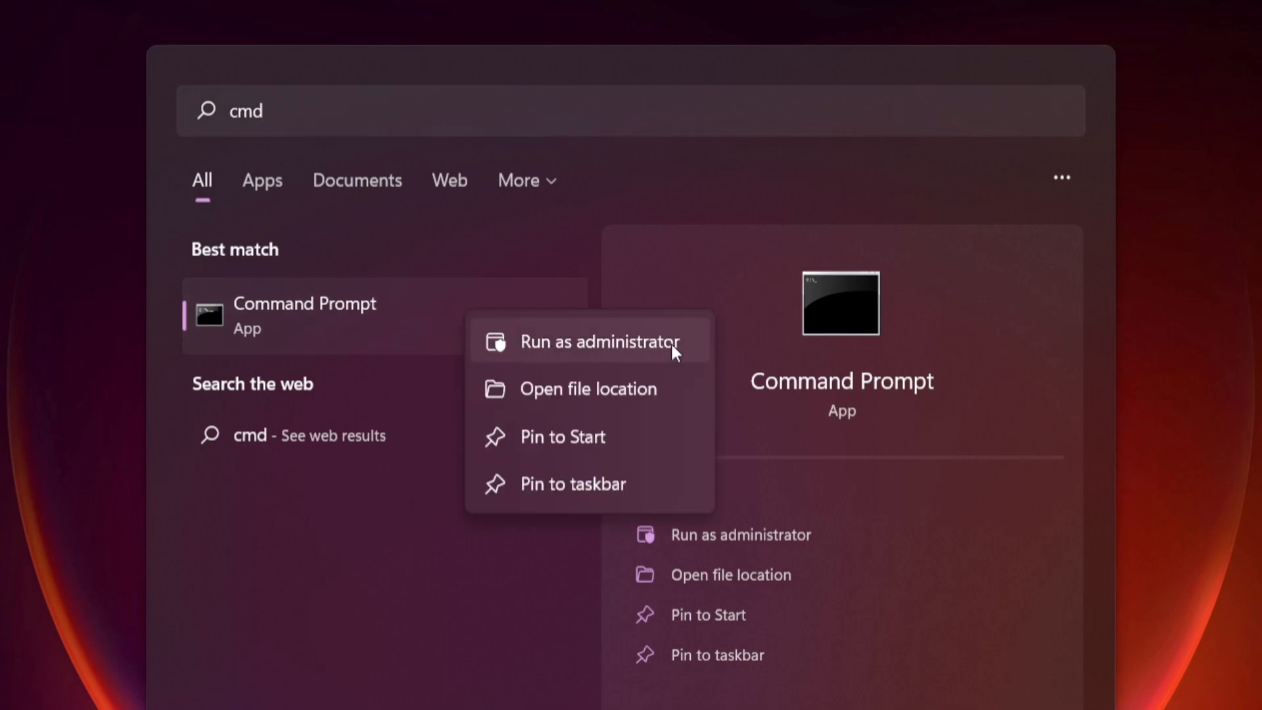
pyautogui.moveTo(602, 348)
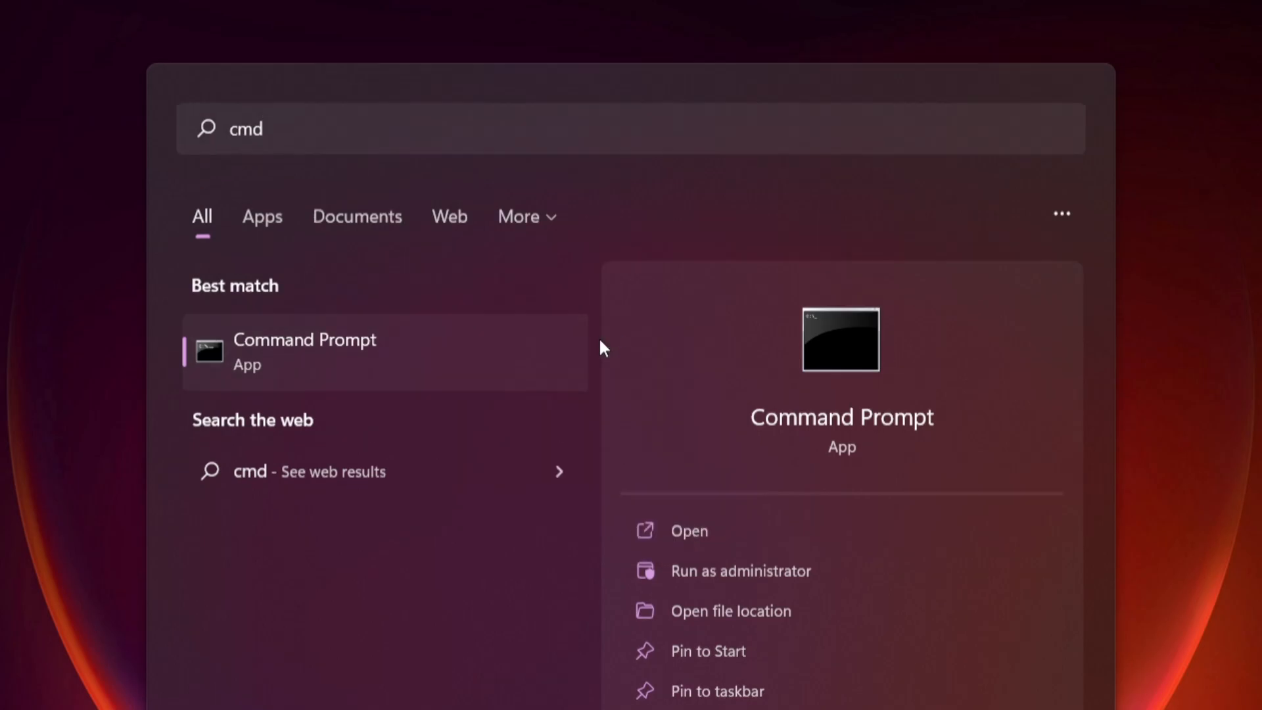
pyautogui.click(740, 570)
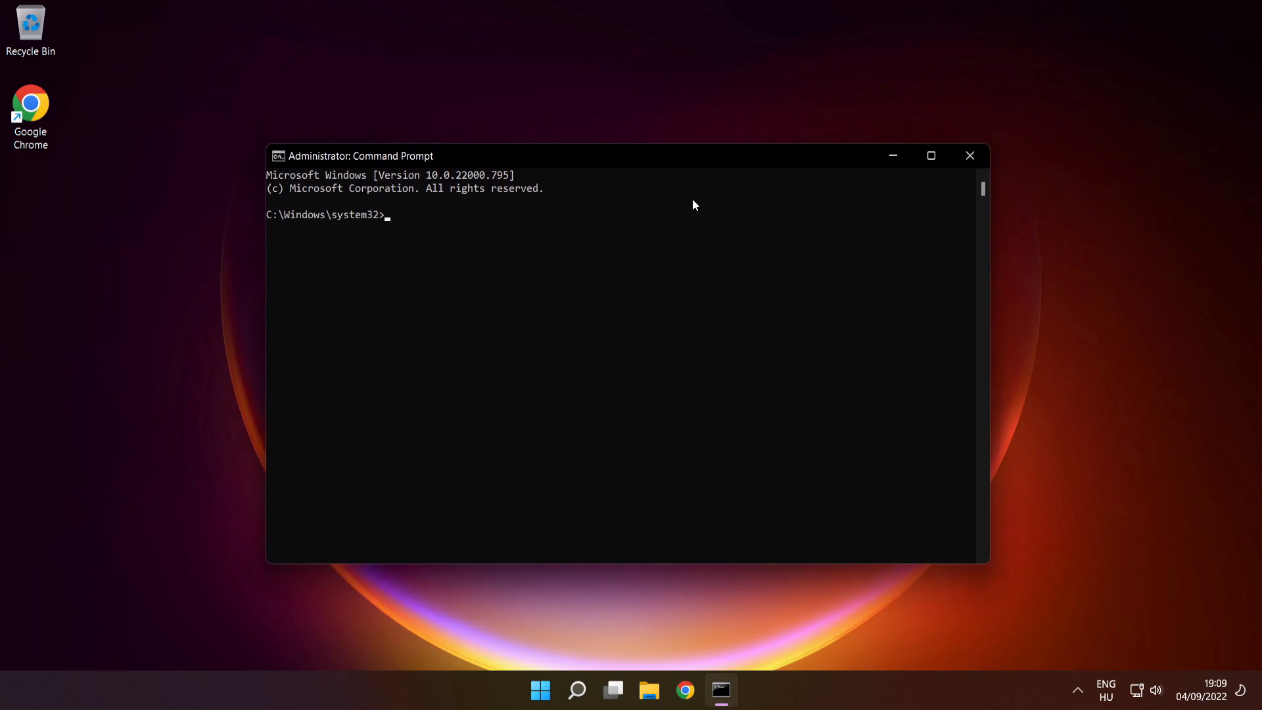
# Run 'sfc /scannow' in the elevated Command Prompt.
pyautogui.write('sfc')
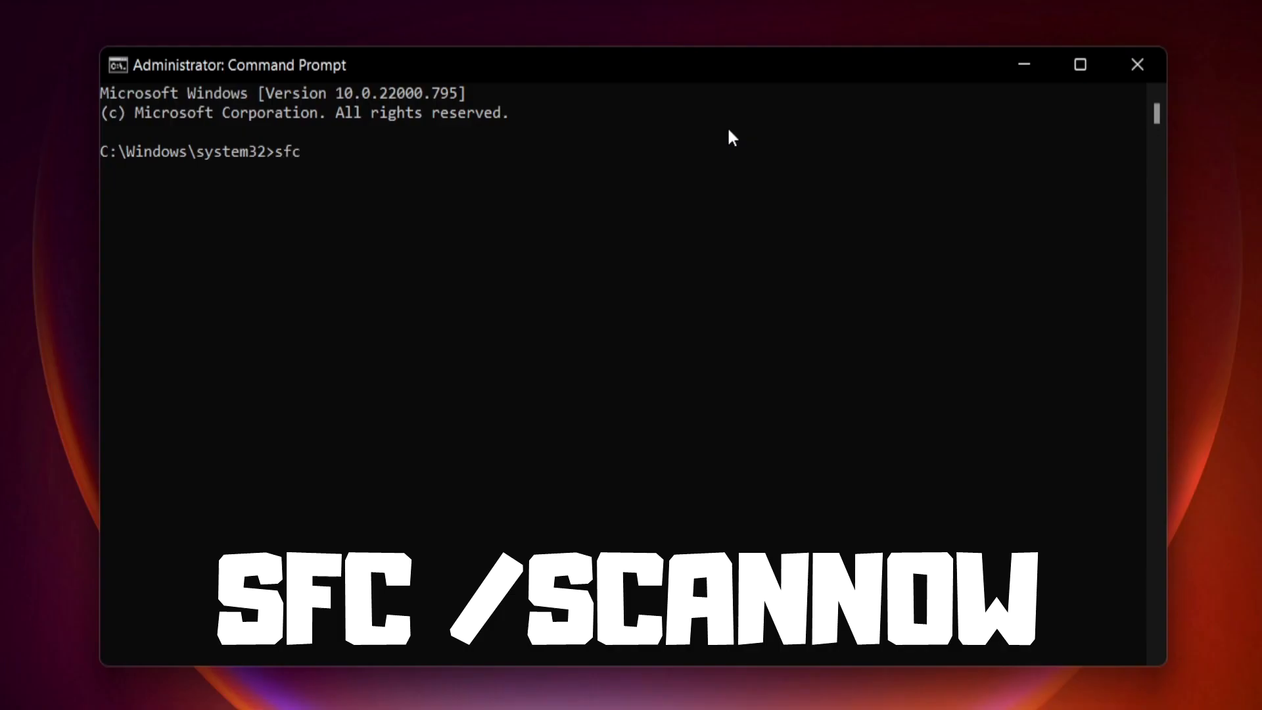
pyautogui.write('/scann')
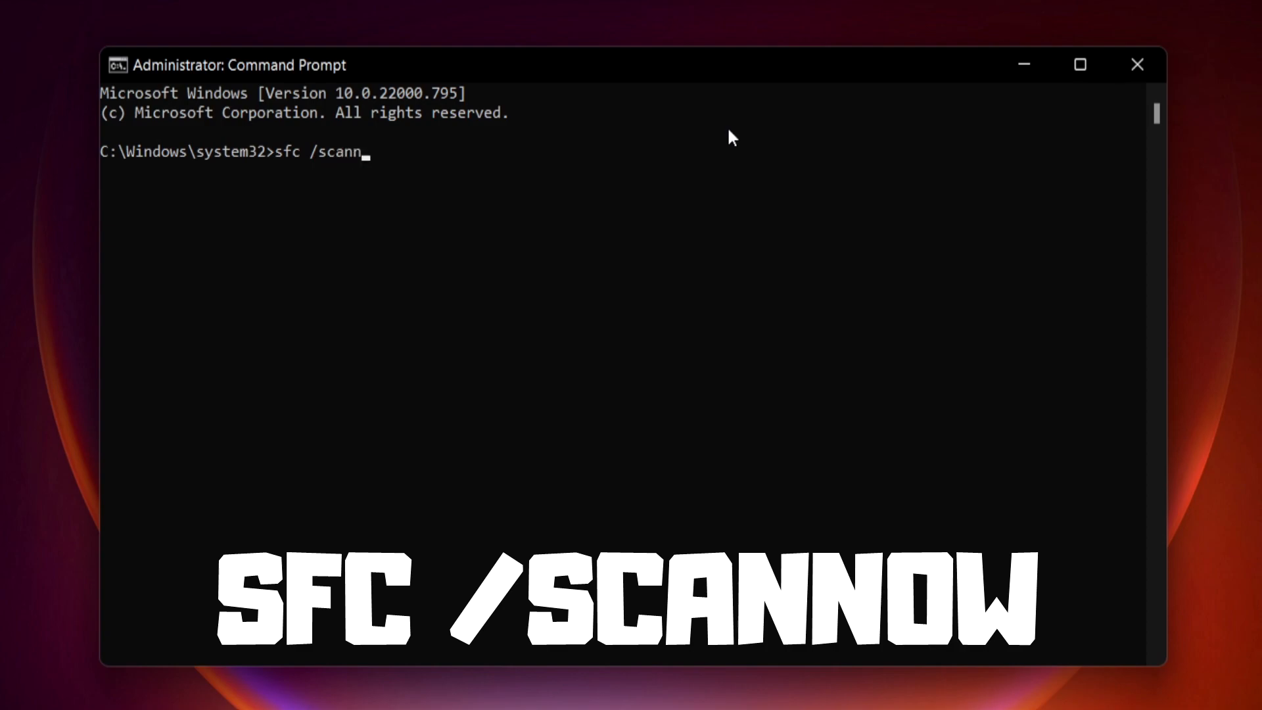
pyautogui.write('ow')
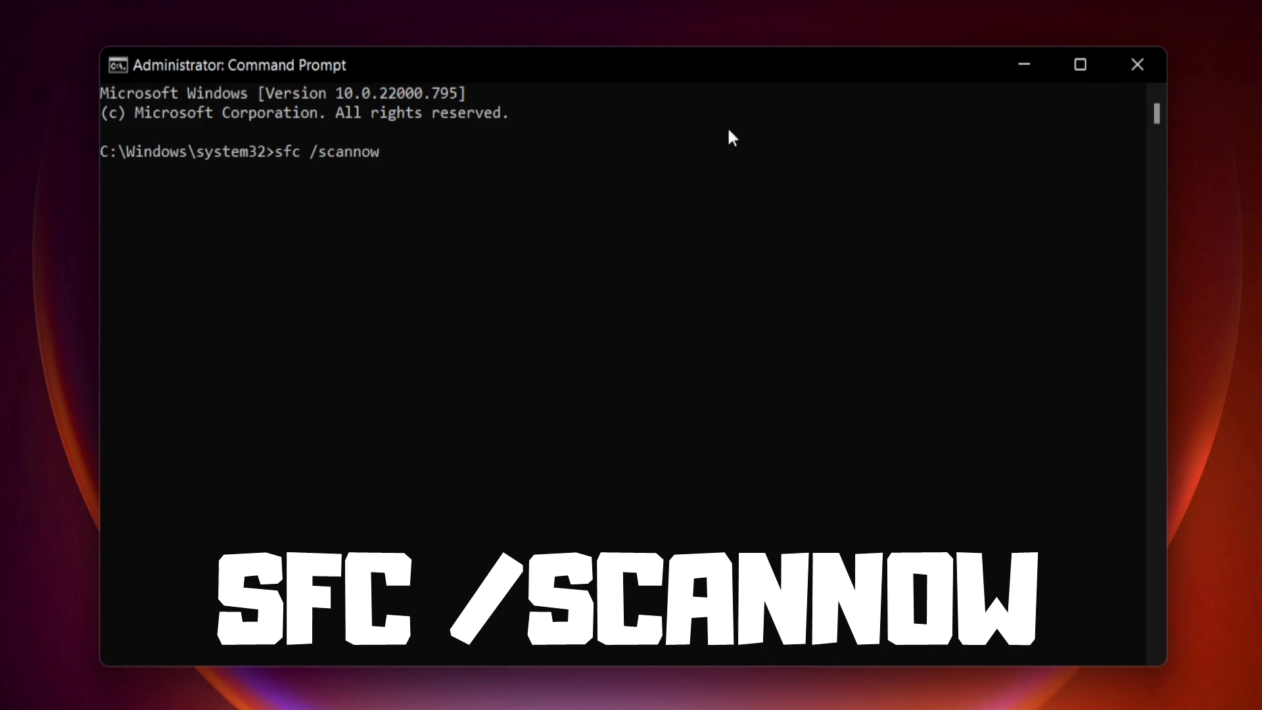
pyautogui.press('Return')
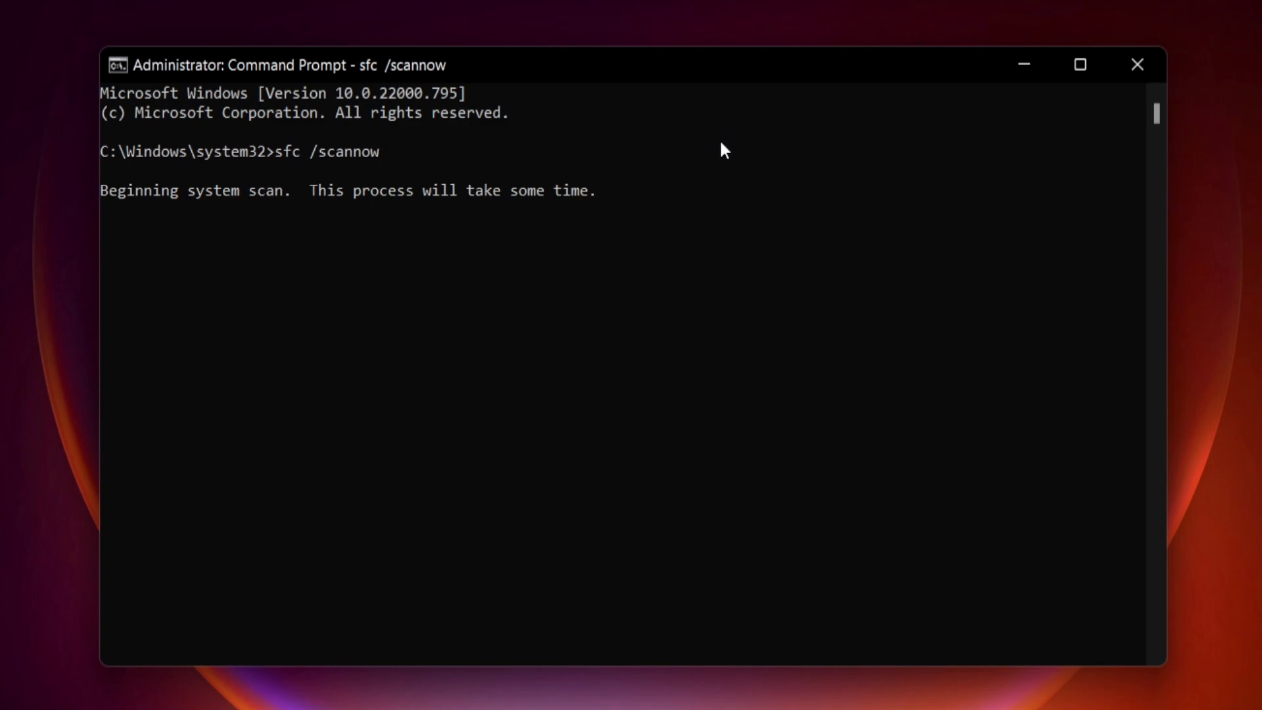
pyautogui.moveTo(711, 233)
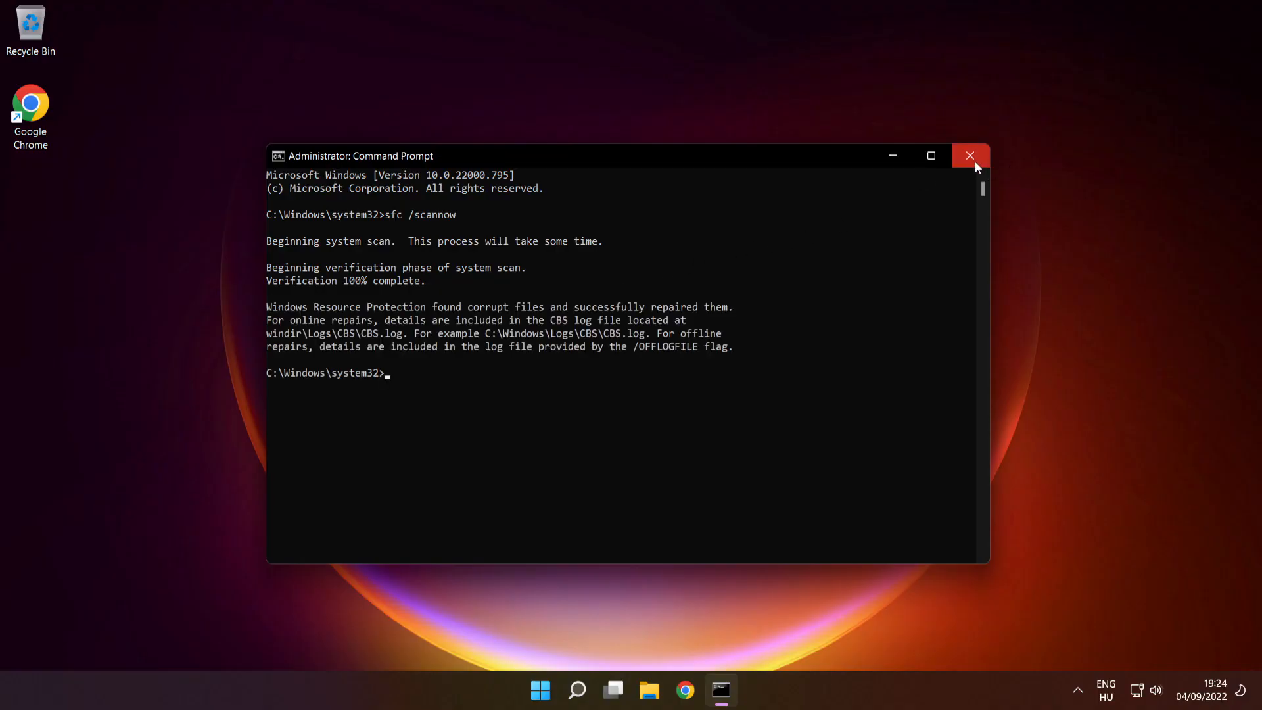
# Close Command Prompt and show the Start menu's sleep, shut down and restart options.
pyautogui.click(971, 155)
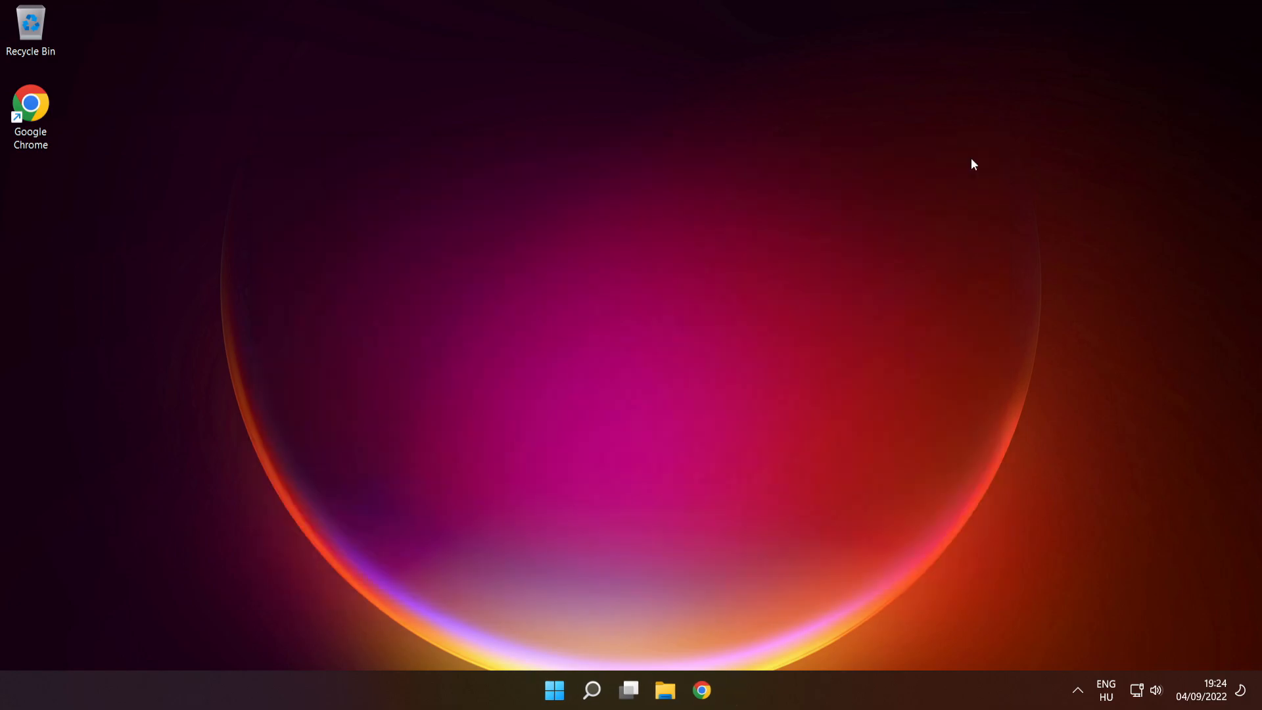
pyautogui.click(553, 690)
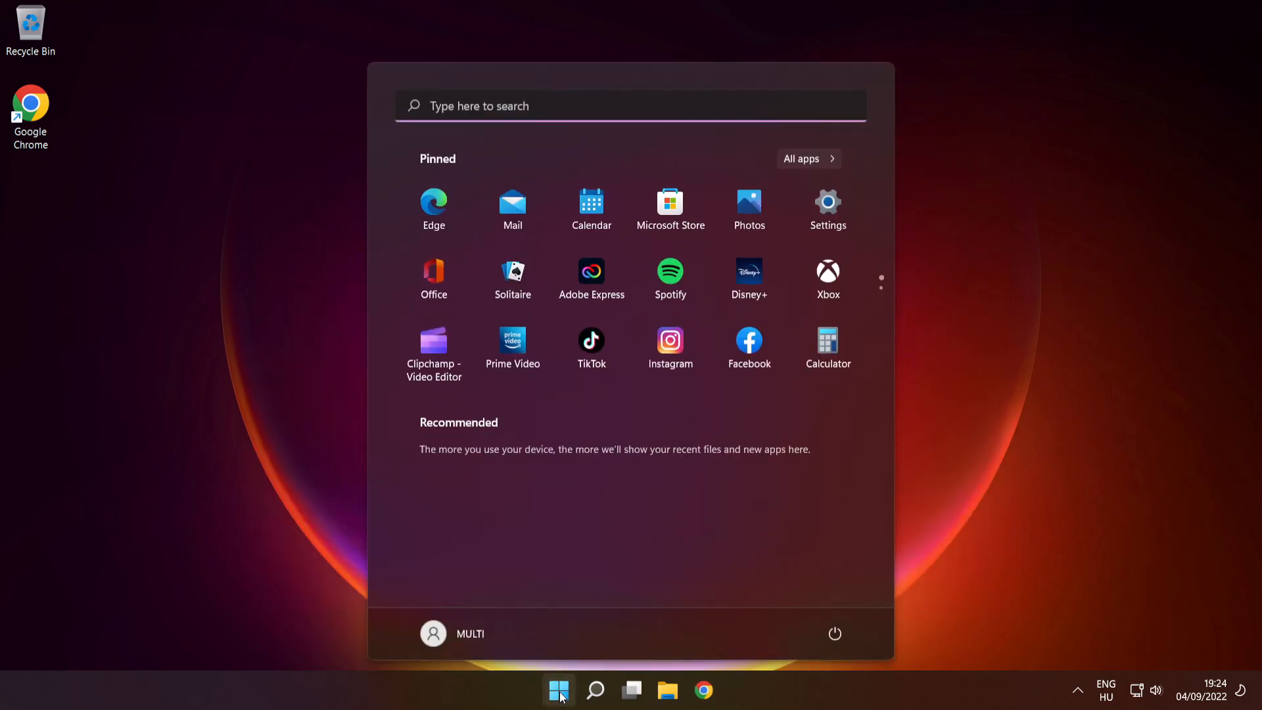
pyautogui.click(835, 633)
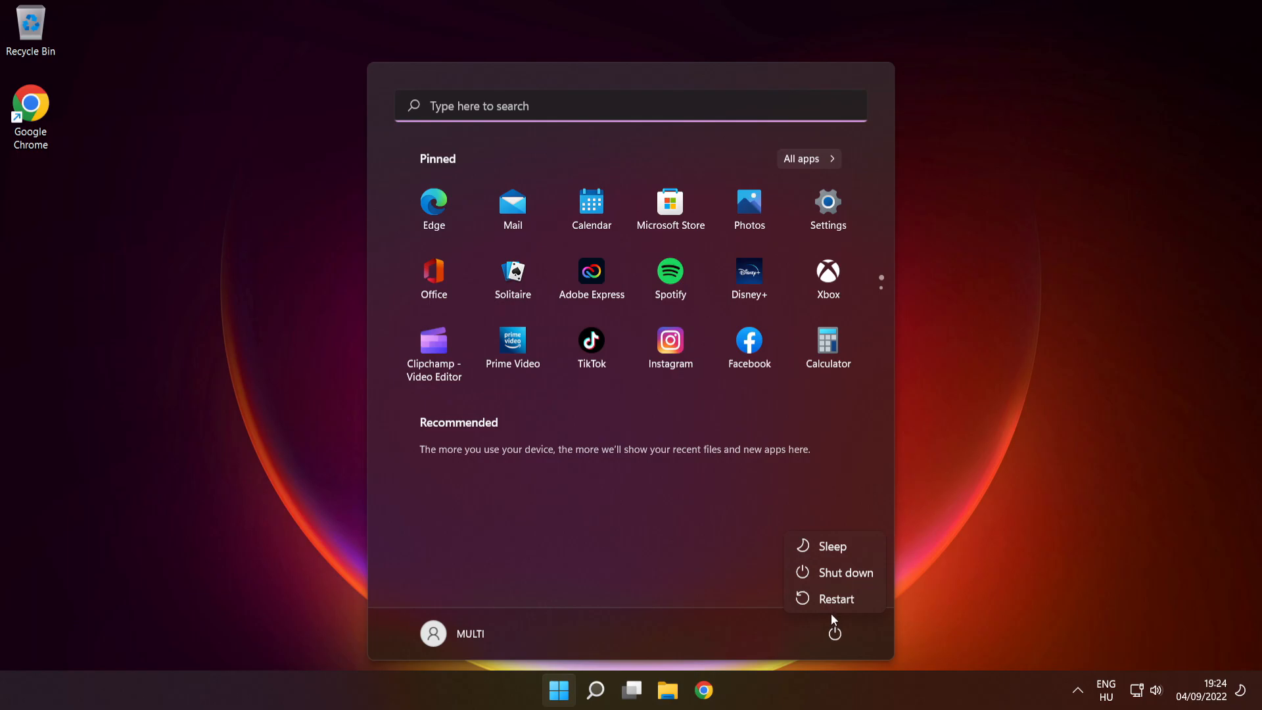
pyautogui.moveTo(837, 599)
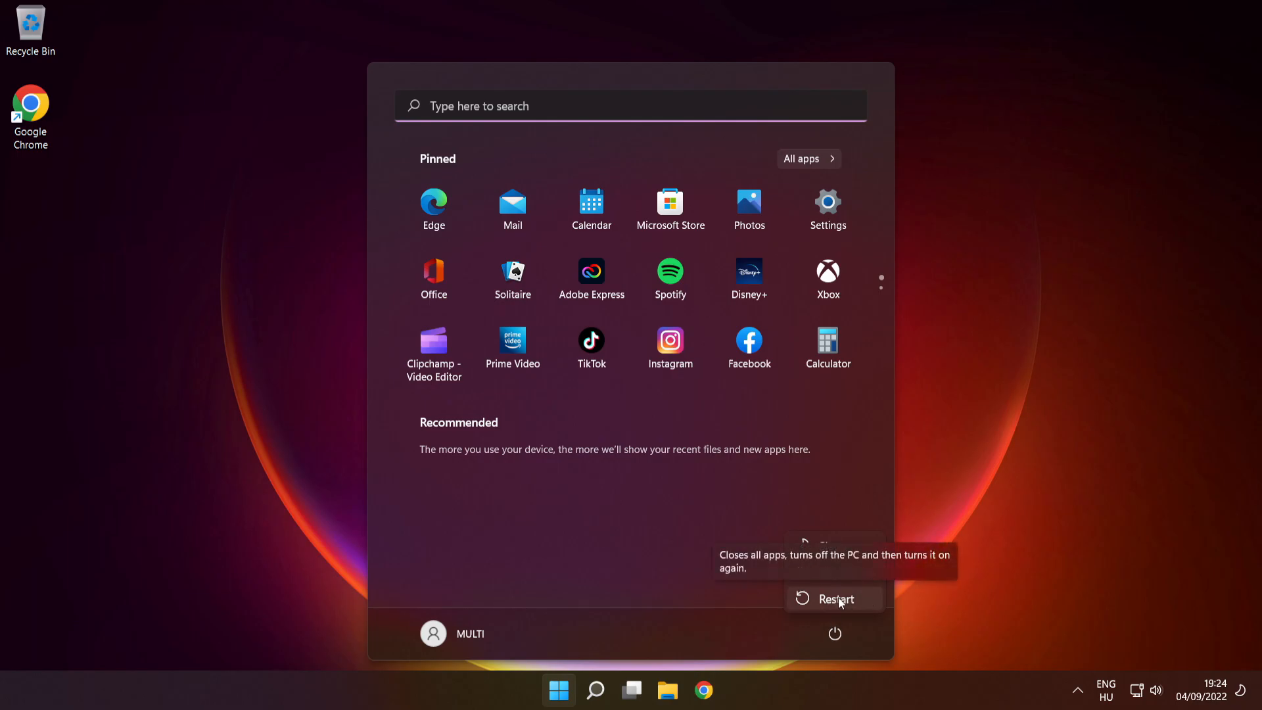